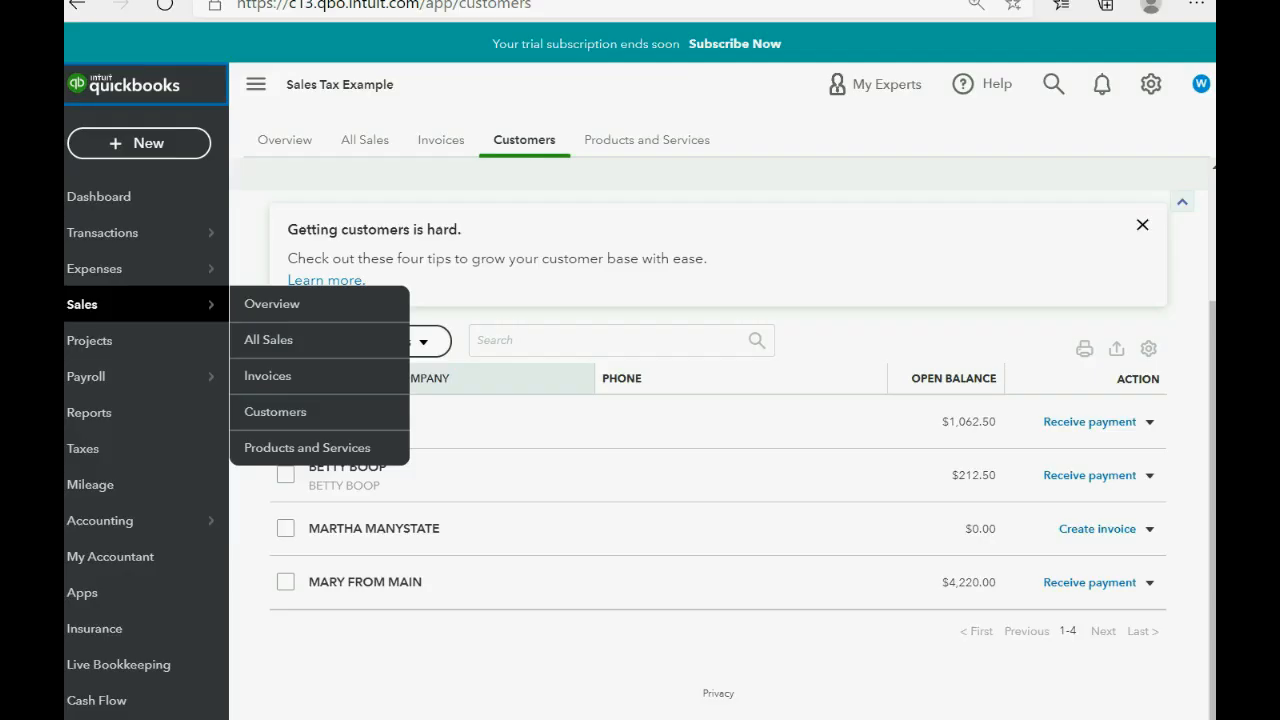
pyautogui.moveTo(100, 520)
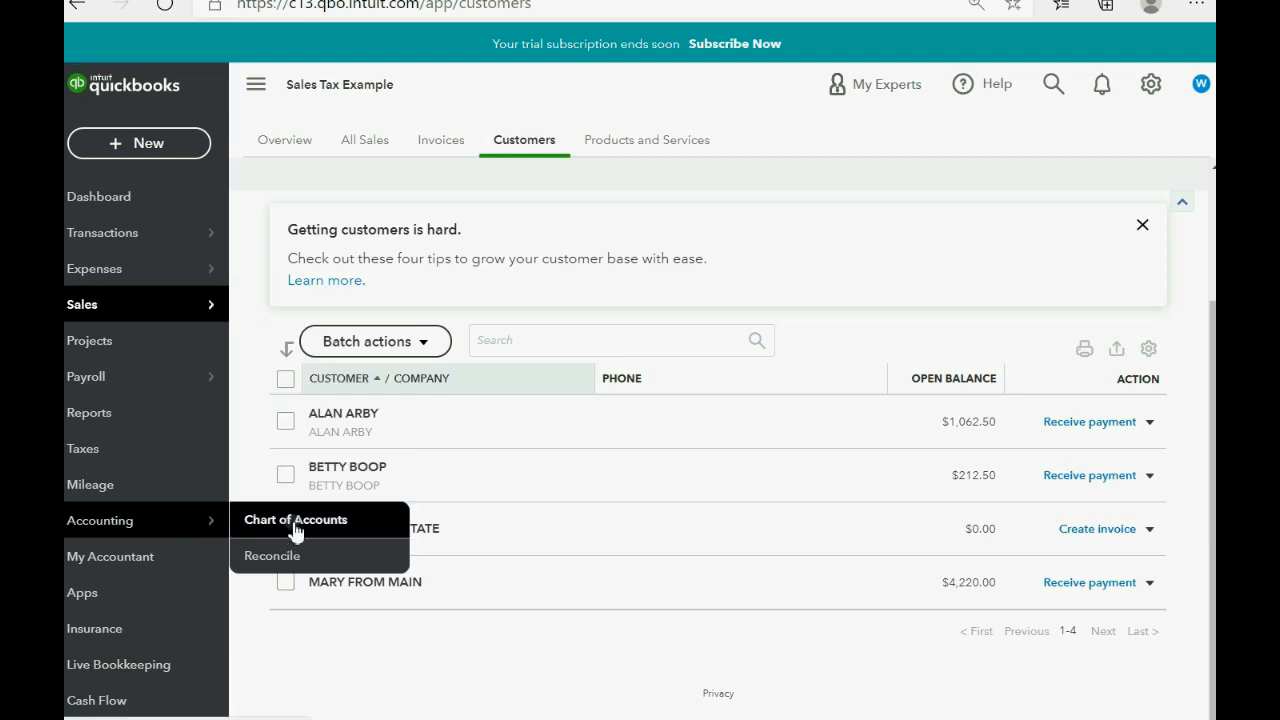
# Step: Start a new chart-of-accounts entry typed Other Current Liabilities with detail Sales Tax Payable
pyautogui.click(292, 520)
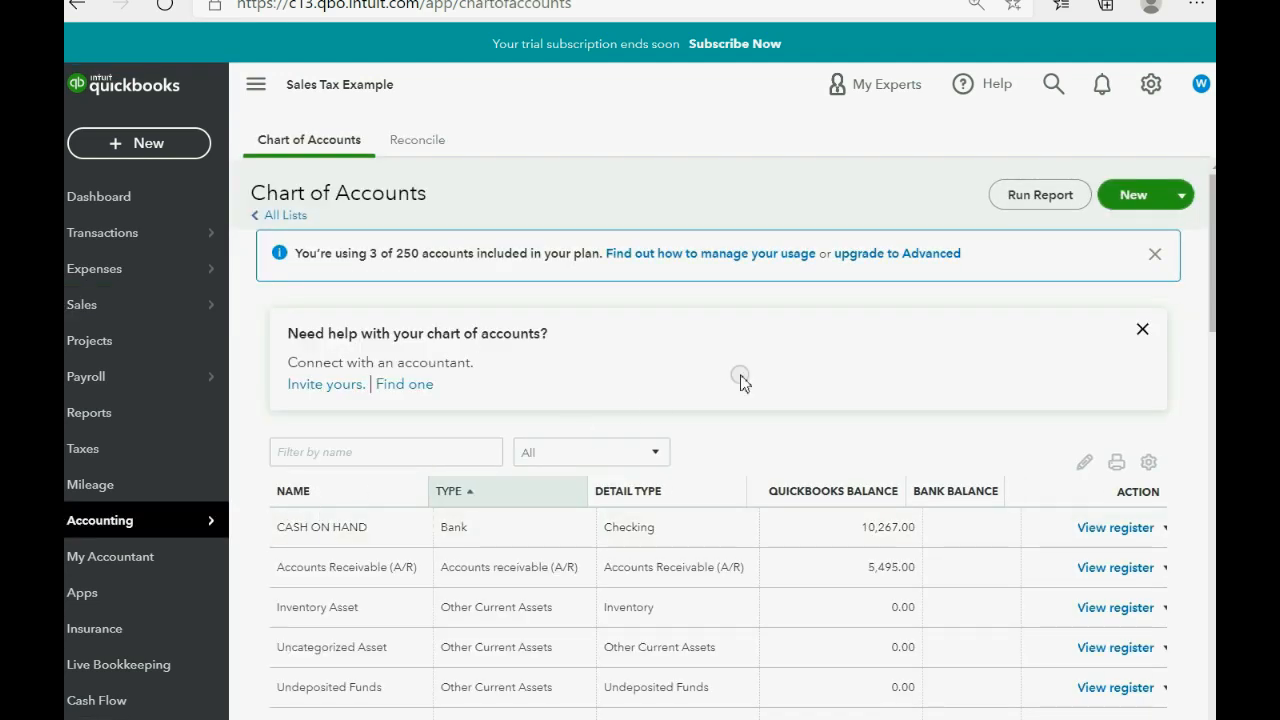
pyautogui.click(1132, 194)
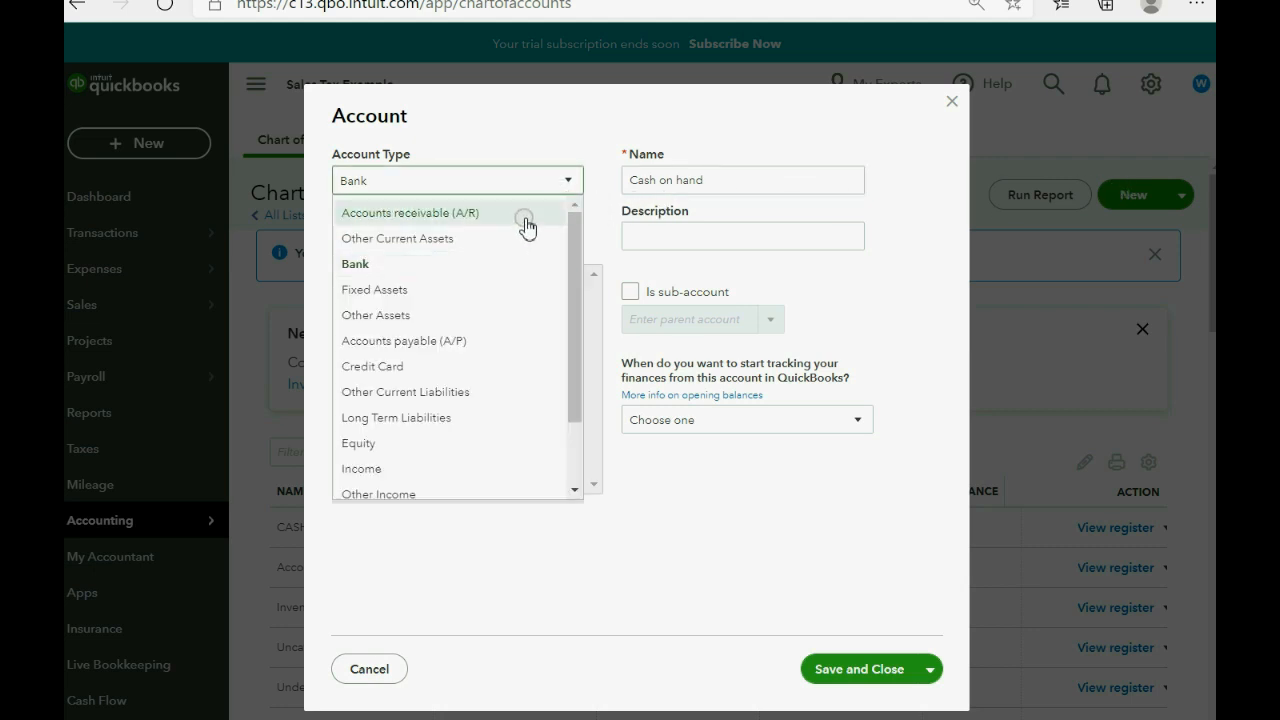
pyautogui.click(404, 390)
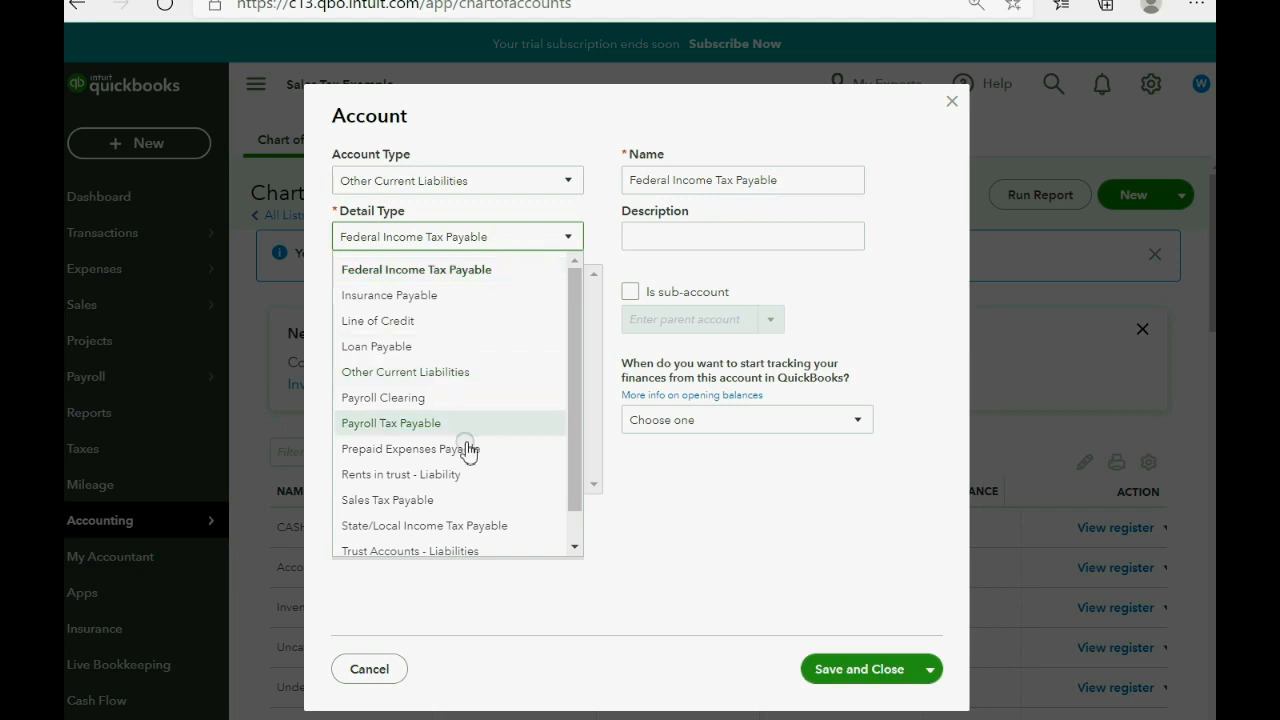
pyautogui.click(388, 500)
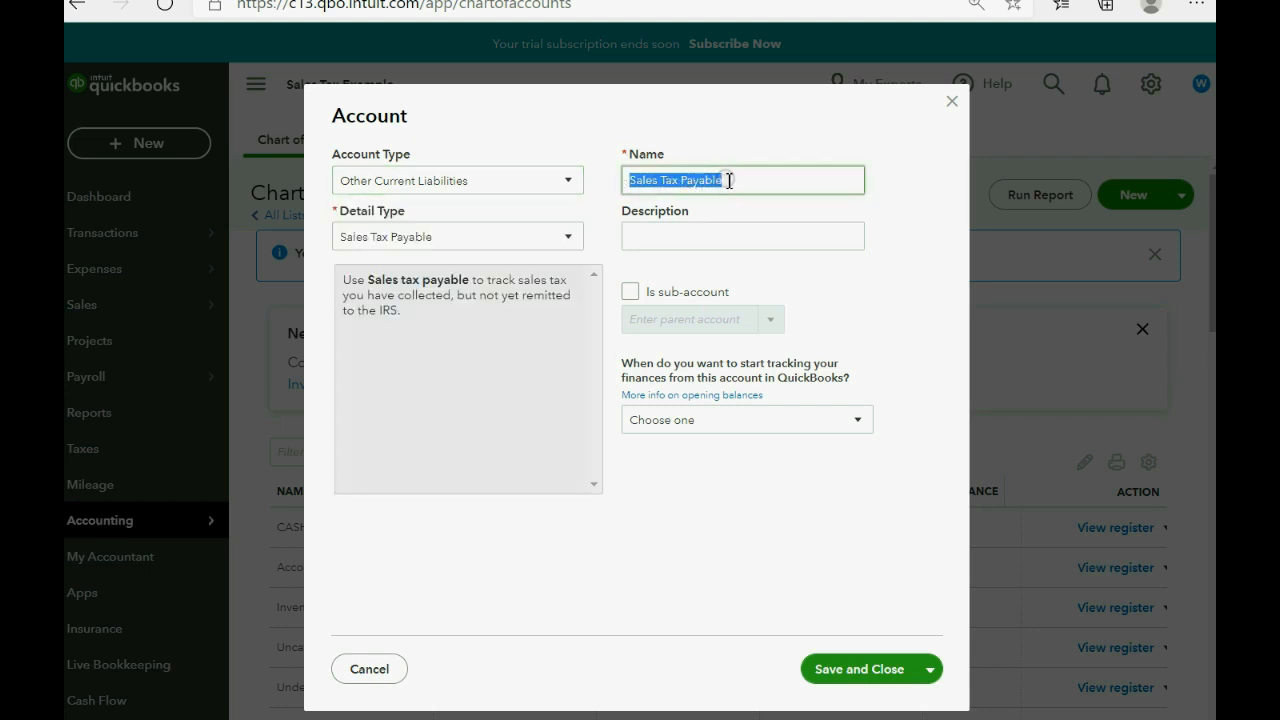
# Step: Name the new account FEDERAL EXCISE TAX PAYABLE
pyautogui.write('FEDERAL EXCISE')
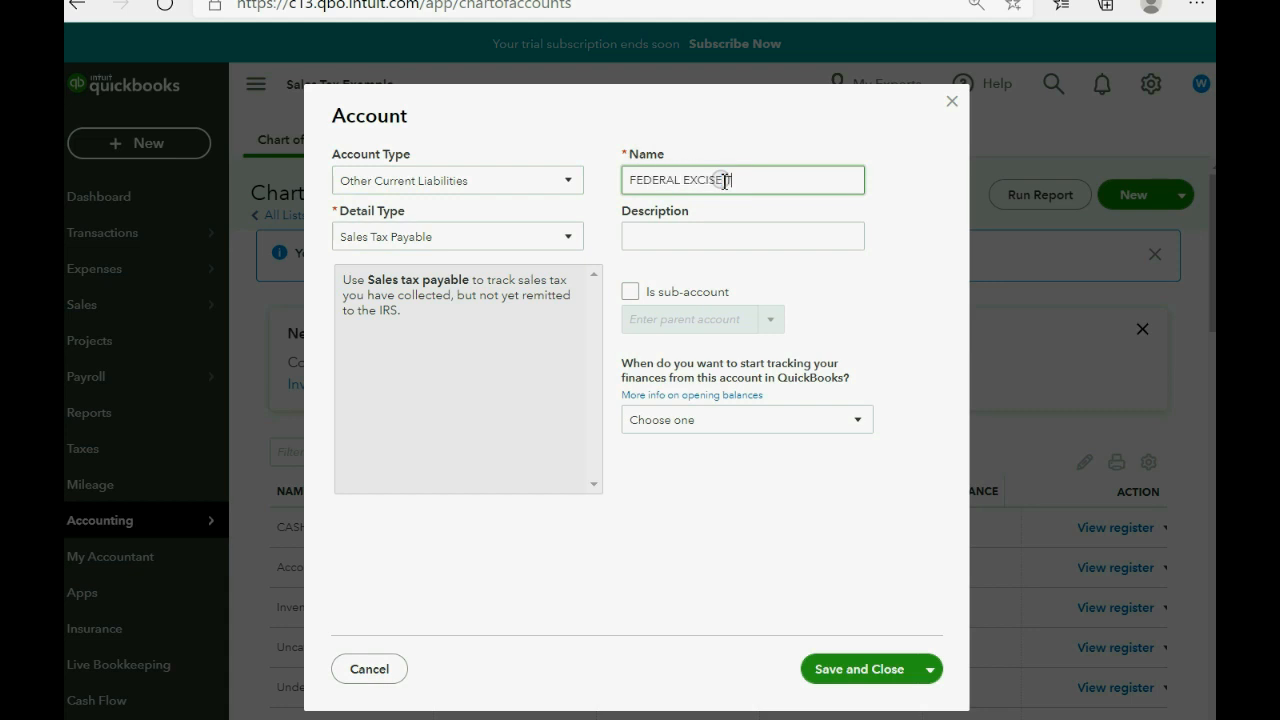
pyautogui.write('TAX PAY')
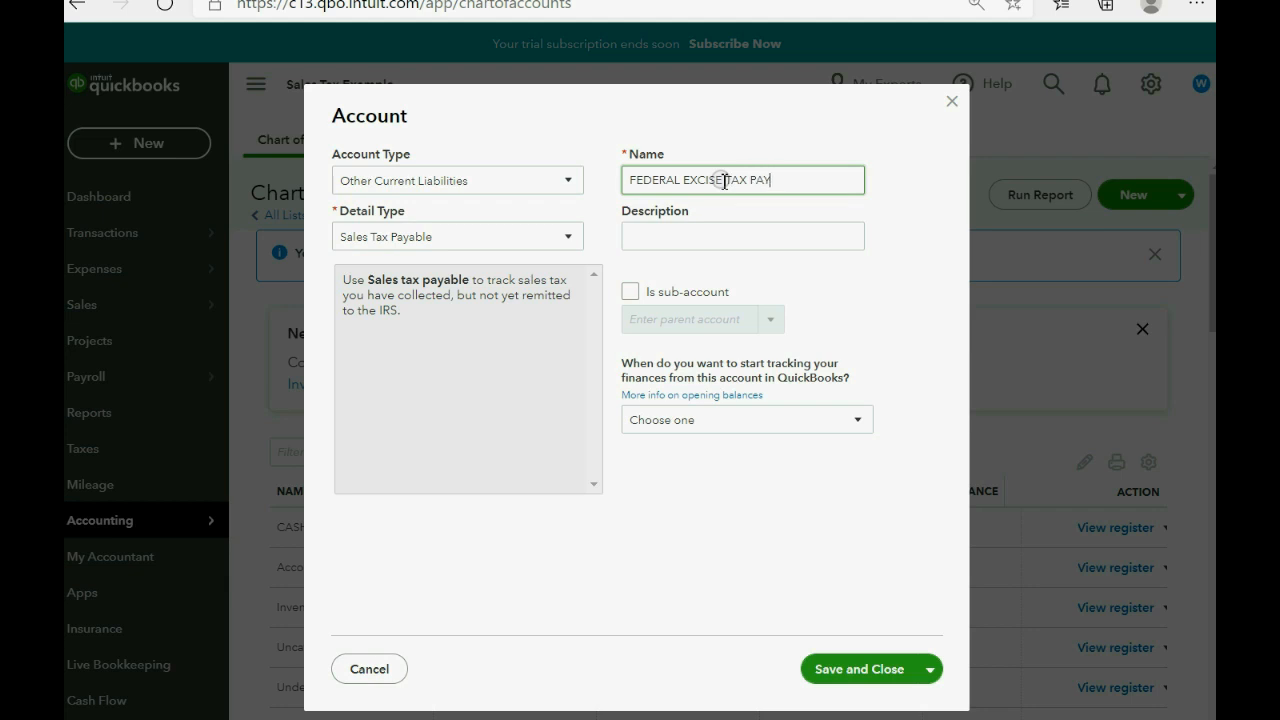
pyautogui.write('ABLE')
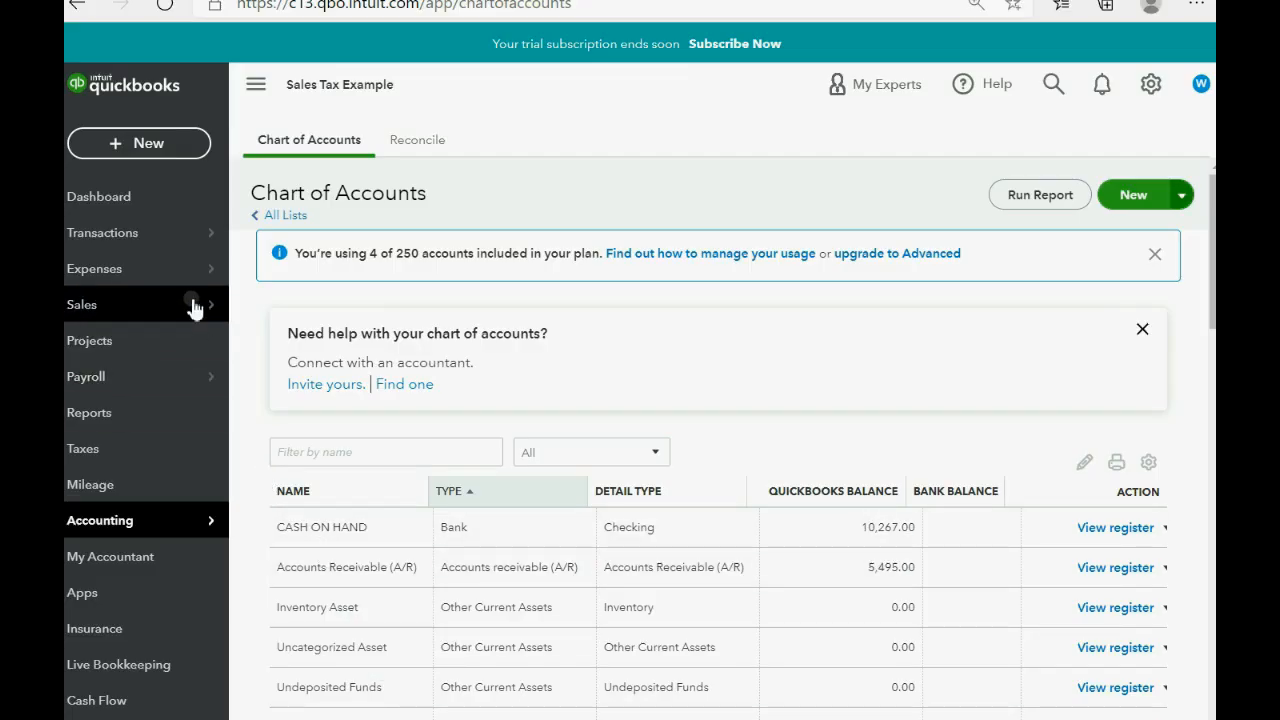
# Step: Add I.R.S. manually as a new vendor and save it
pyautogui.click(94, 268)
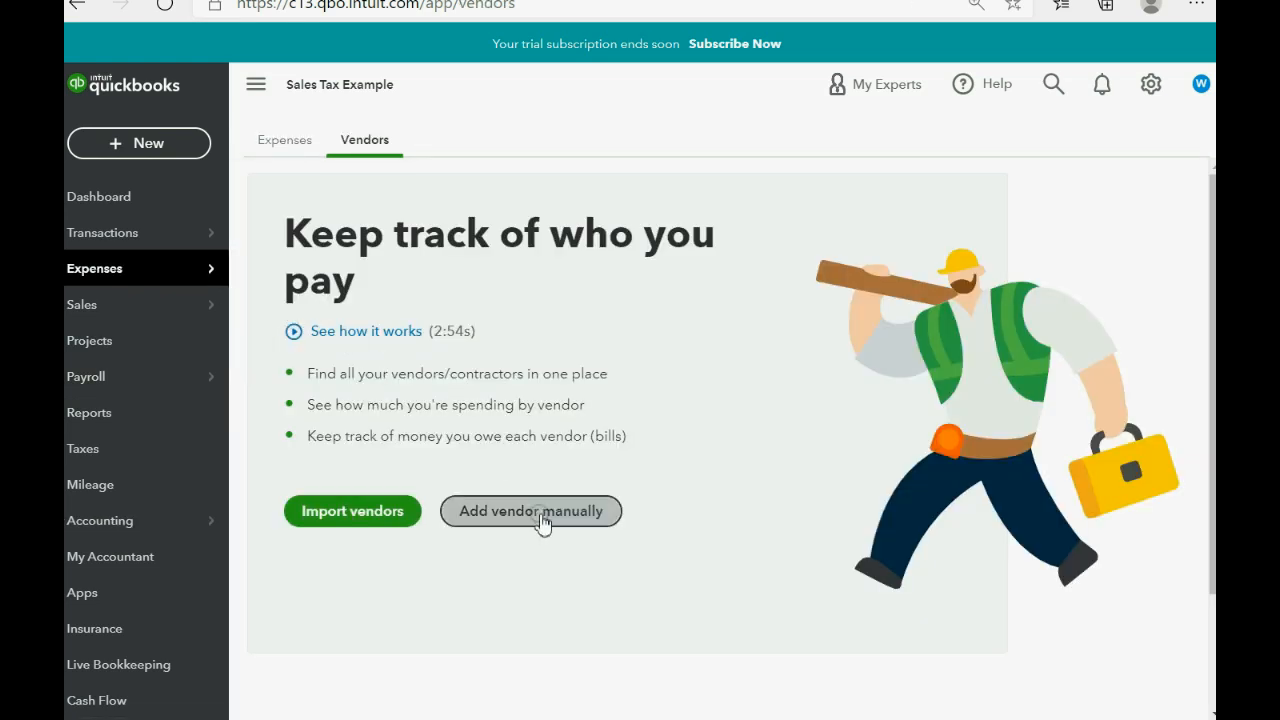
pyautogui.click(532, 512)
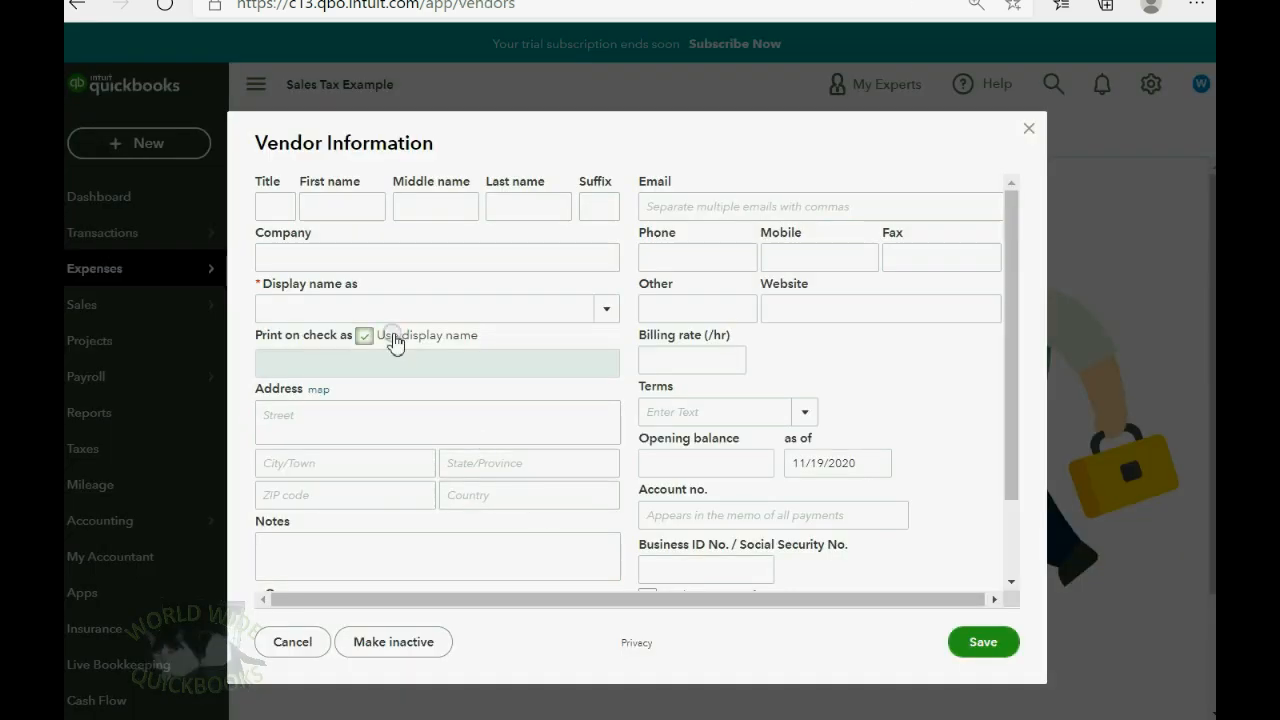
pyautogui.click(436, 256)
pyautogui.write('I.R.S')
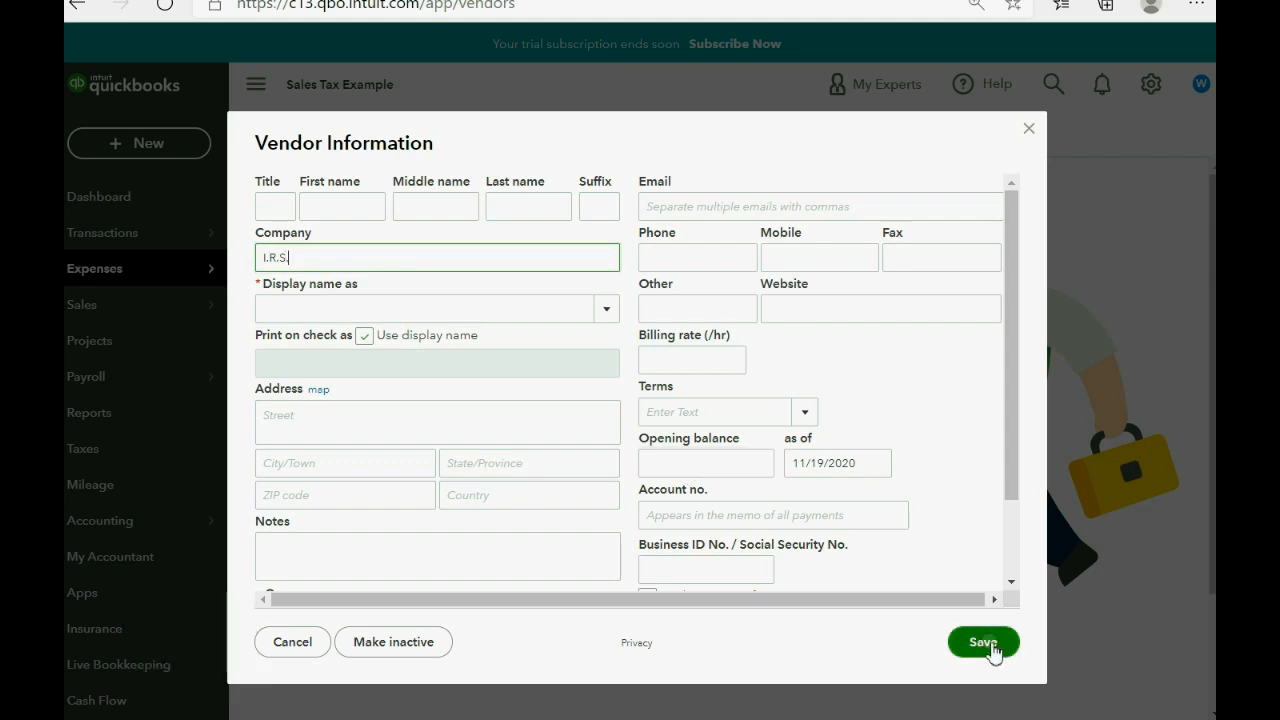
pyautogui.click(982, 640)
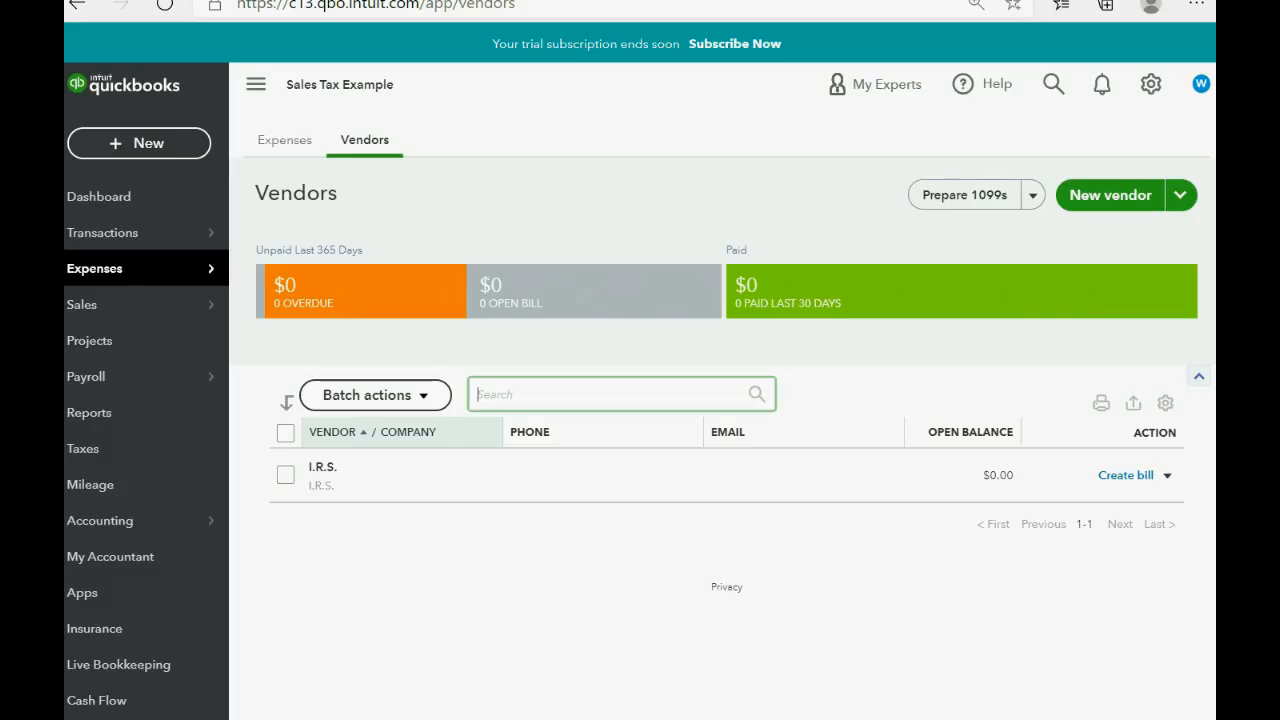
pyautogui.moveTo(1150, 84)
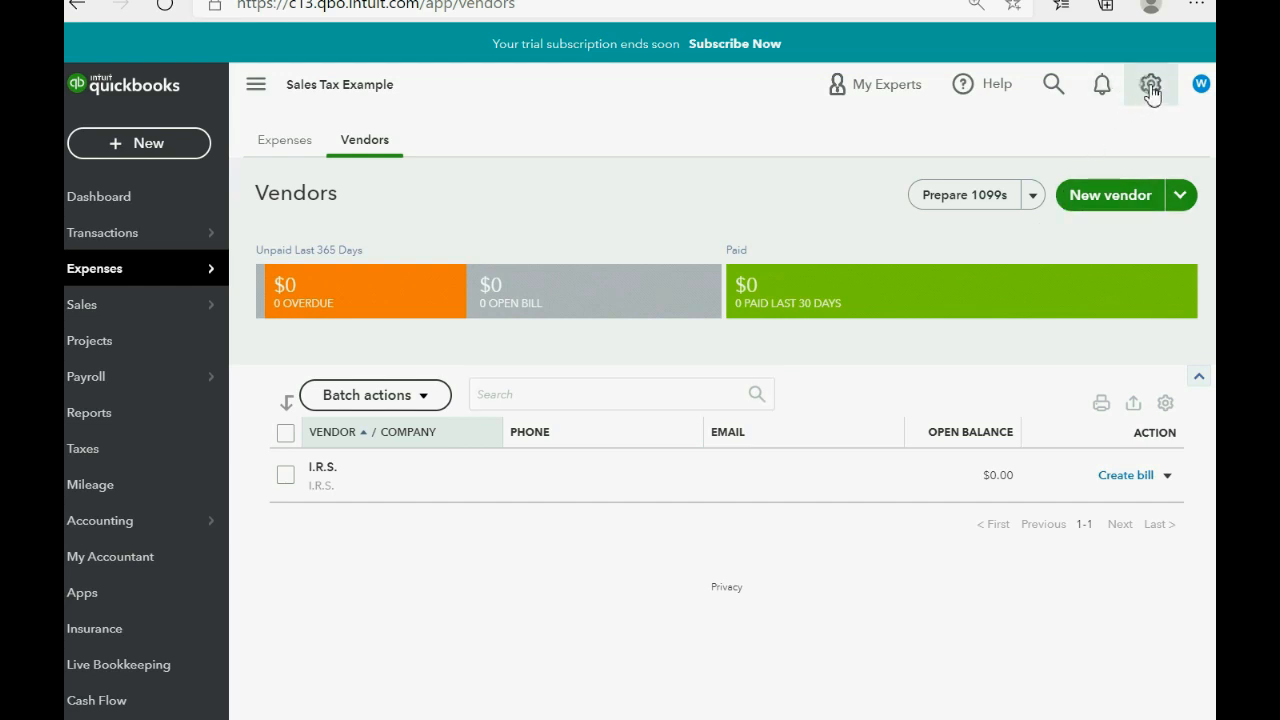
# Step: From Products and services, start a non-inventory item named FEDERAL BANANA TAX
pyautogui.click(1150, 84)
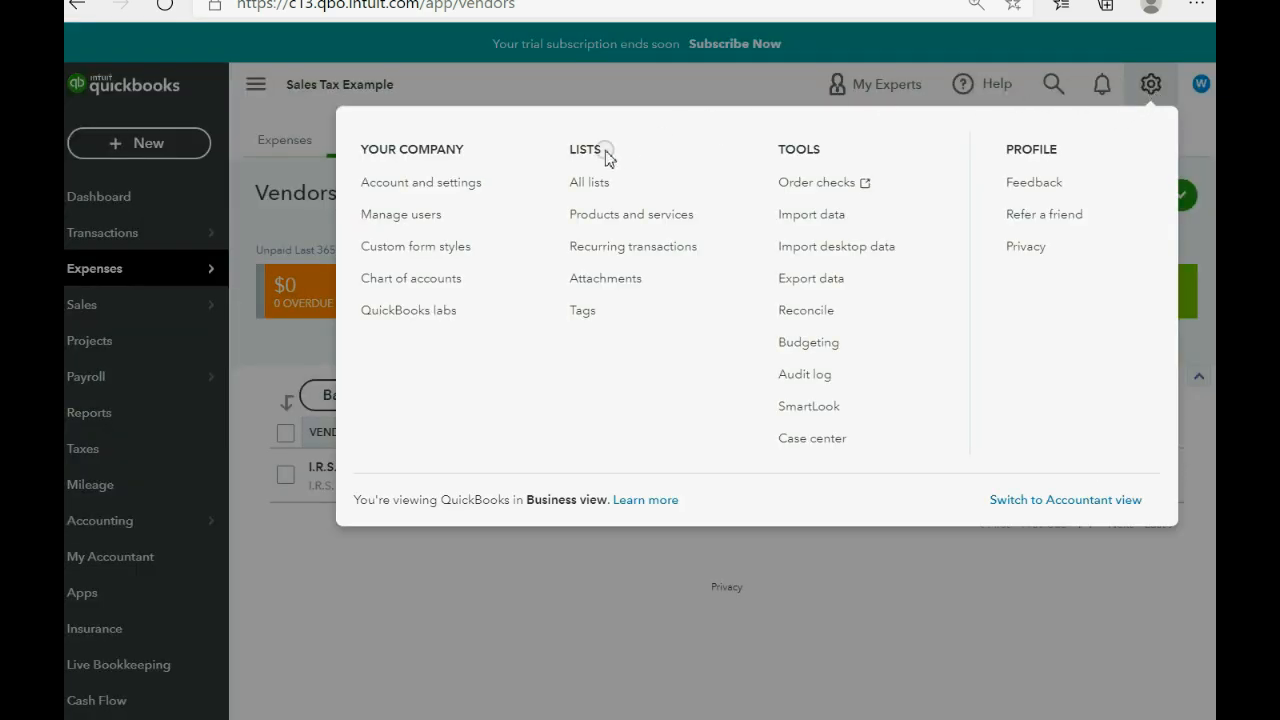
pyautogui.moveTo(632, 214)
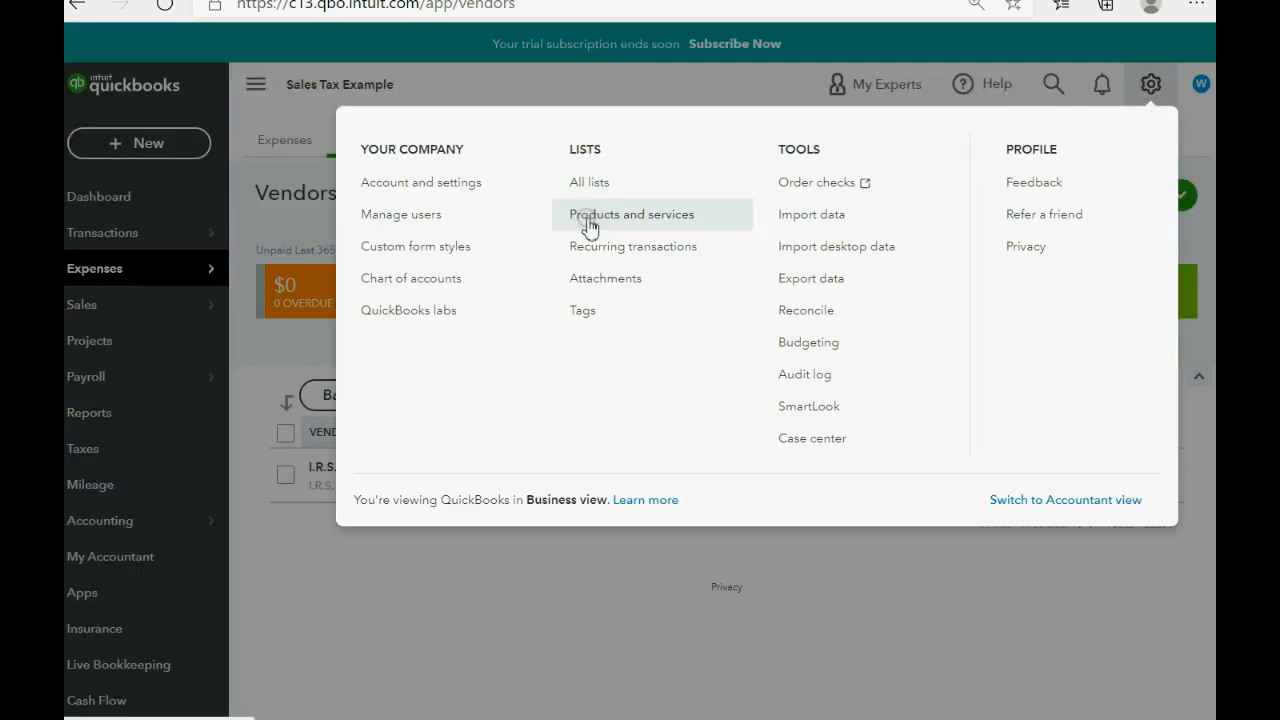
pyautogui.click(632, 214)
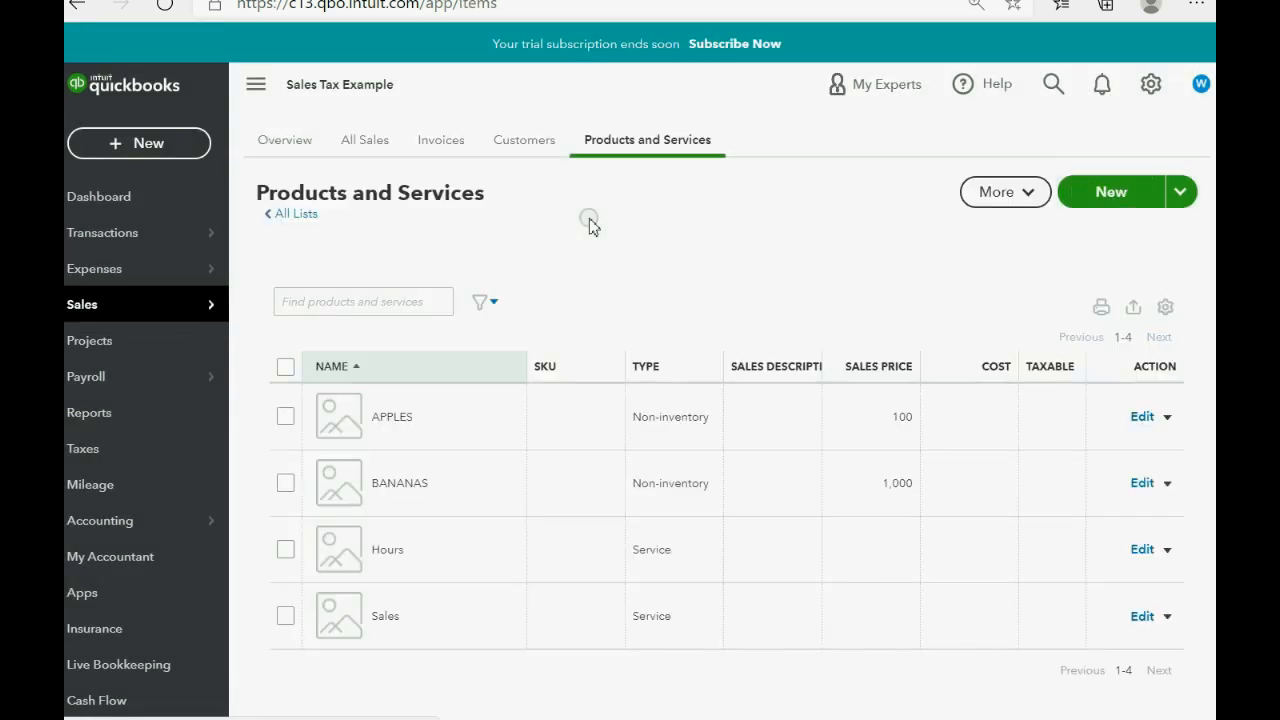
pyautogui.moveTo(612, 204)
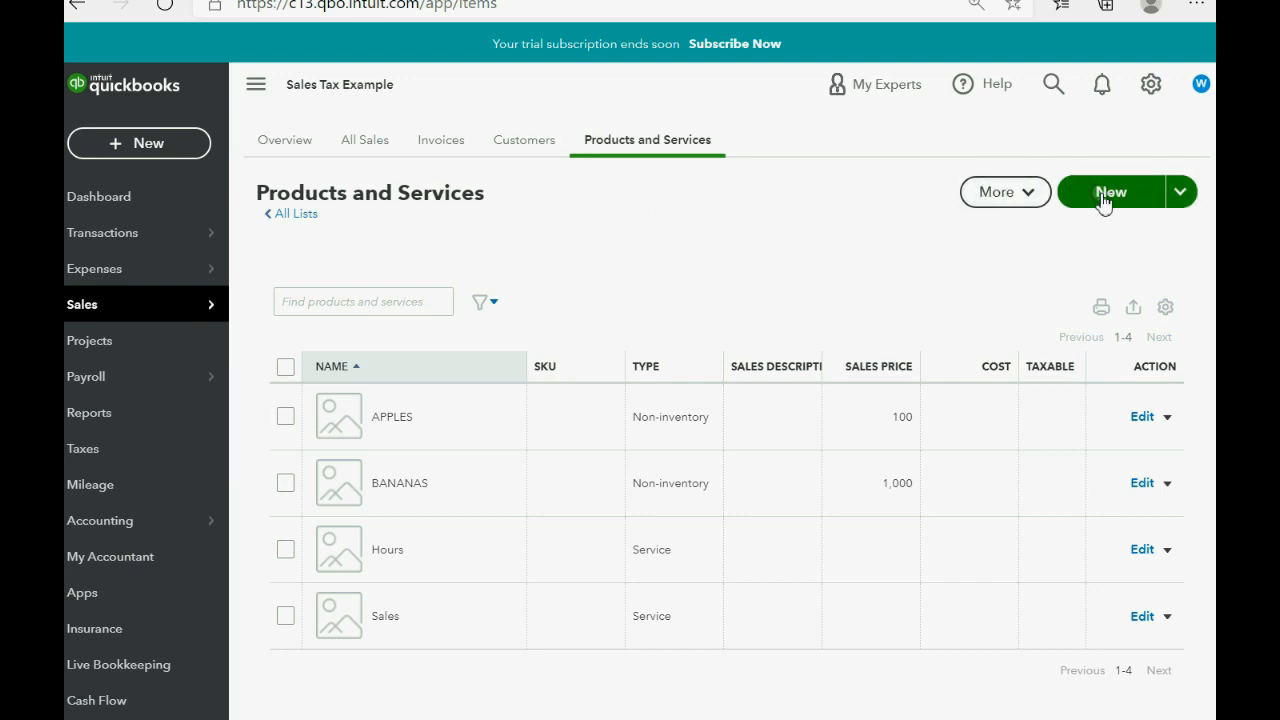
pyautogui.click(1110, 192)
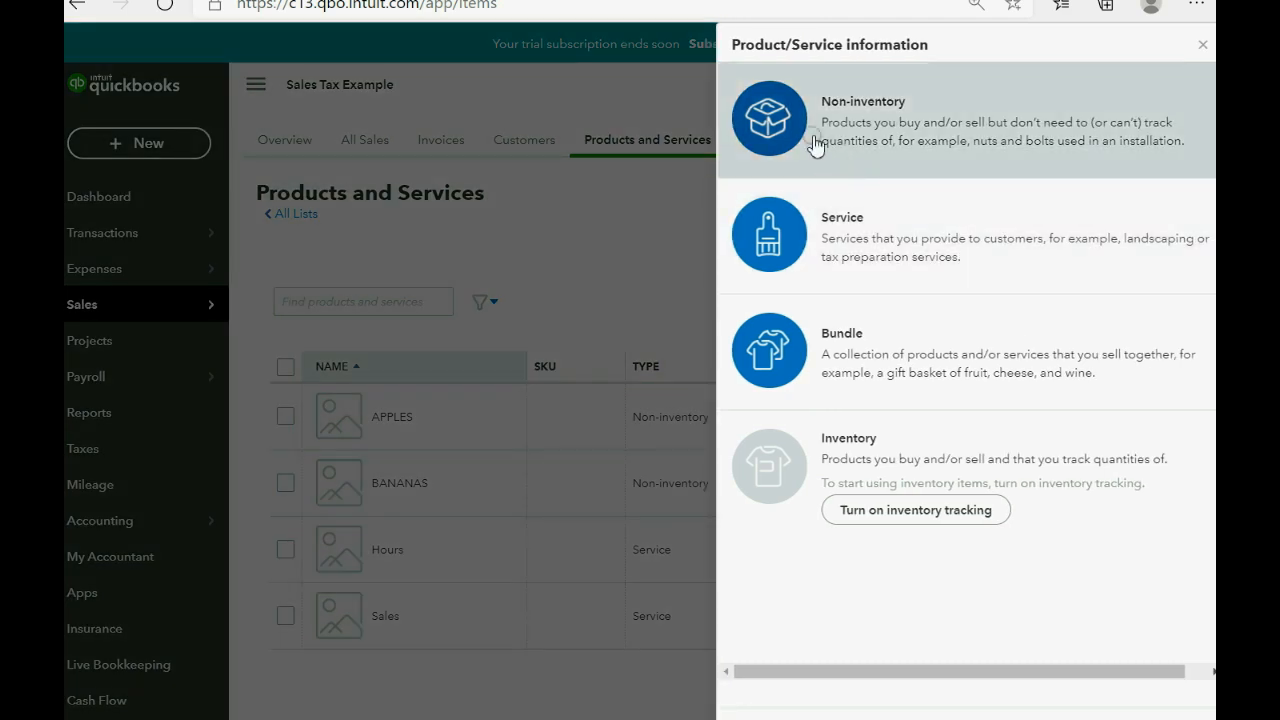
pyautogui.click(768, 120)
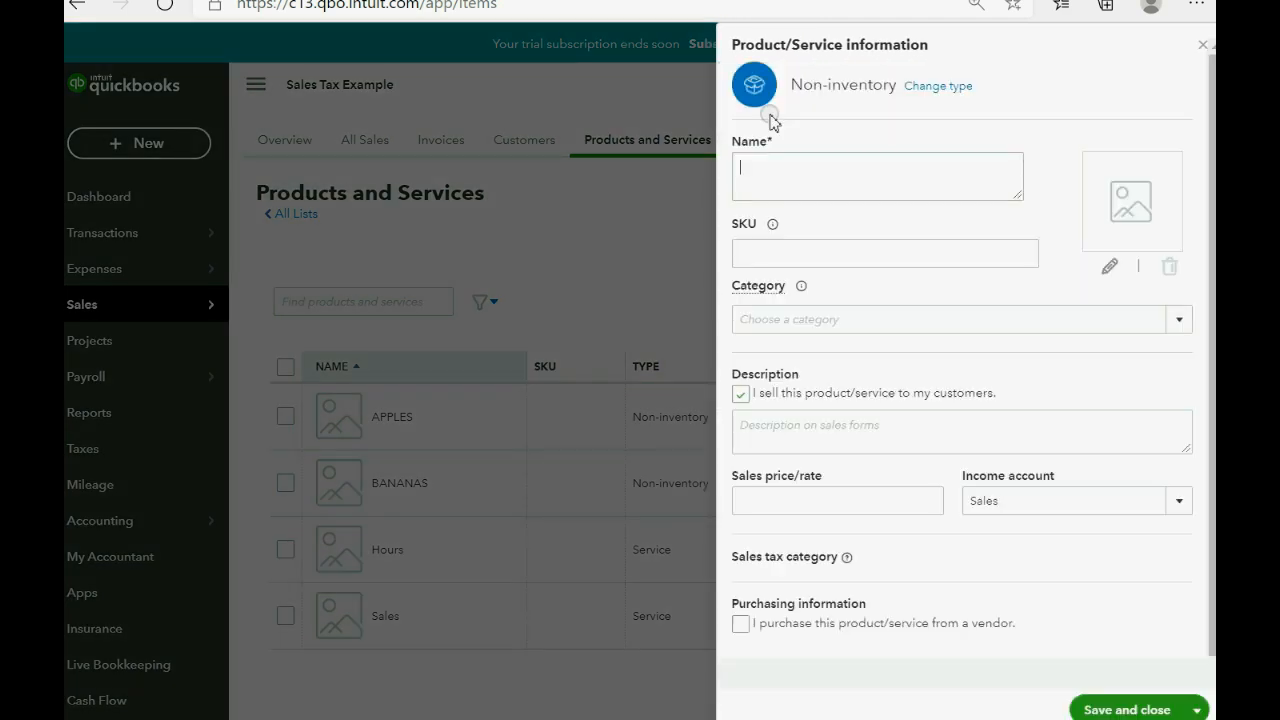
pyautogui.write('FEDERAL BANANA TAX')
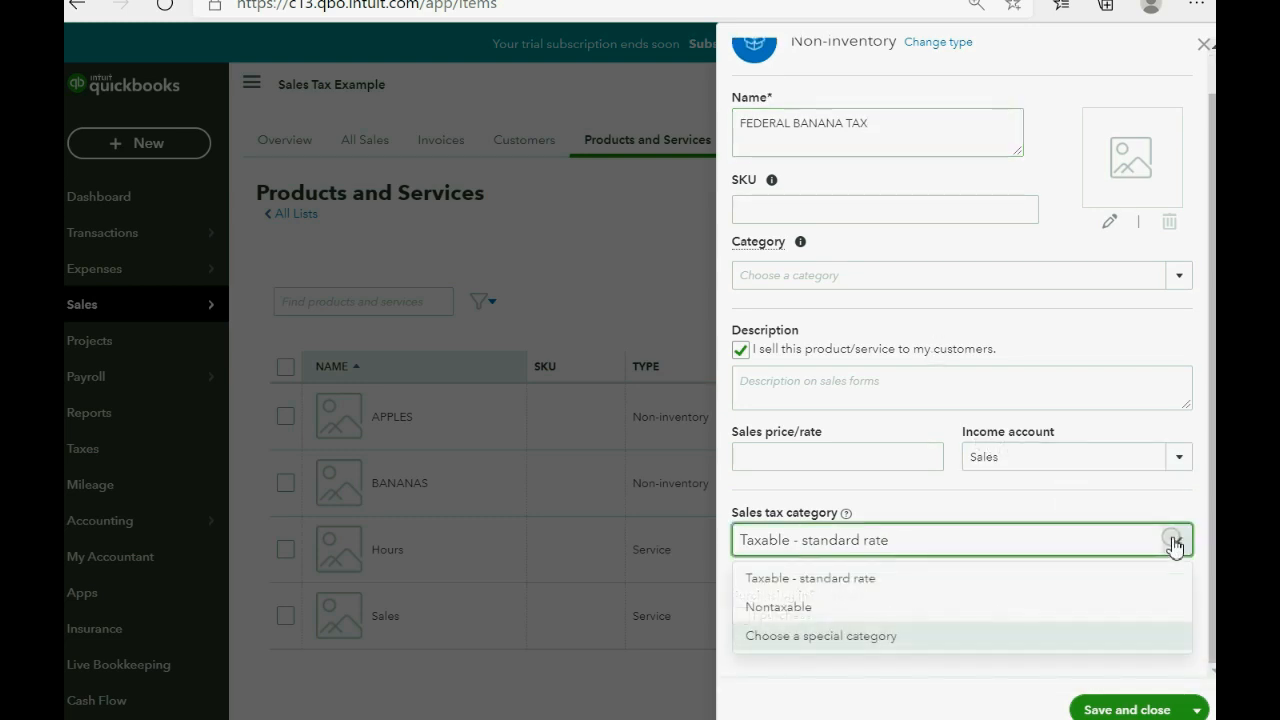
# Step: Mark the item Nontaxable, post its income to FEDERAL EXCISE TAX PAYABLE, and save
pyautogui.click(778, 608)
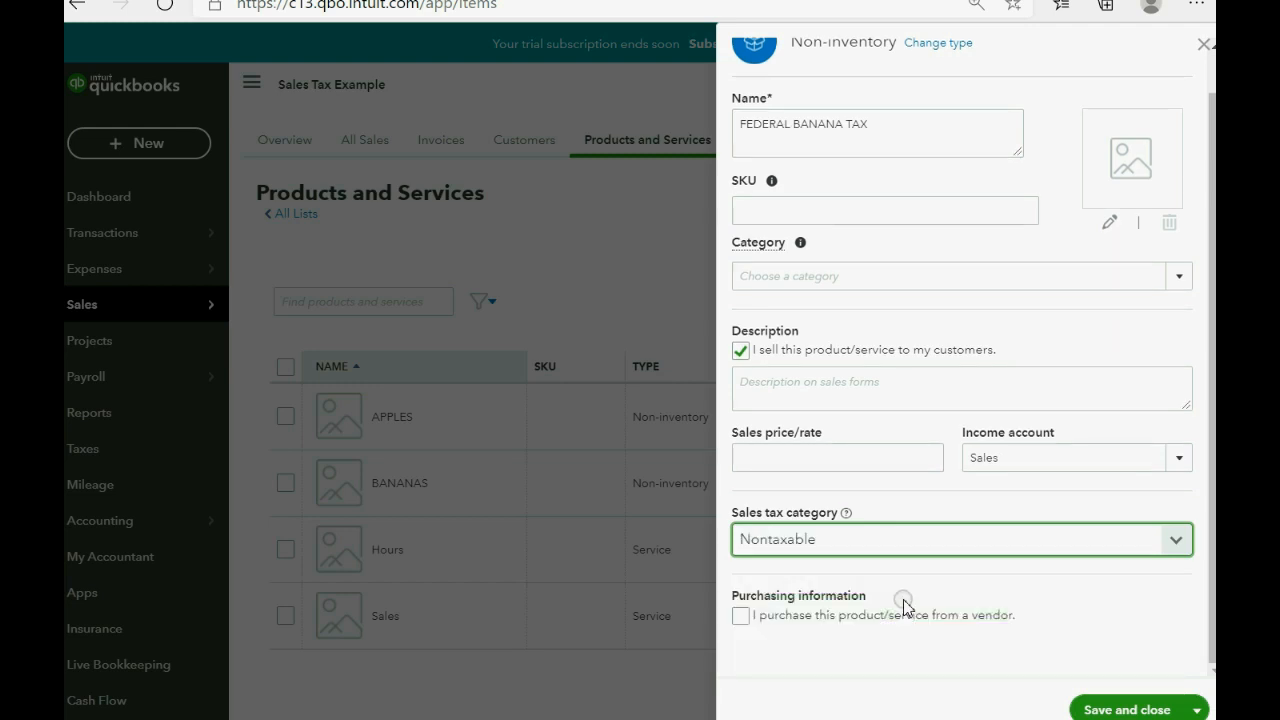
pyautogui.moveTo(908, 596)
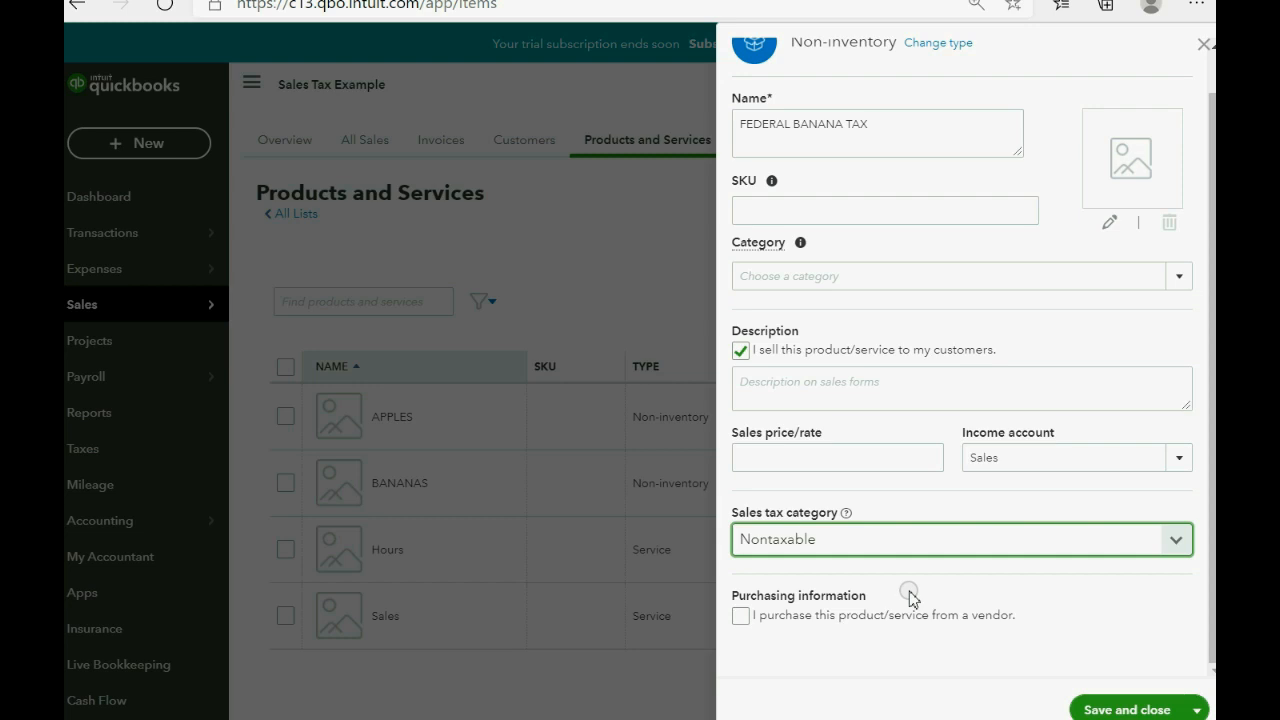
pyautogui.moveTo(984, 584)
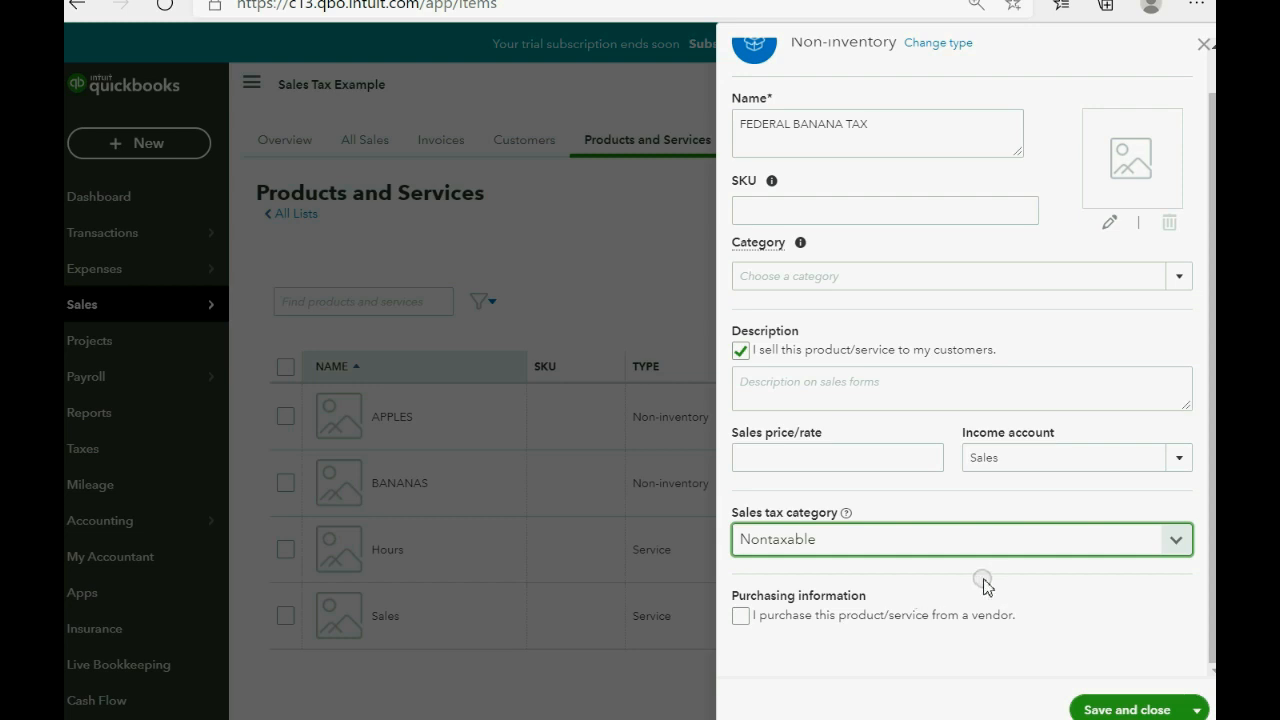
pyautogui.click(1180, 456)
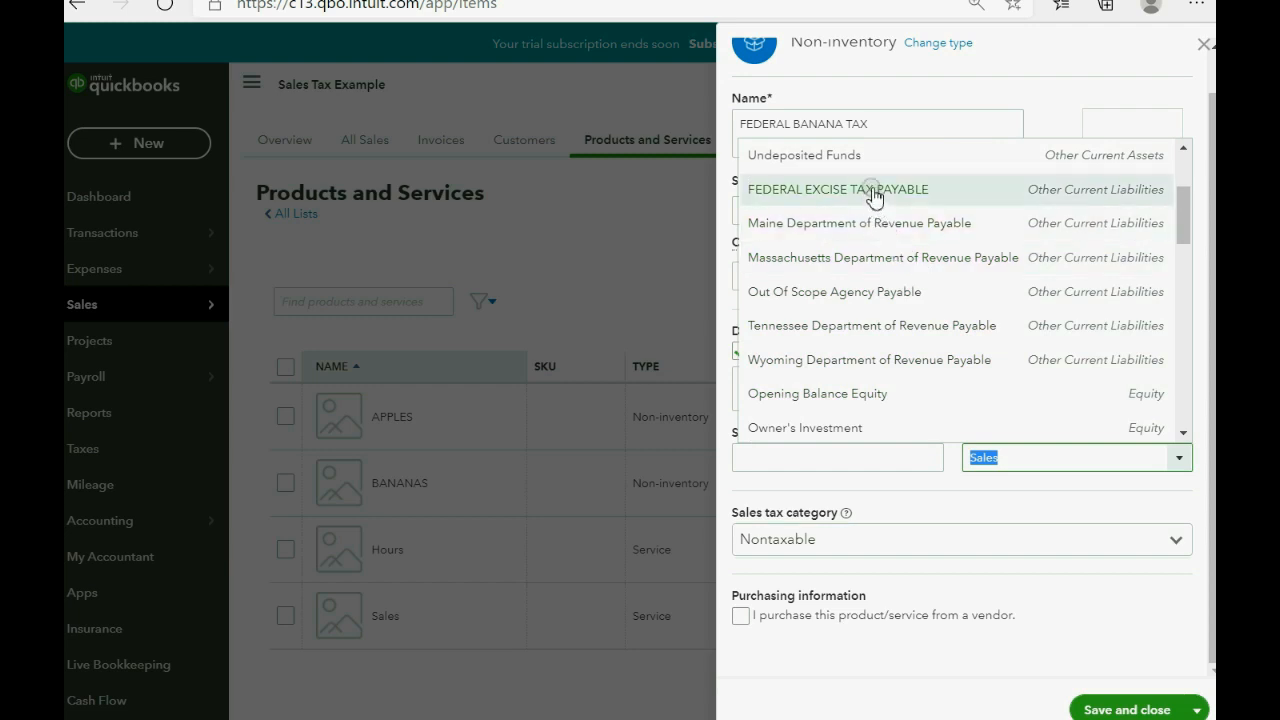
pyautogui.click(836, 188)
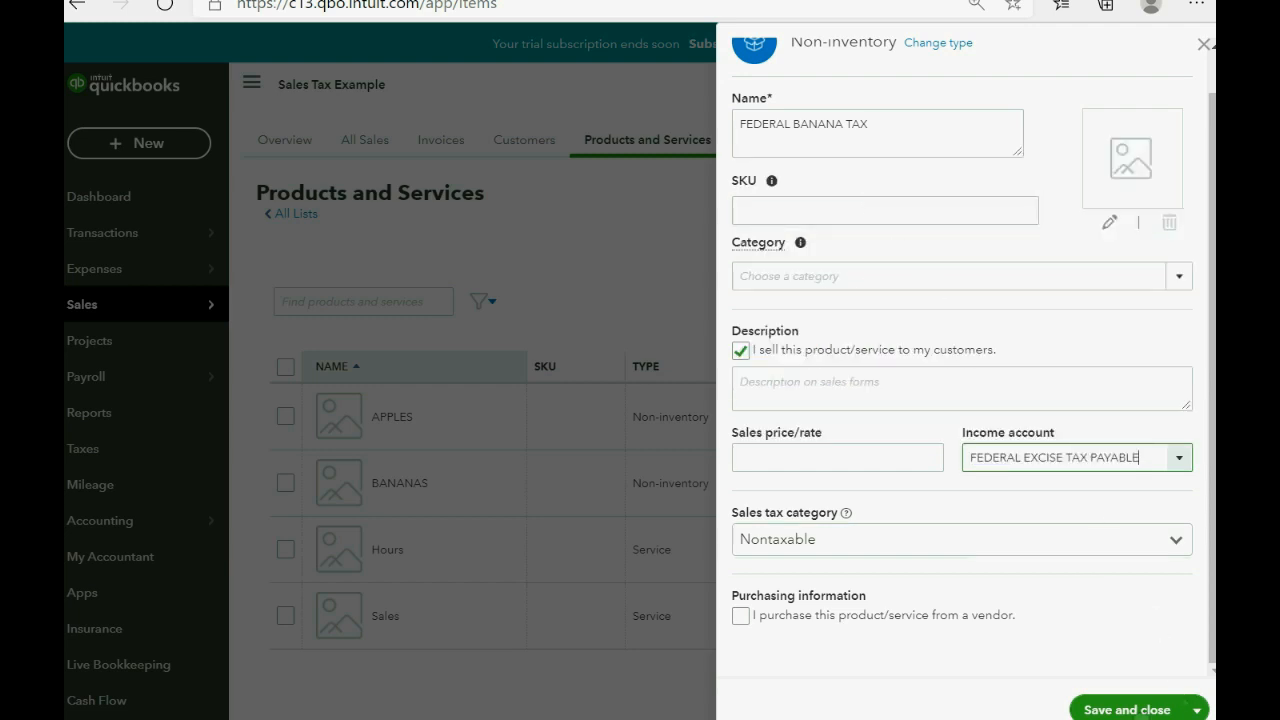
pyautogui.click(1126, 708)
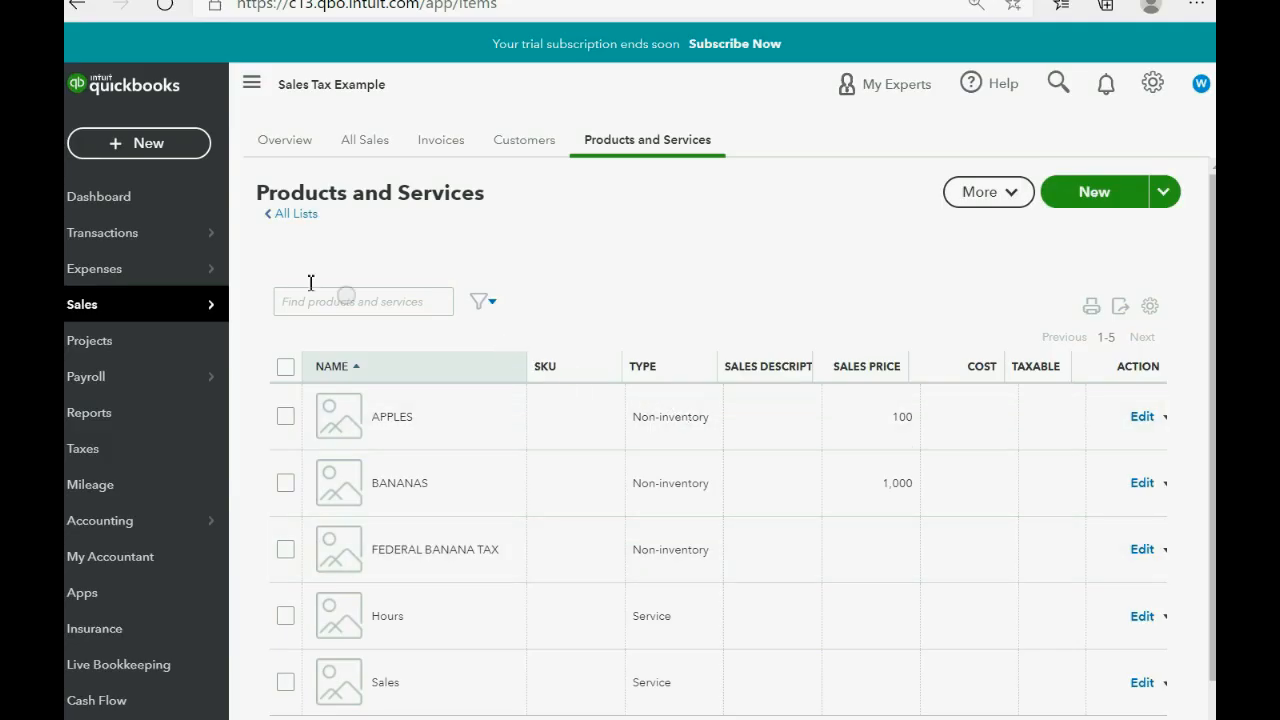
# Step: Start invoice 1007 for Betty Boop dated 07/11/2020 with Bananas quantity 5
pyautogui.click(138, 144)
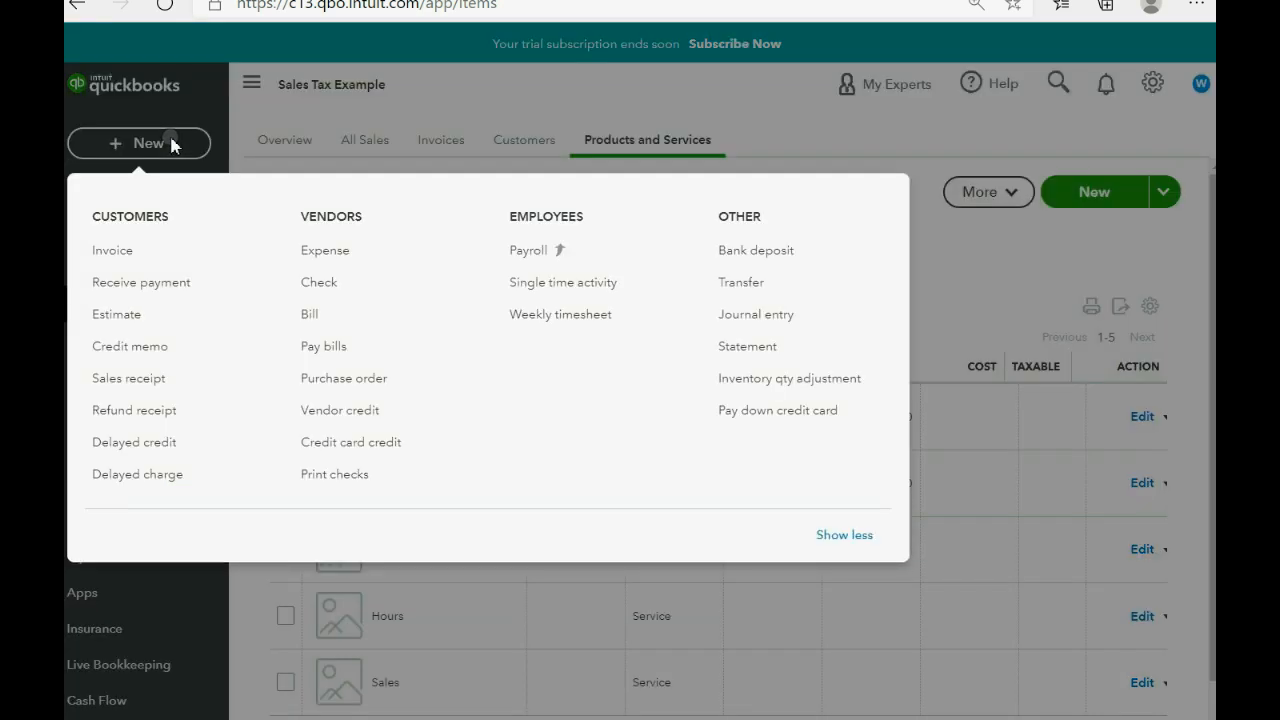
pyautogui.moveTo(112, 250)
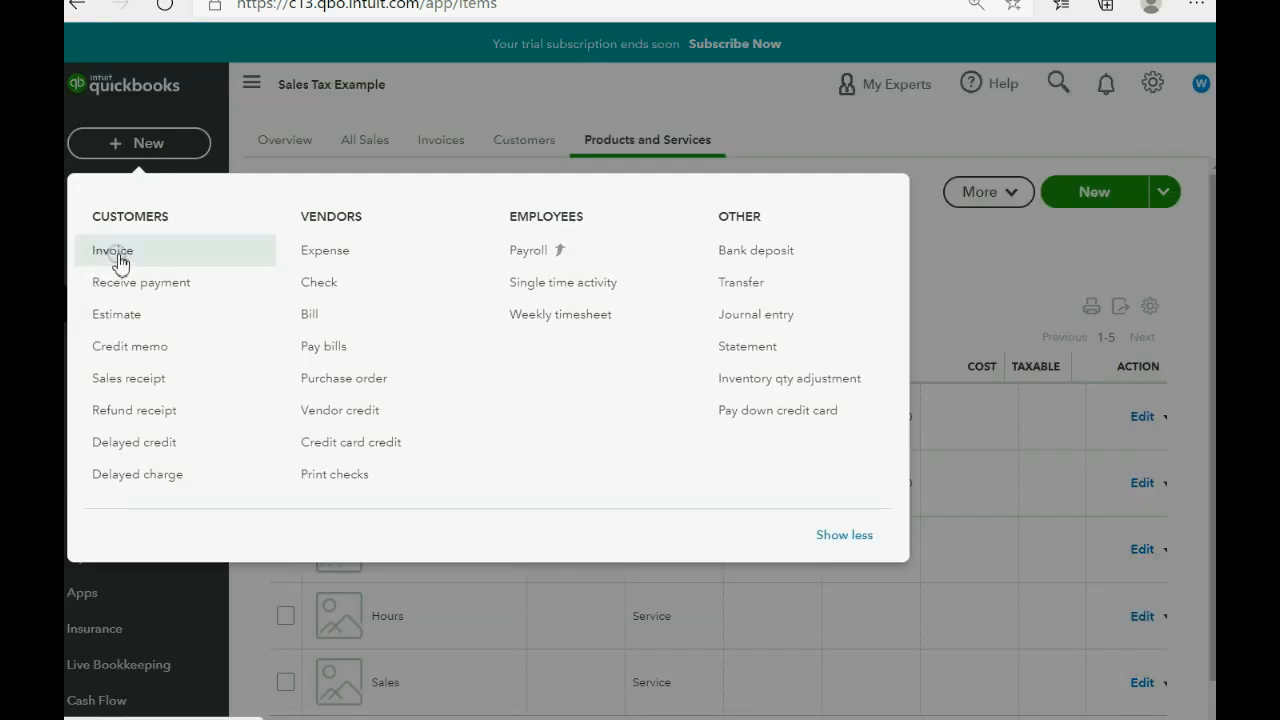
pyautogui.click(112, 250)
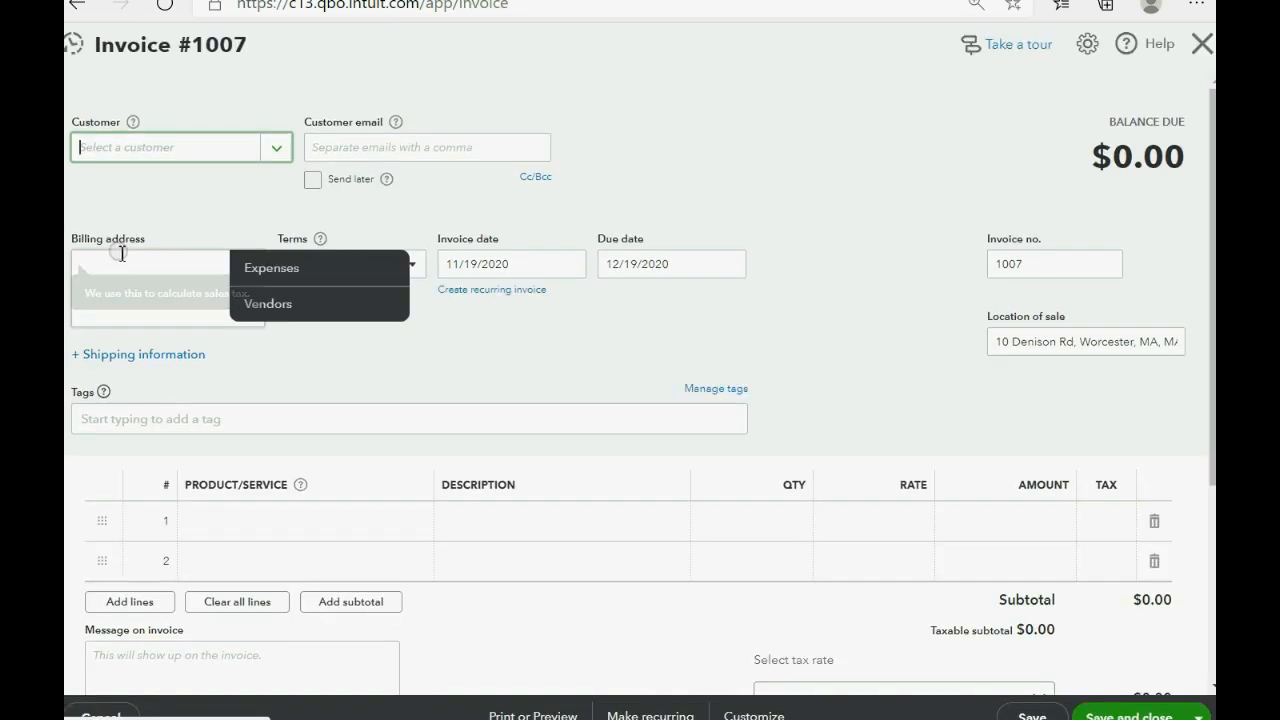
pyautogui.click(164, 148)
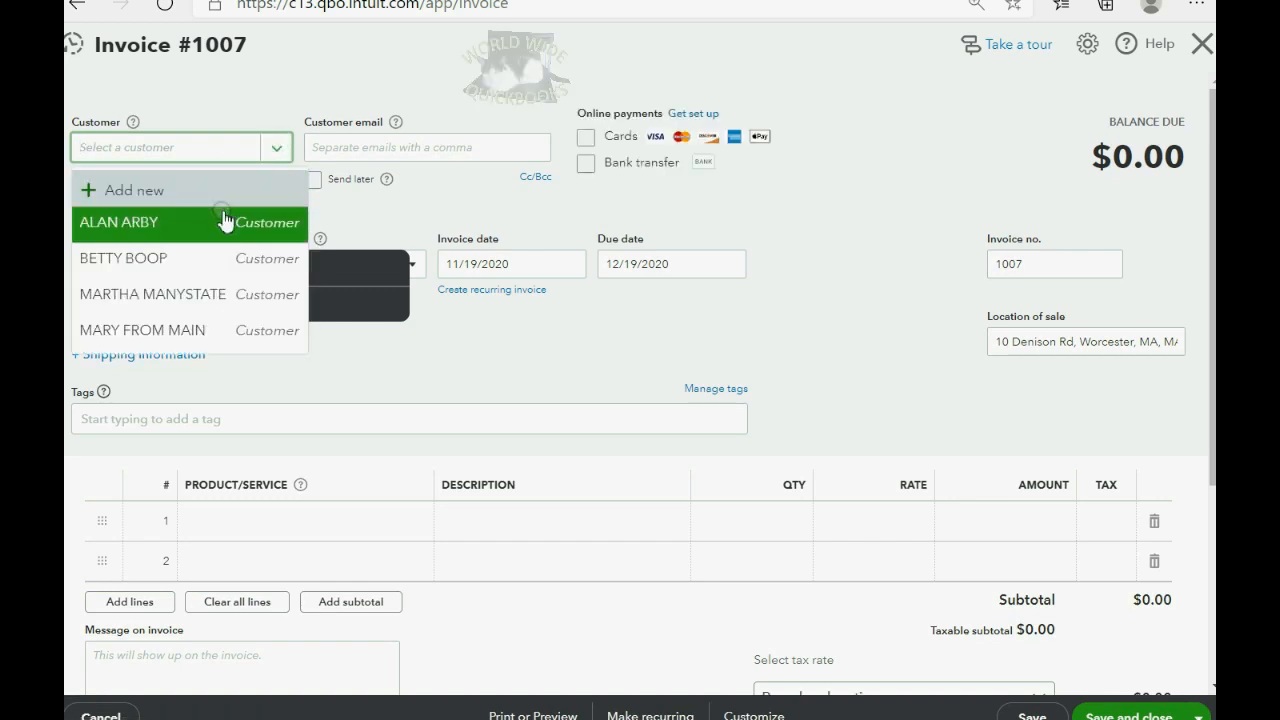
pyautogui.click(124, 258)
pyautogui.write('BANANAS')
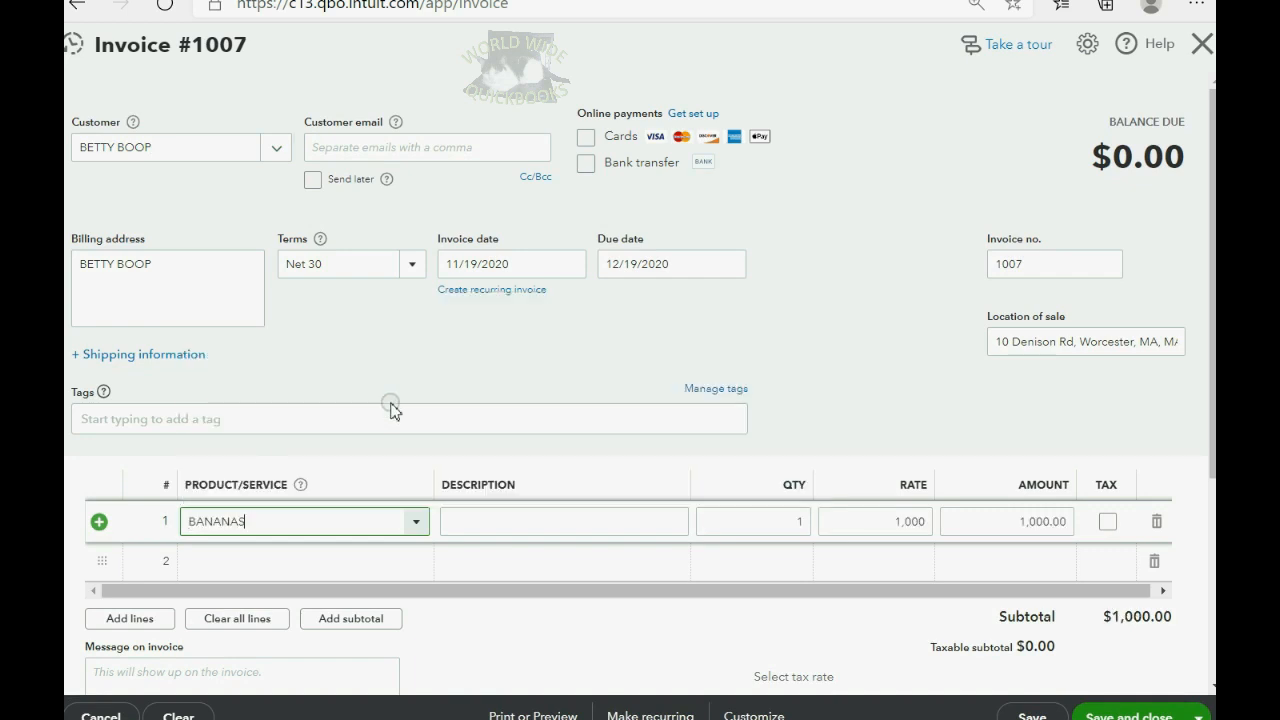
pyautogui.click(752, 520)
pyautogui.write('5')
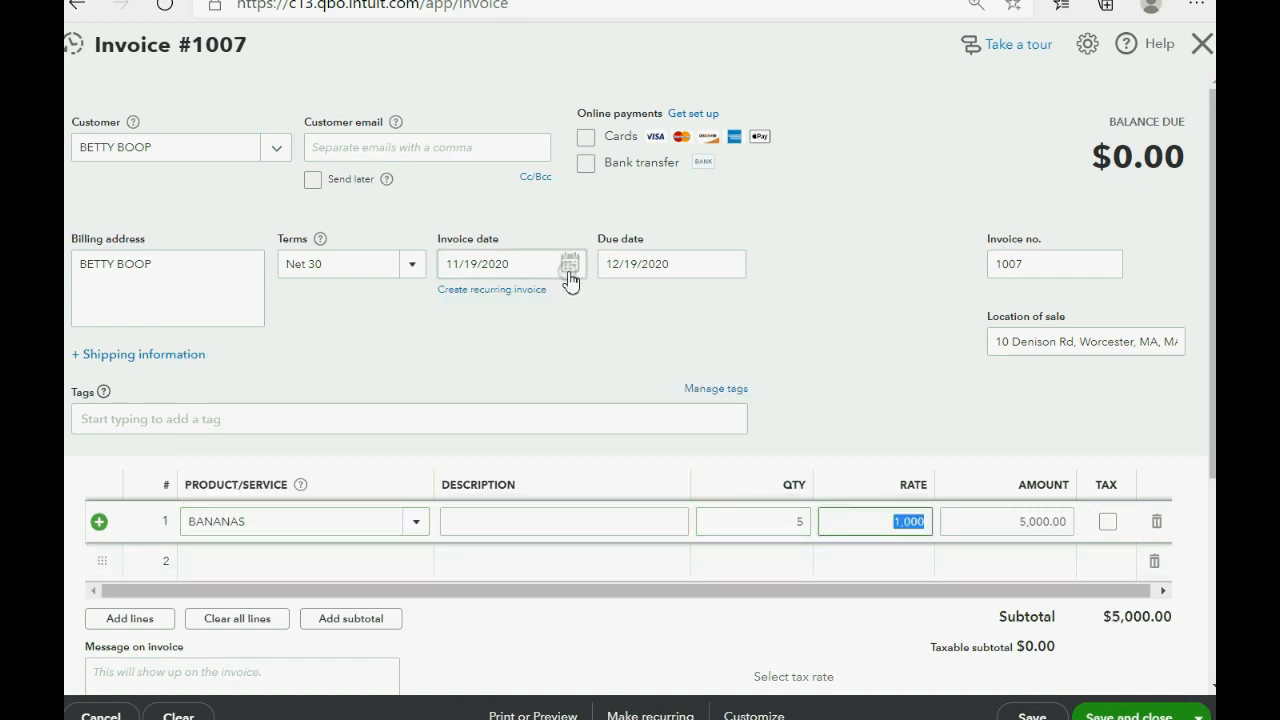
pyautogui.click(570, 264)
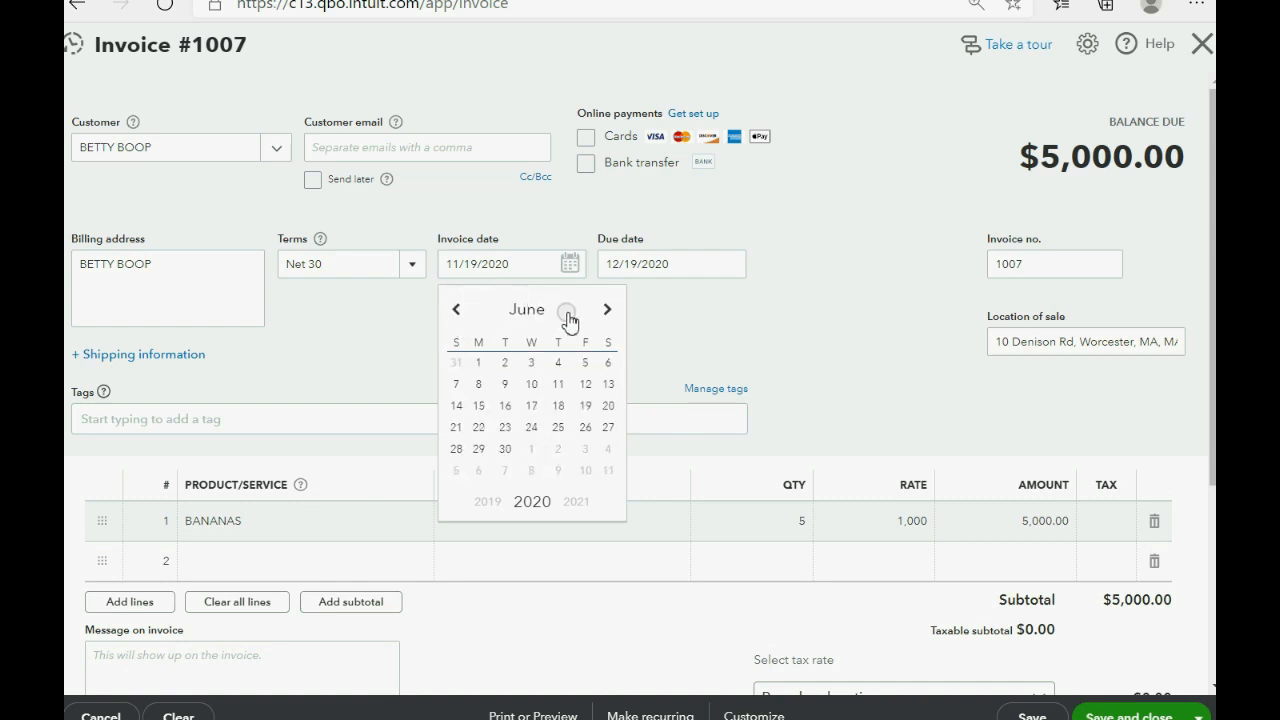
pyautogui.click(608, 308)
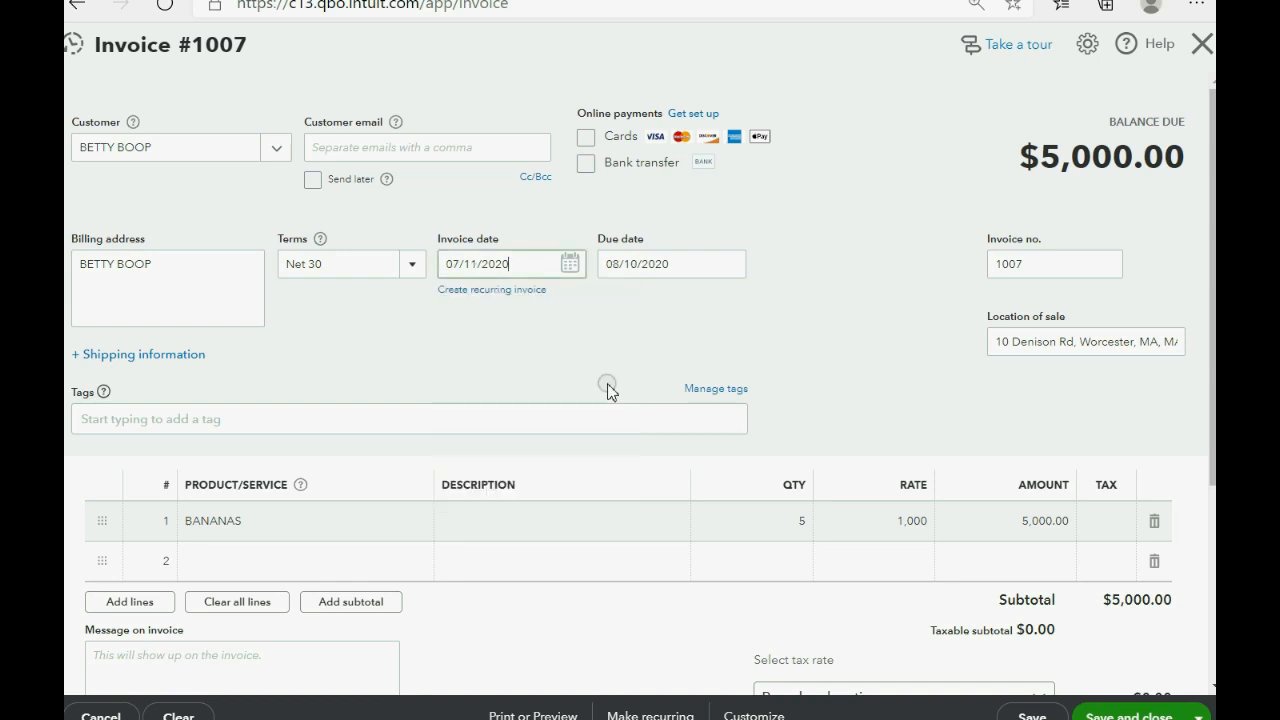
pyautogui.moveTo(1056, 510)
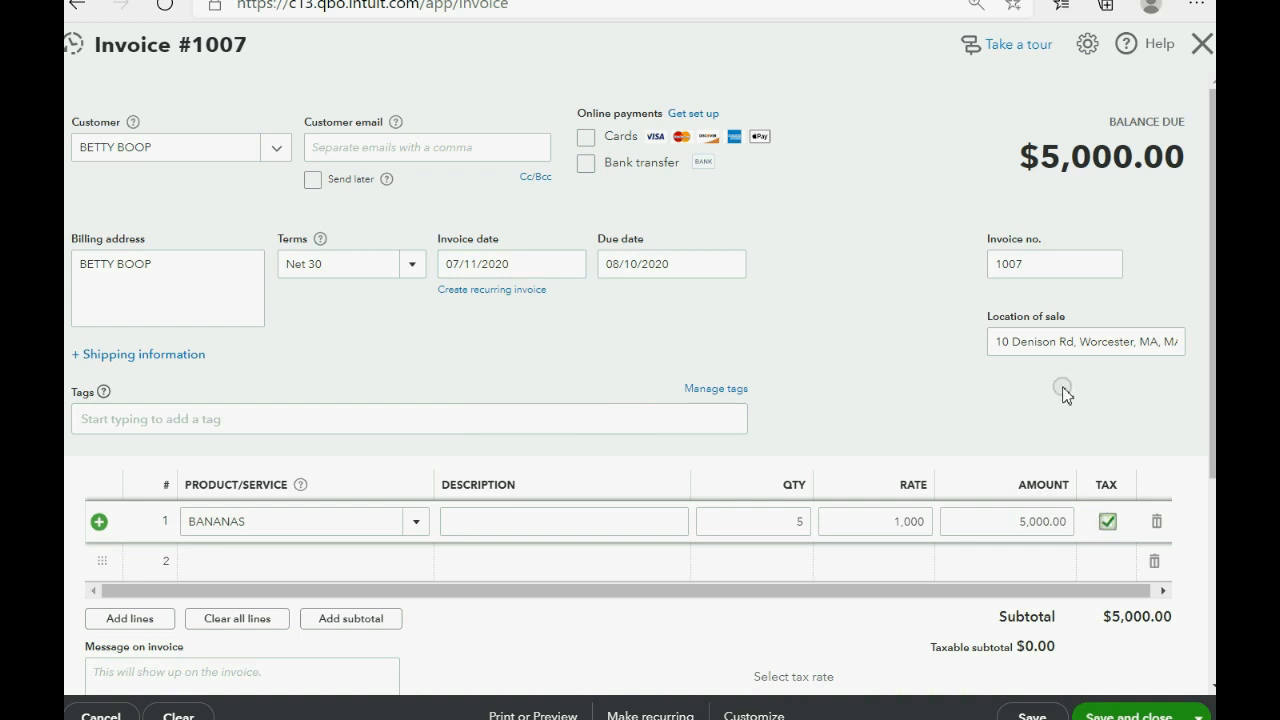
# Step: Keep location-based sales tax and add an untaxed FEDERAL BANANA TAX line at $55
pyautogui.scroll(-3)
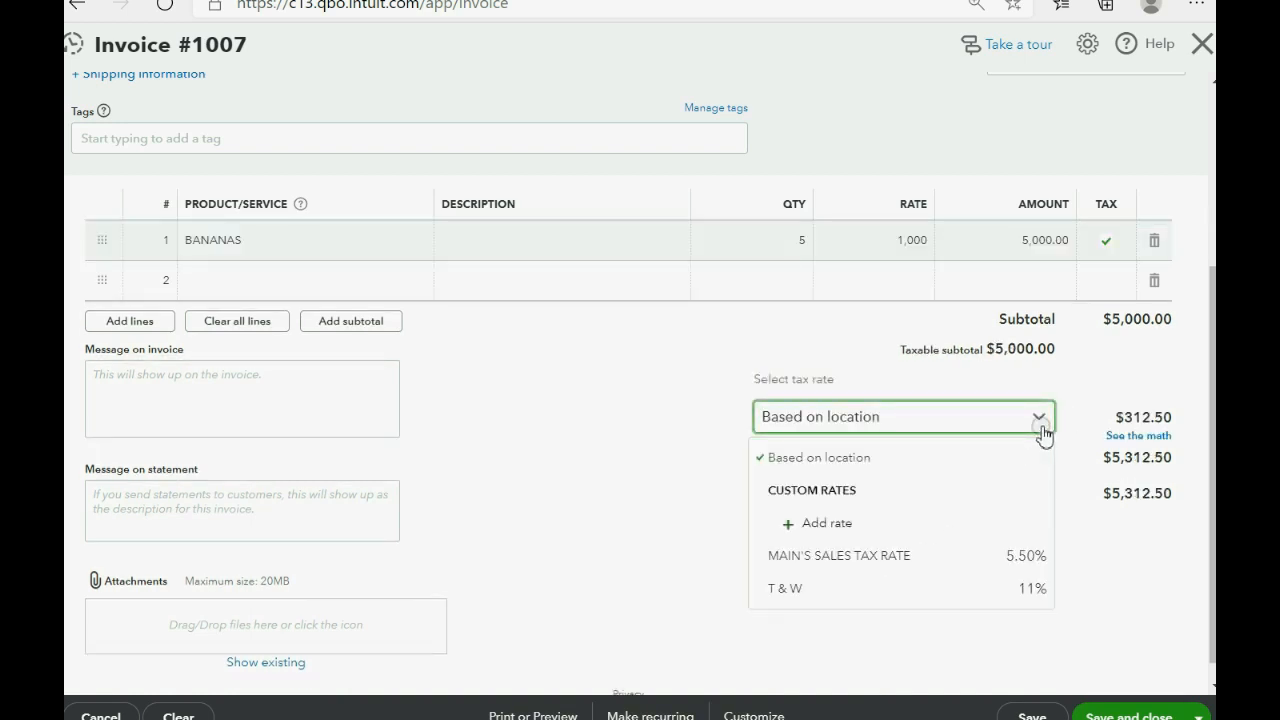
pyautogui.click(1040, 418)
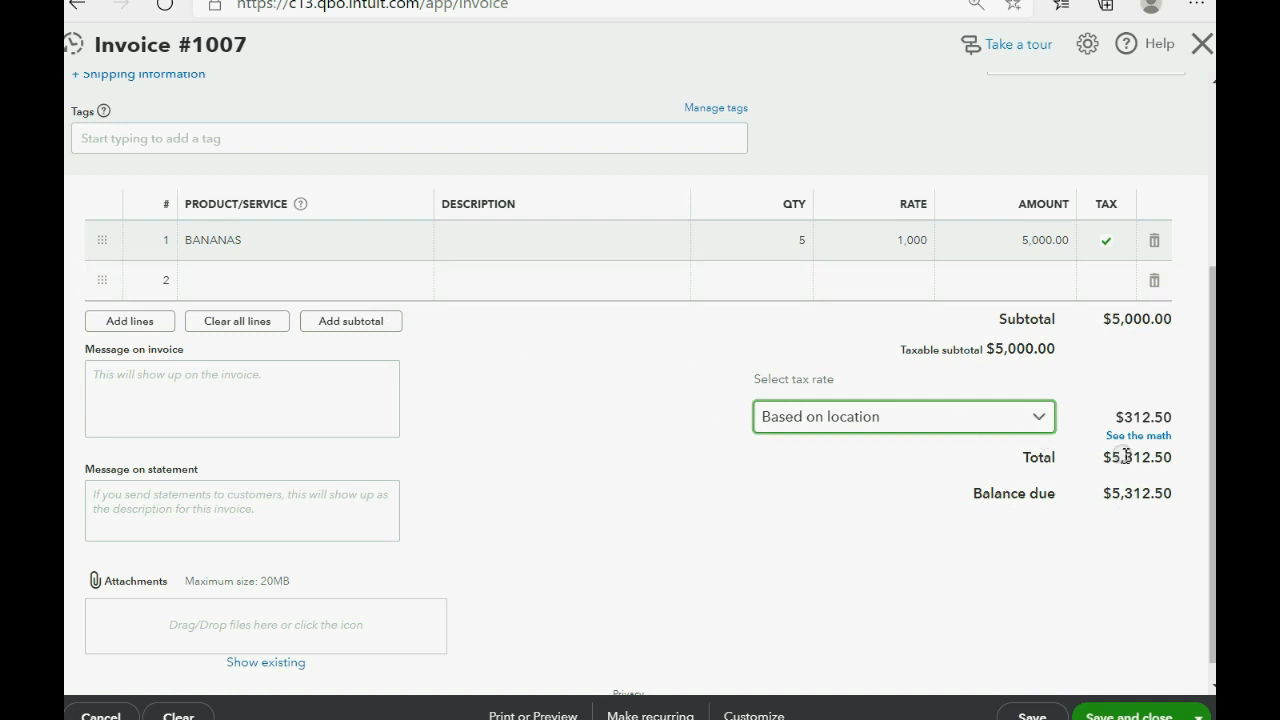
pyautogui.moveTo(320, 256)
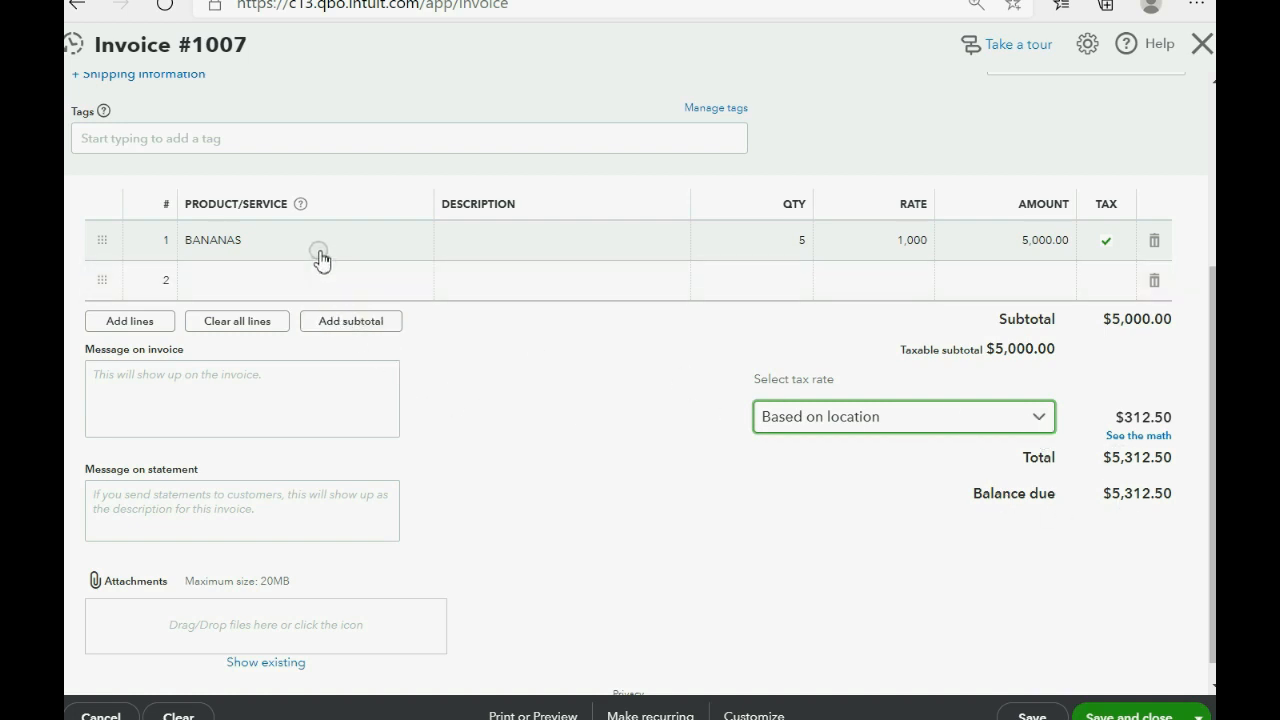
pyautogui.click(300, 280)
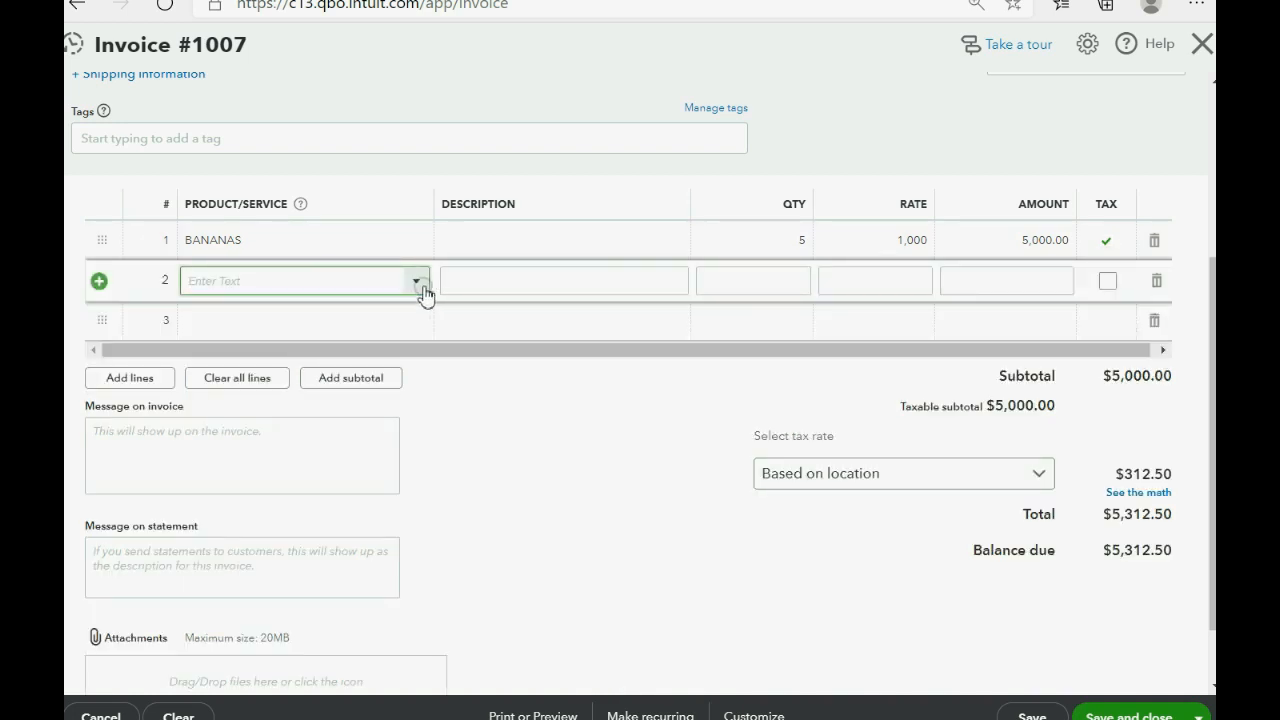
pyautogui.click(416, 280)
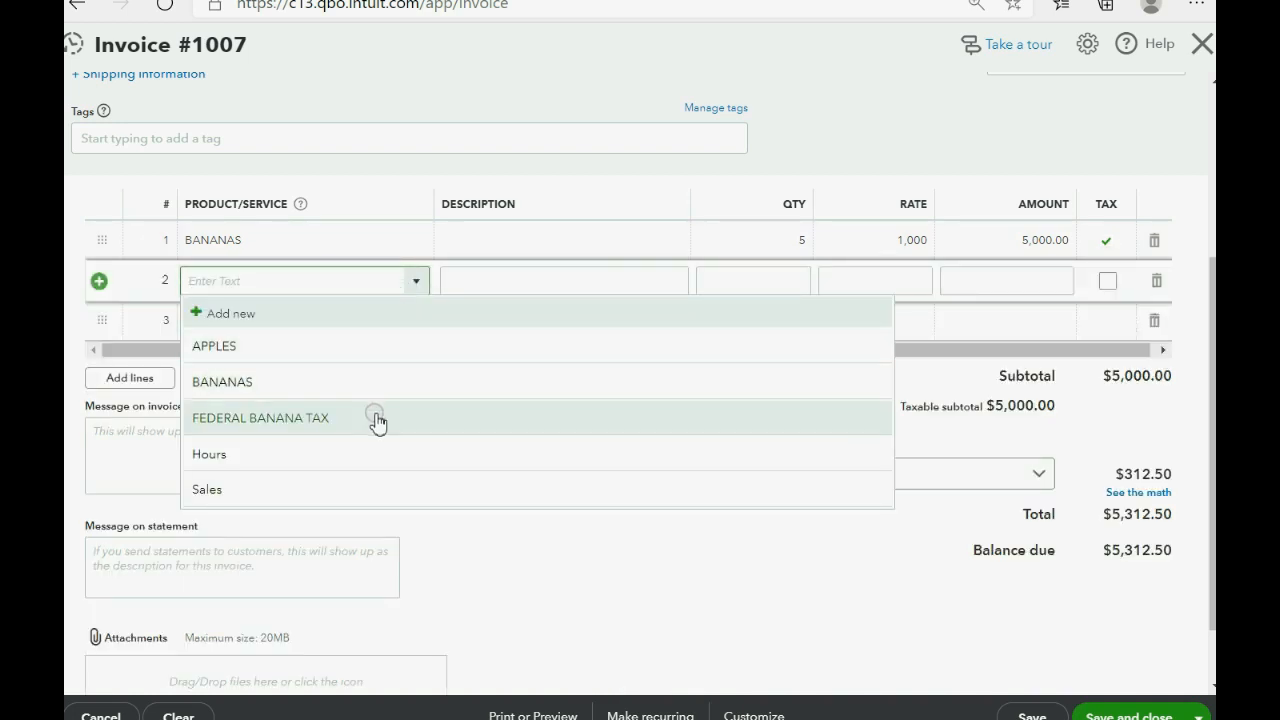
pyautogui.click(260, 418)
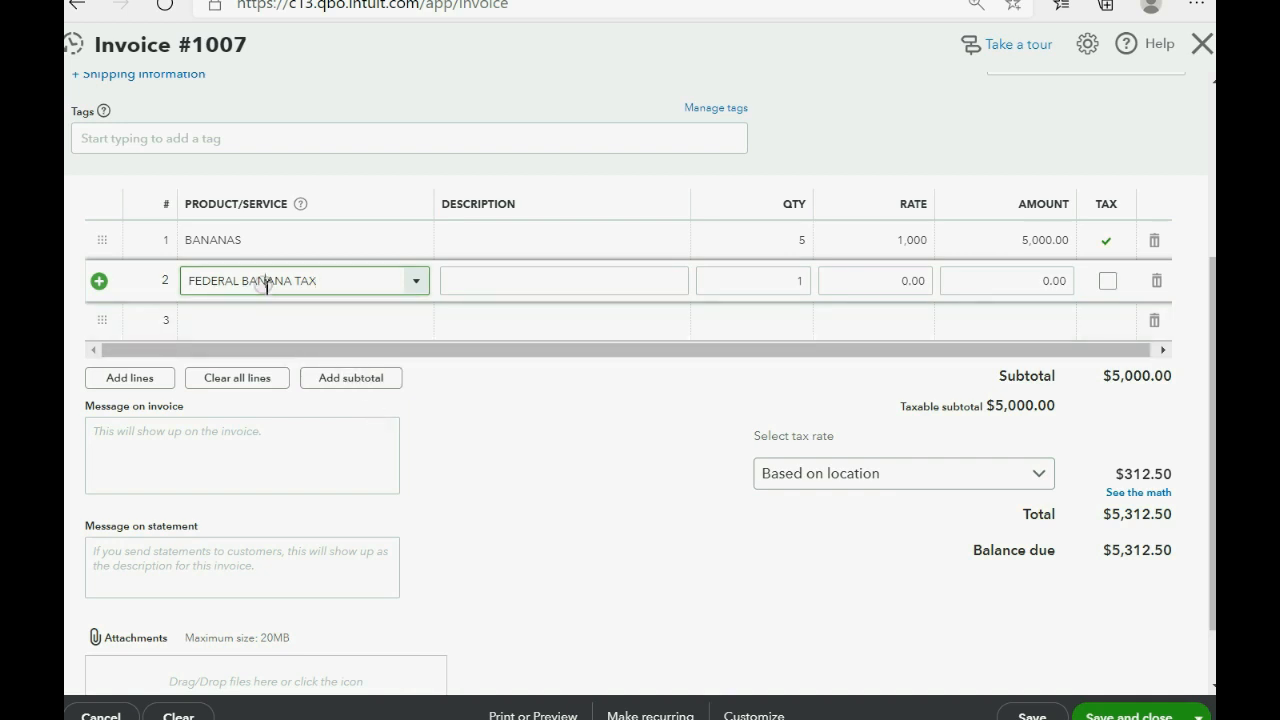
pyautogui.moveTo(860, 322)
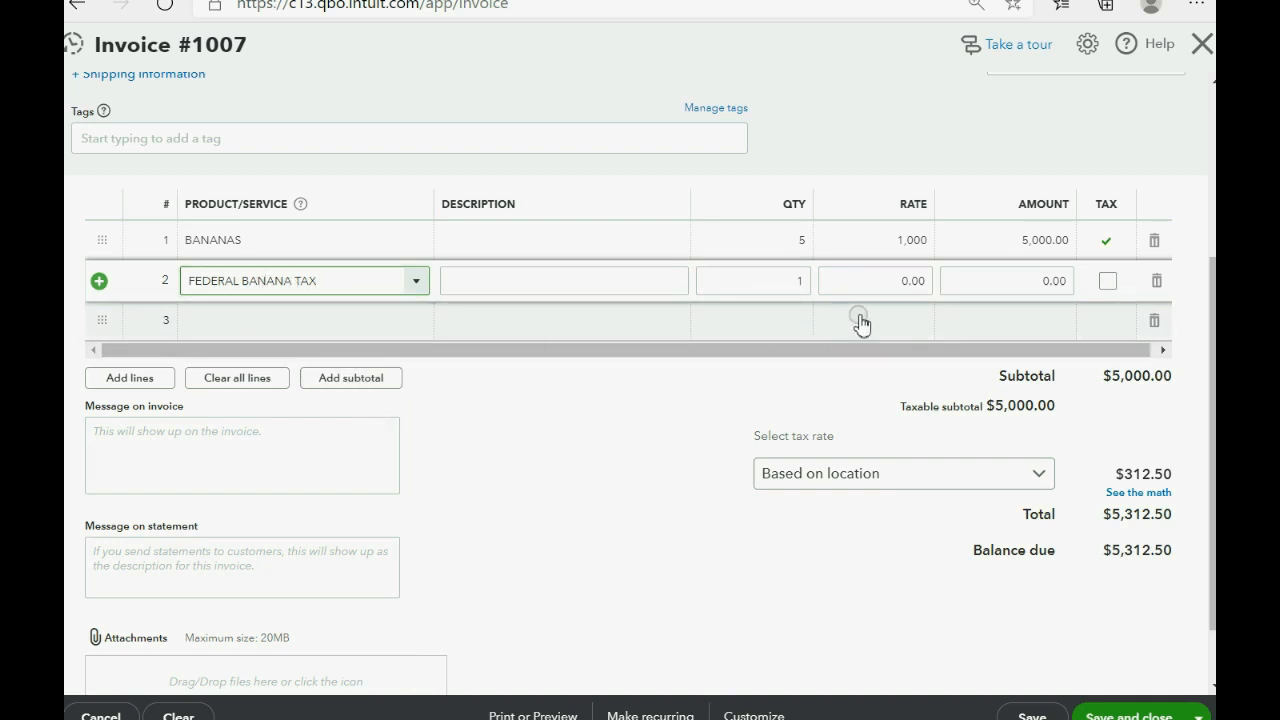
pyautogui.click(752, 280)
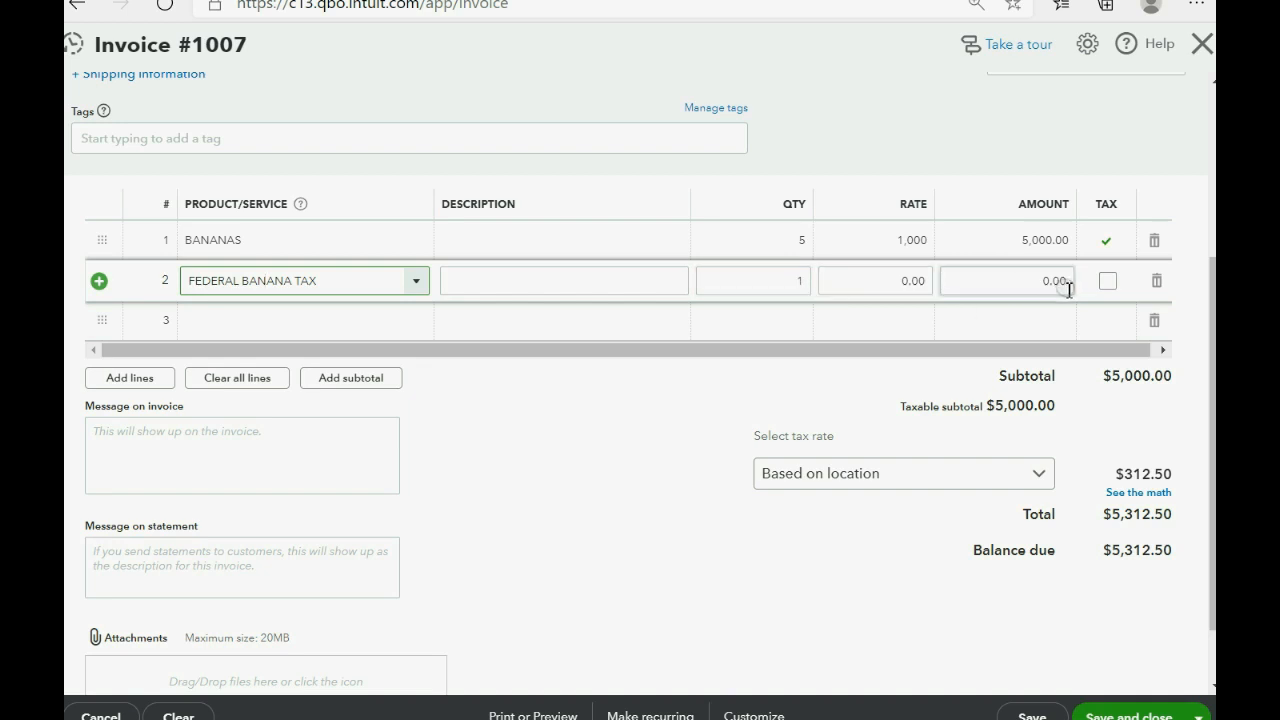
pyautogui.moveTo(1036, 288)
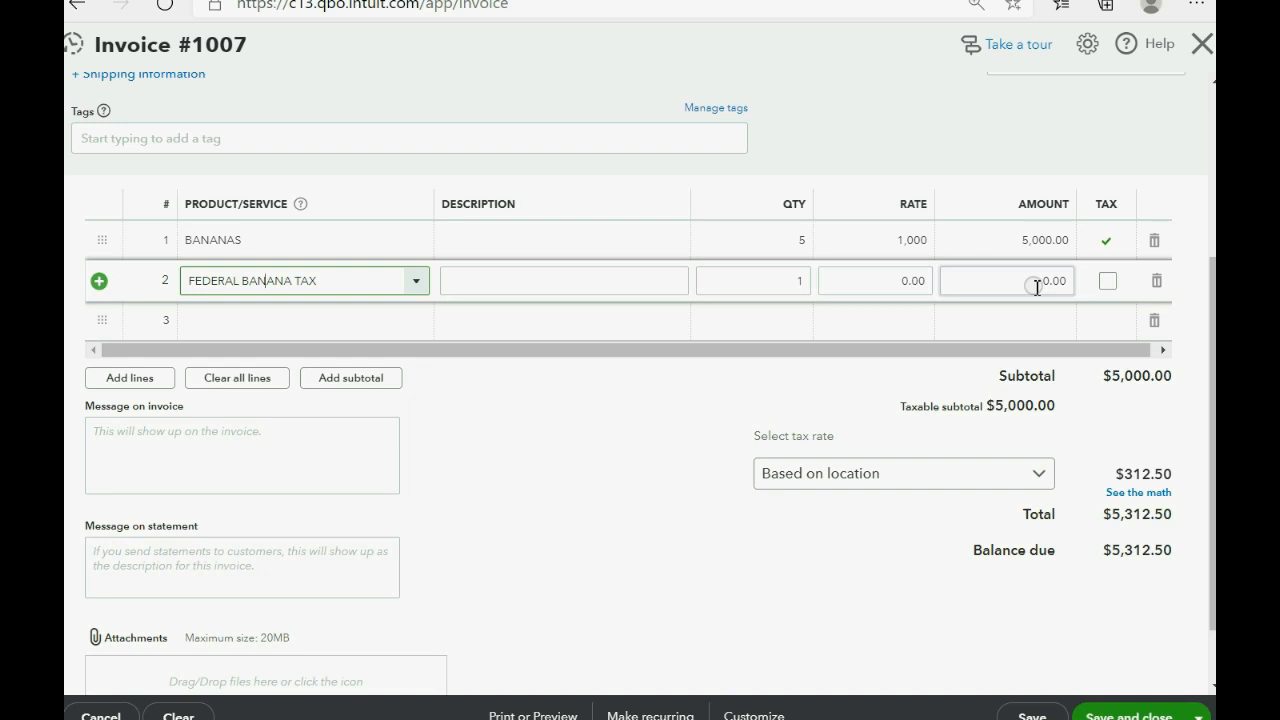
pyautogui.click(1004, 280)
pyautogui.write('55')
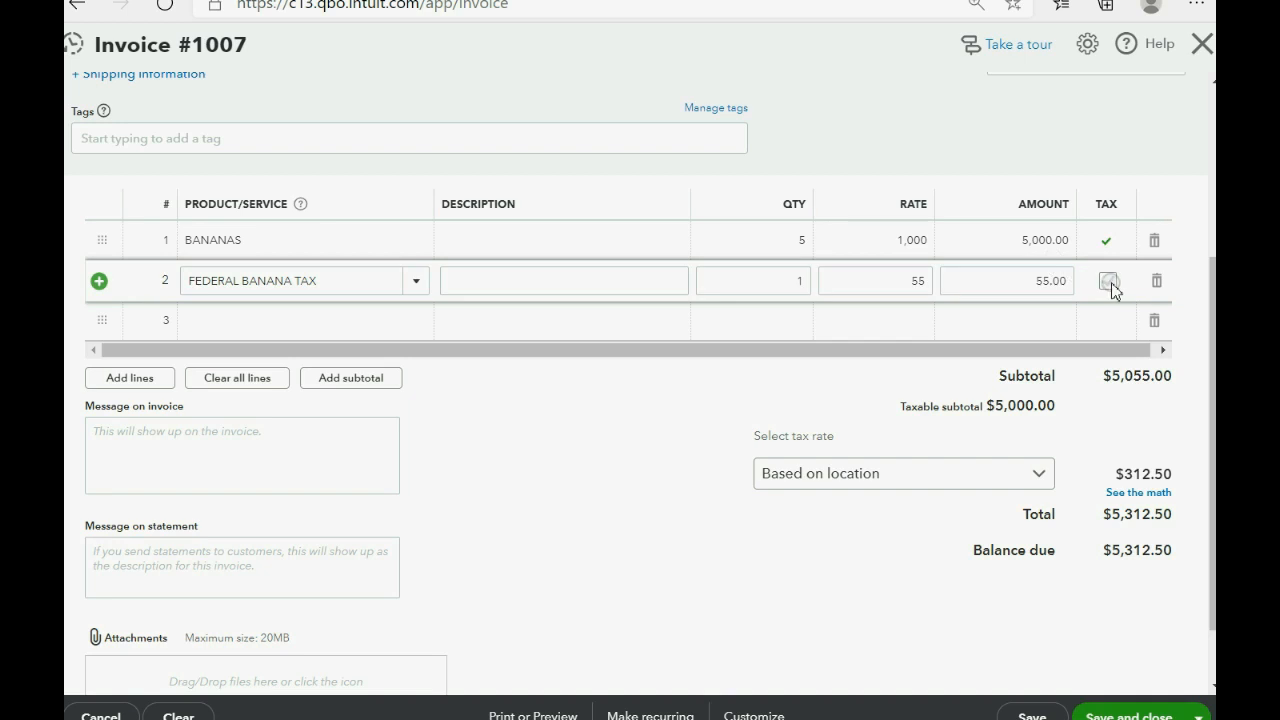
pyautogui.click(1108, 280)
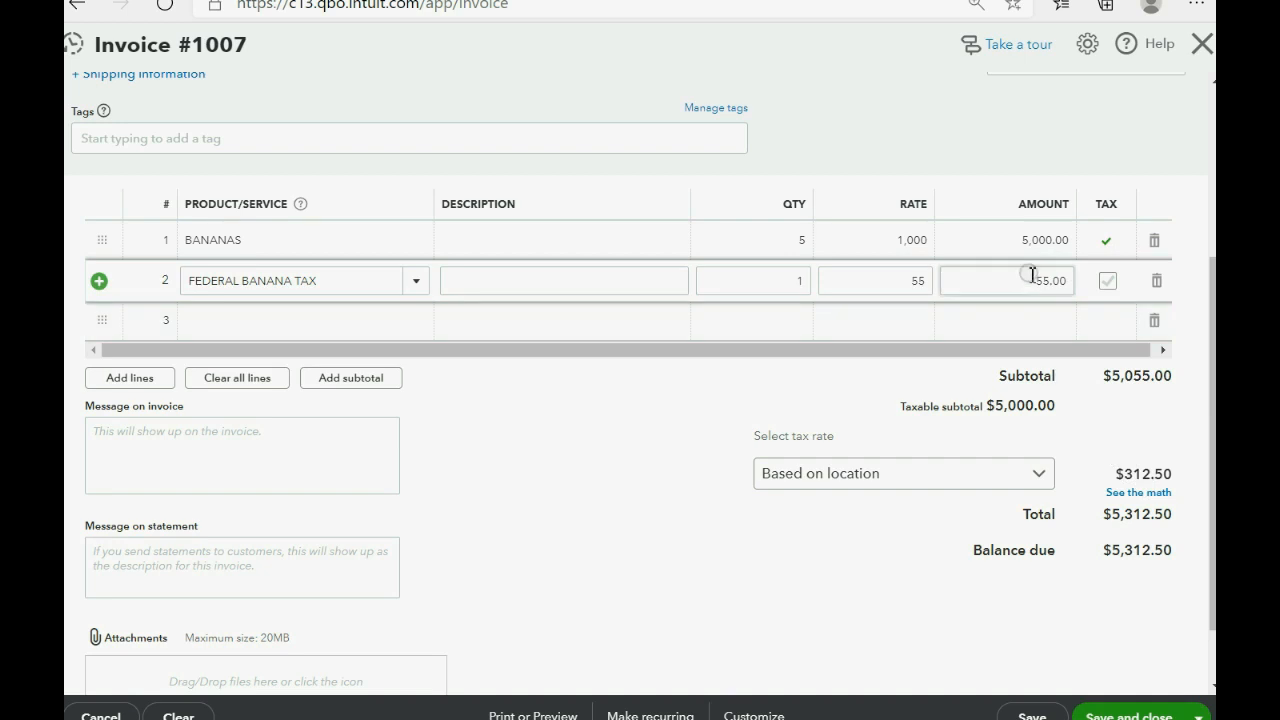
pyautogui.moveTo(1028, 280)
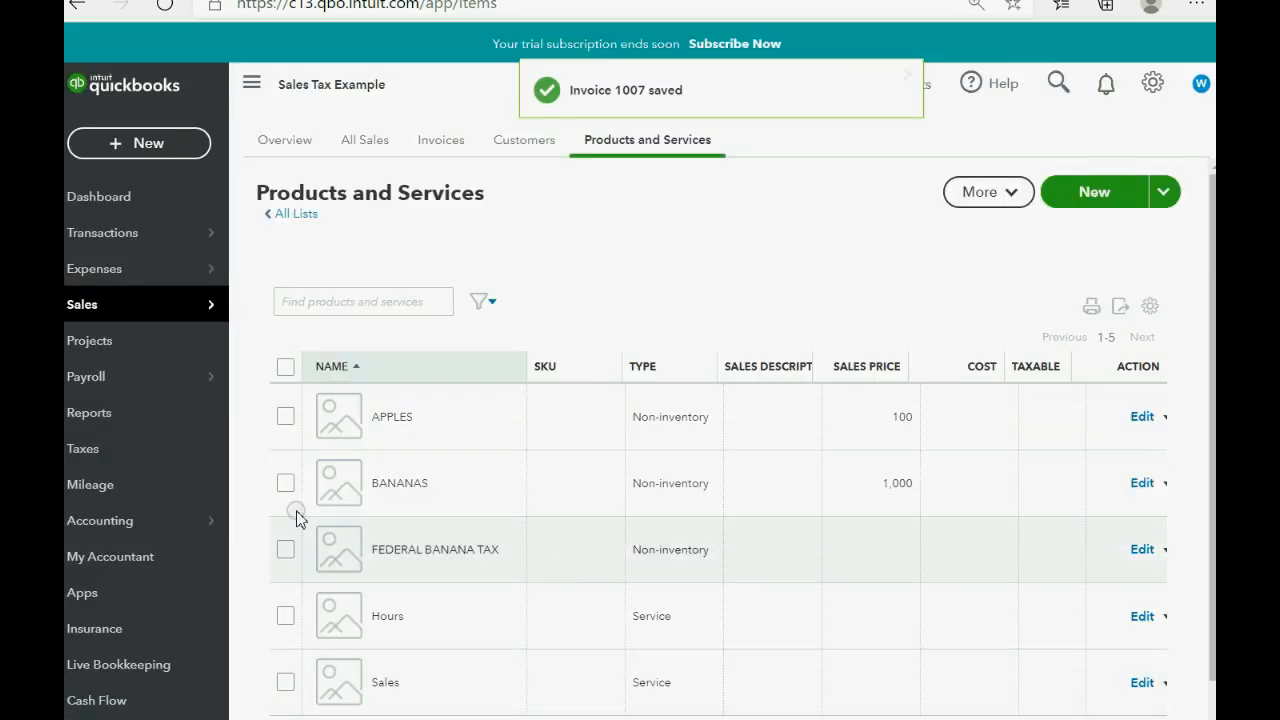
# Step: Visit the sales tax overview, then open the custom Trial Balance report
pyautogui.click(84, 448)
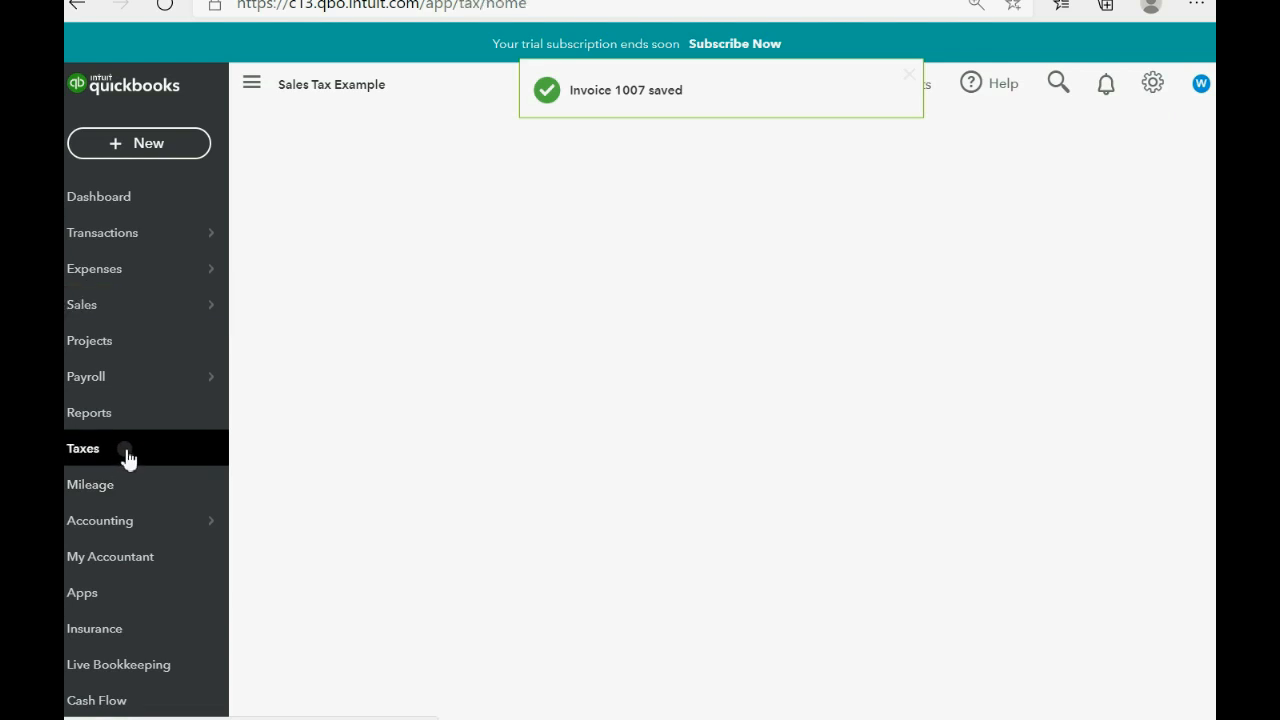
pyautogui.click(84, 448)
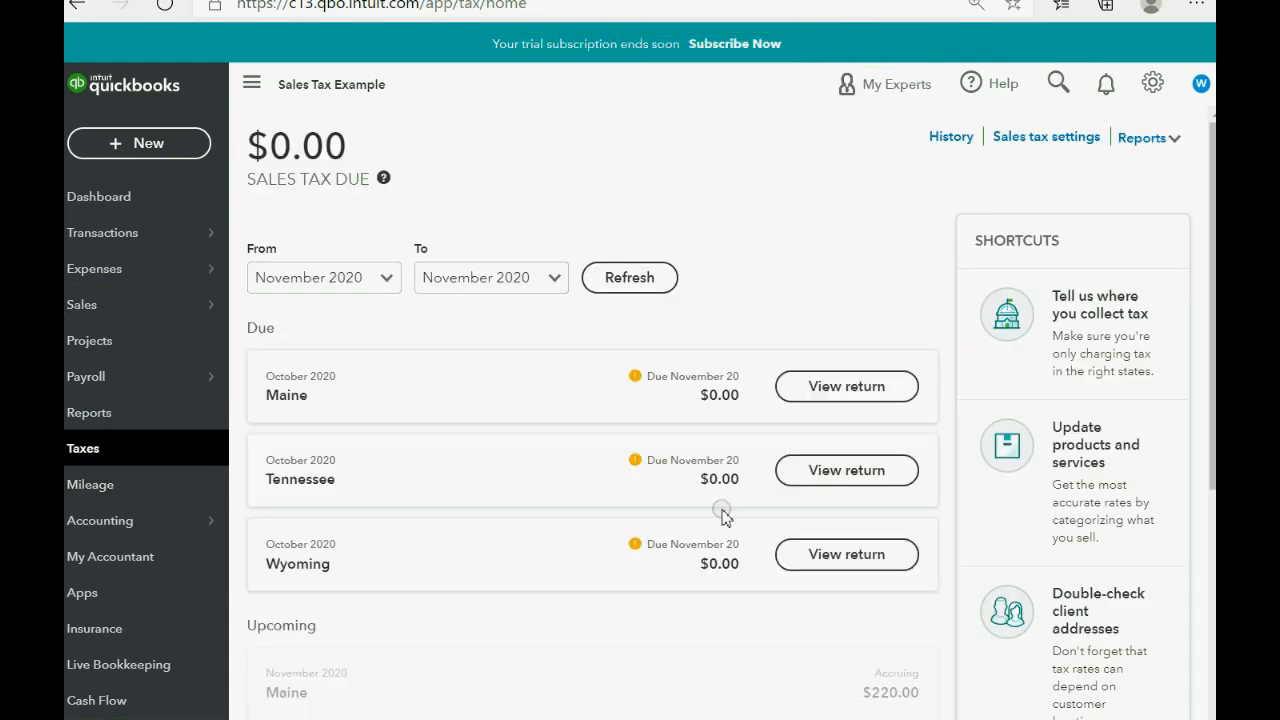
pyautogui.moveTo(720, 500)
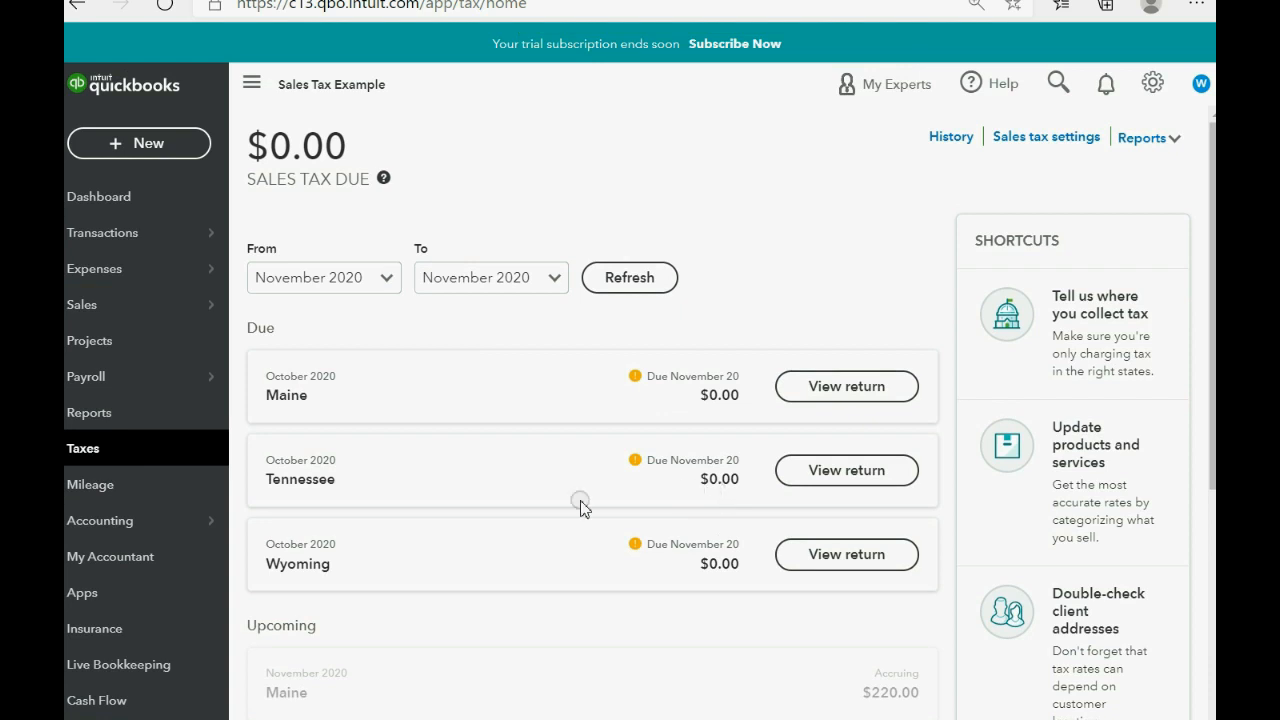
pyautogui.click(88, 412)
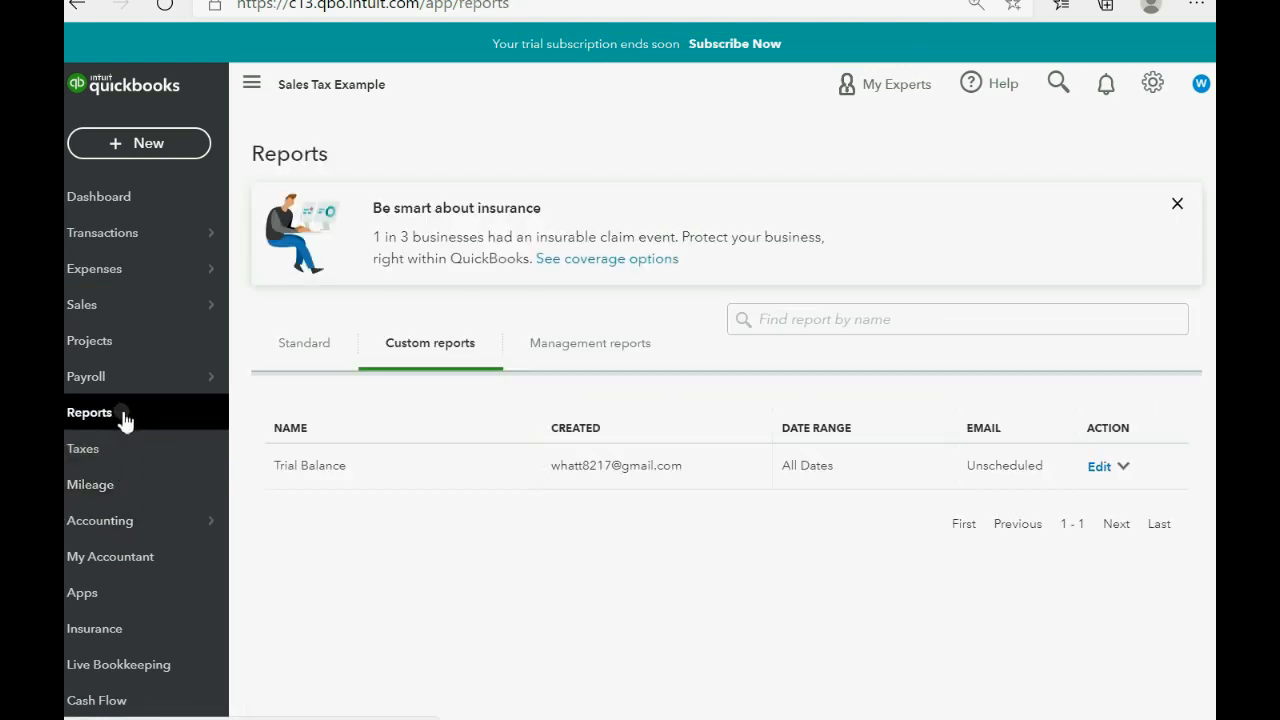
pyautogui.click(308, 464)
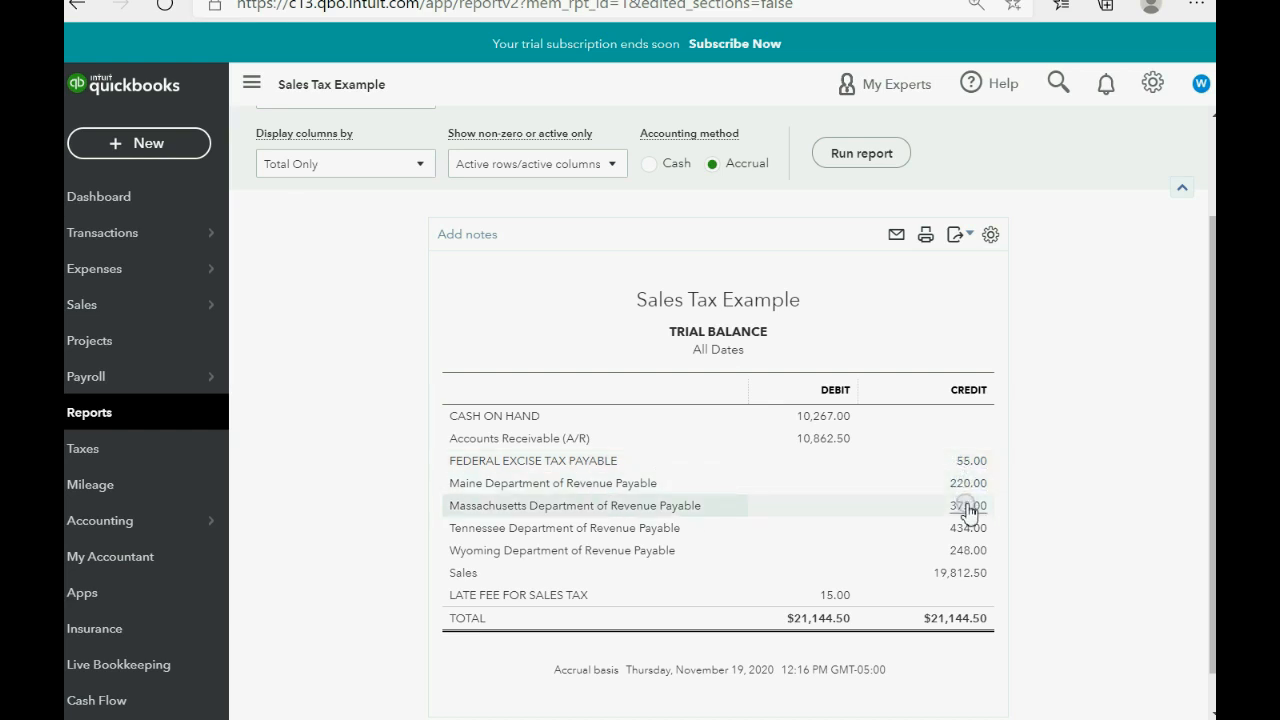
# Step: Drill into the Massachusetts Department of Revenue Payable balance's transaction detail
pyautogui.click(960, 504)
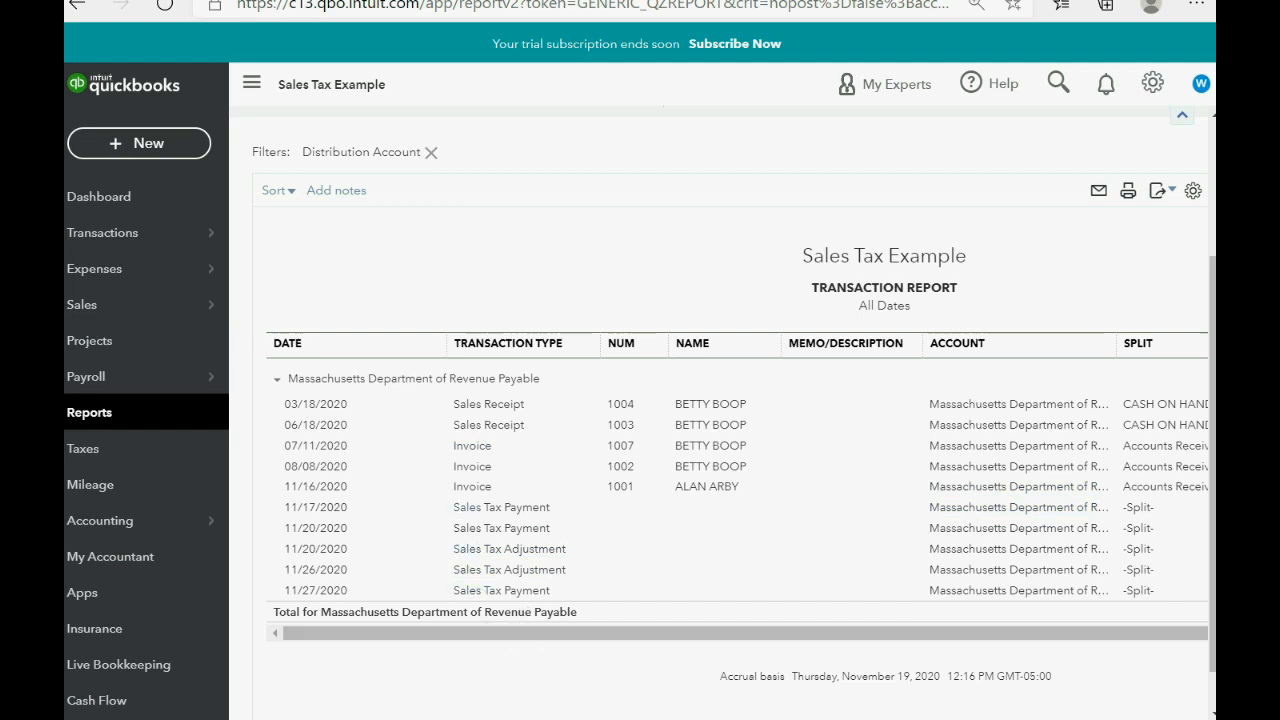
pyautogui.hscroll(3)
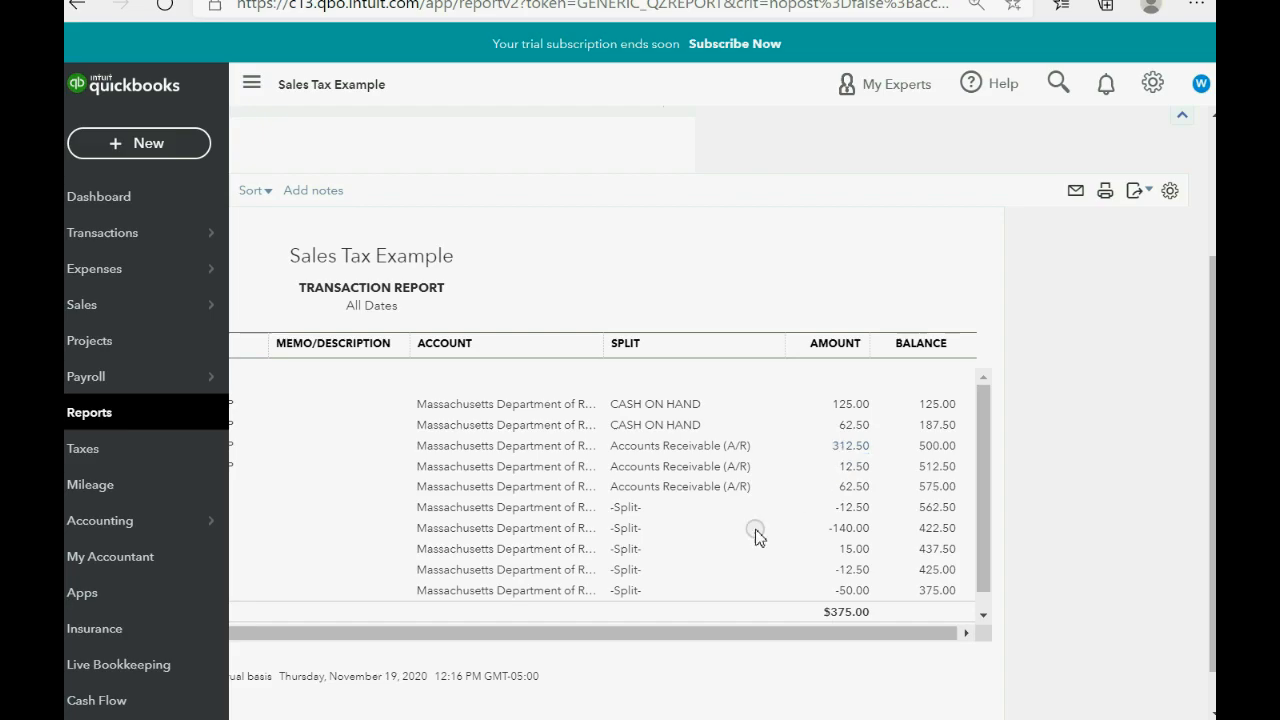
pyautogui.click(138, 144)
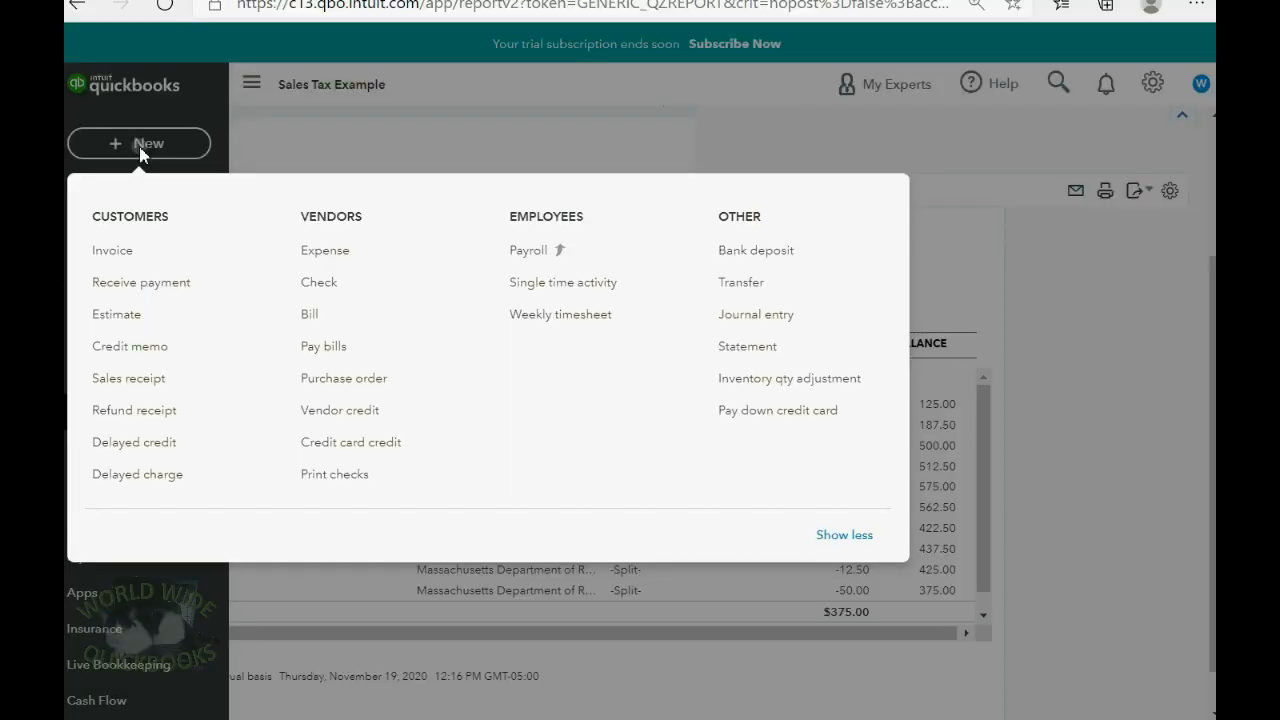
pyautogui.click(112, 250)
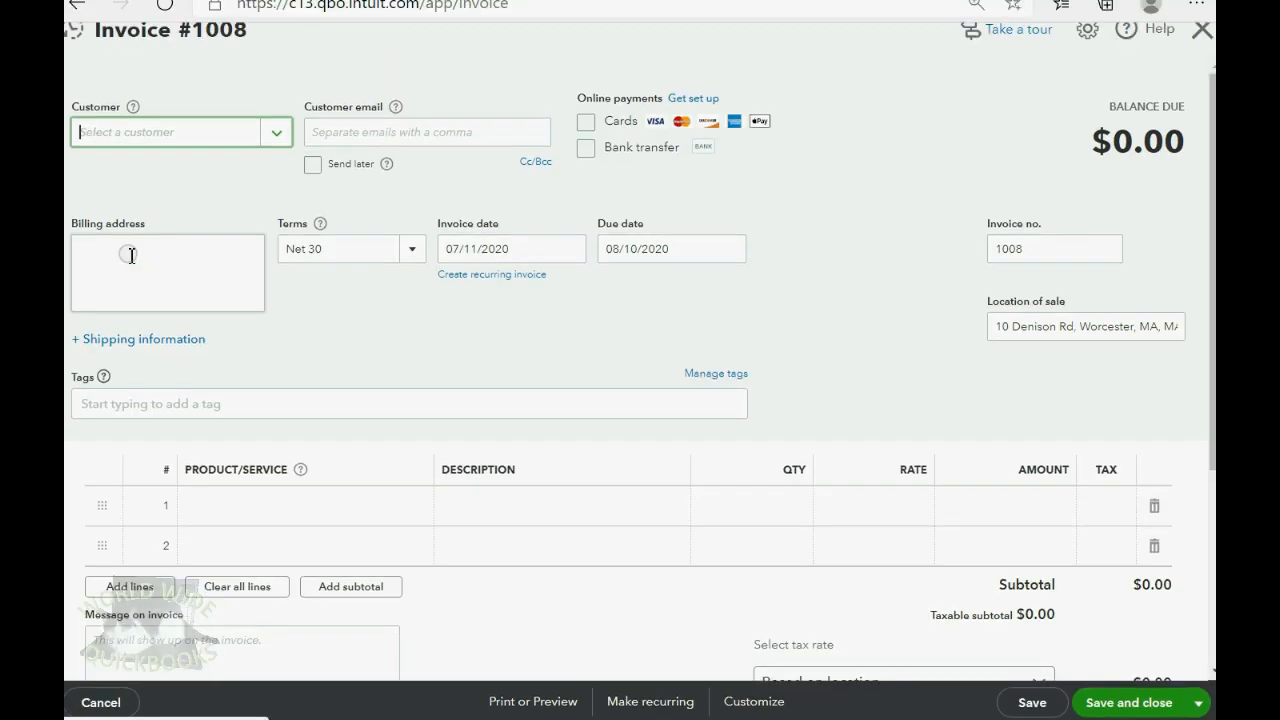
pyautogui.click(180, 132)
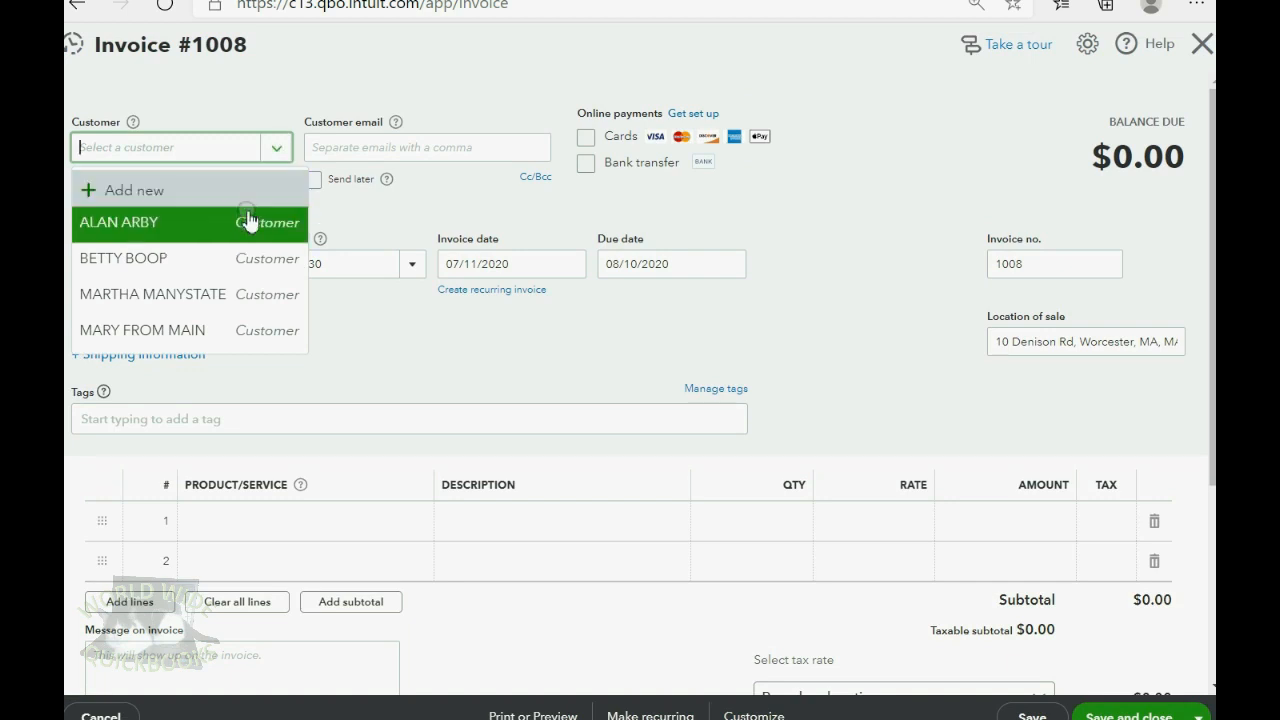
pyautogui.click(570, 264)
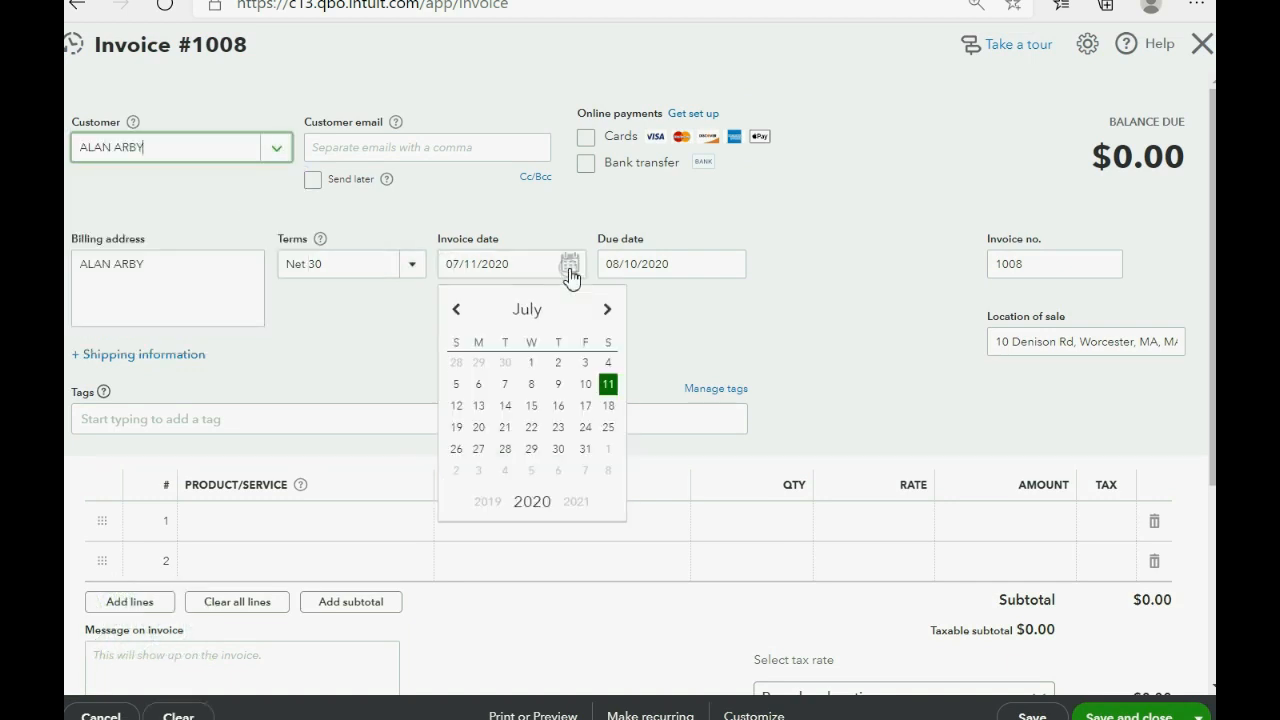
pyautogui.click(532, 428)
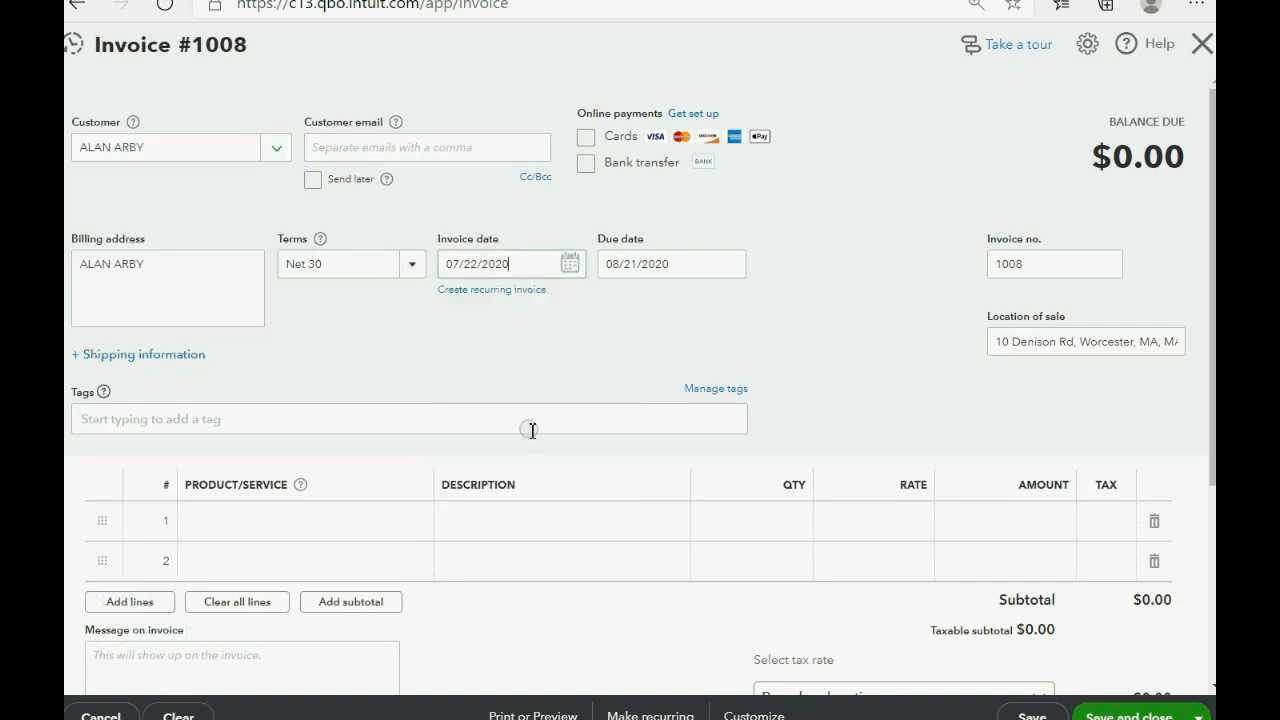
pyautogui.click(300, 520)
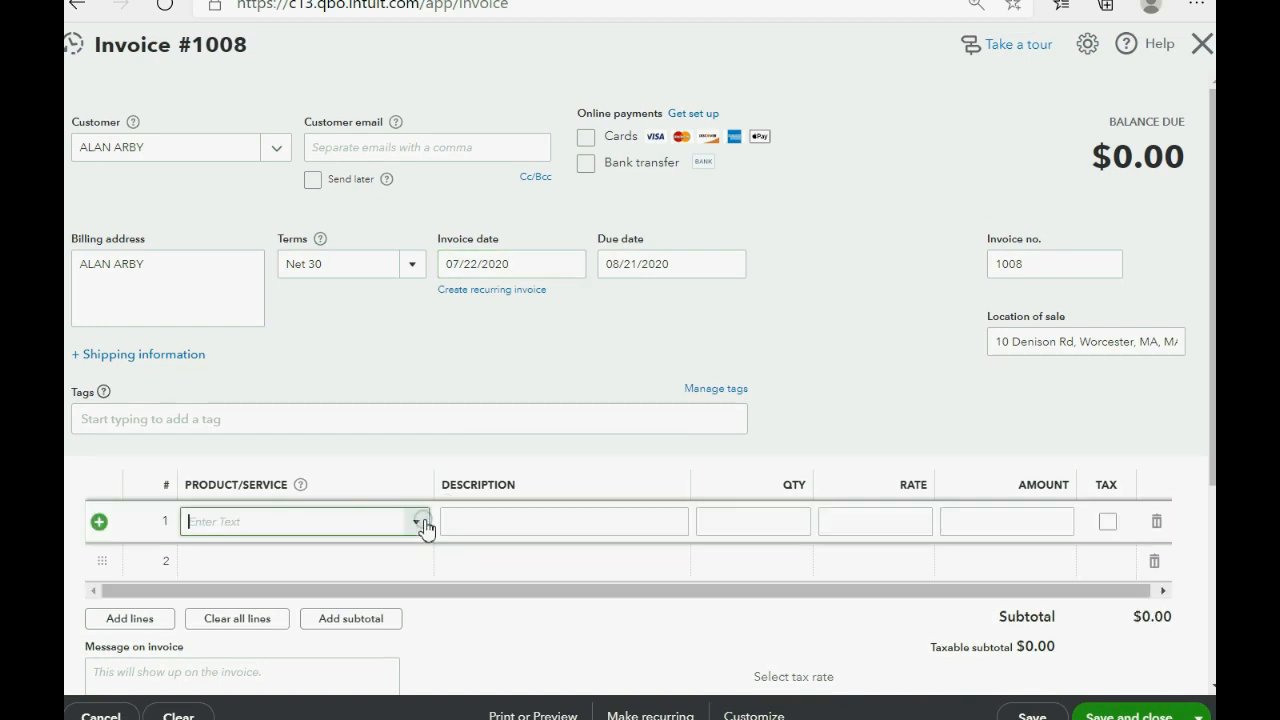
pyautogui.click(418, 520)
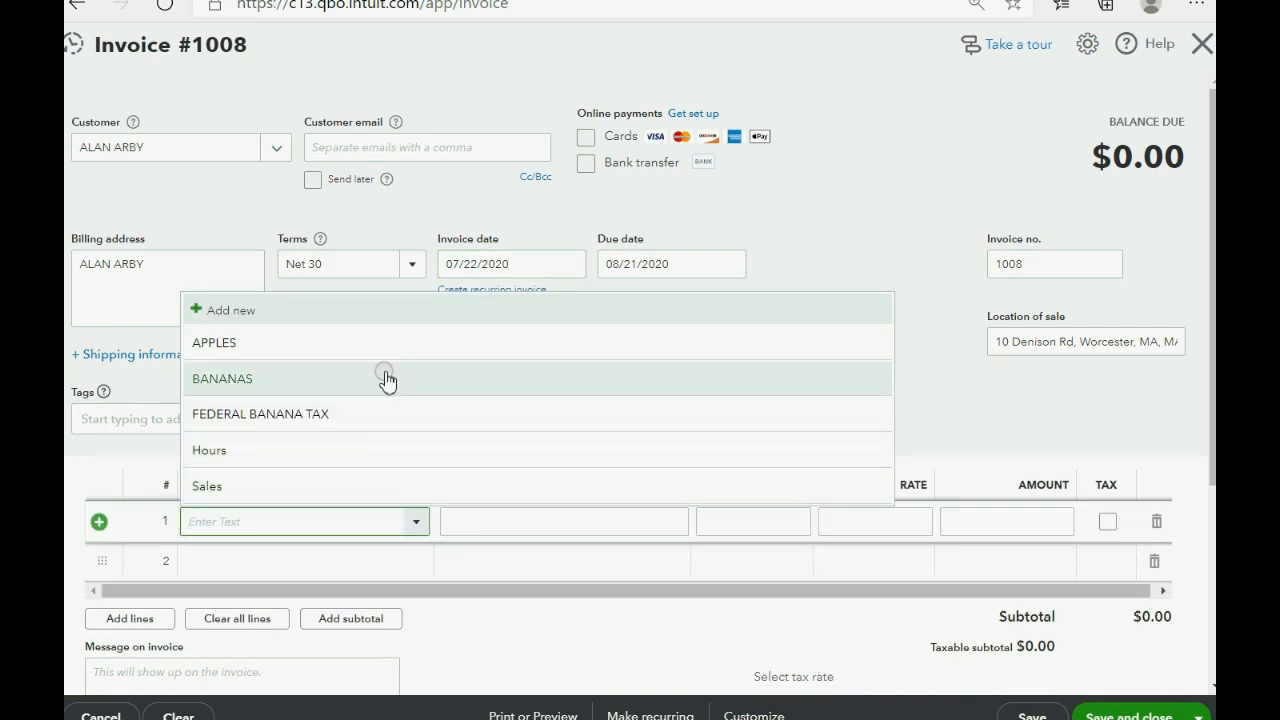
pyautogui.click(222, 378)
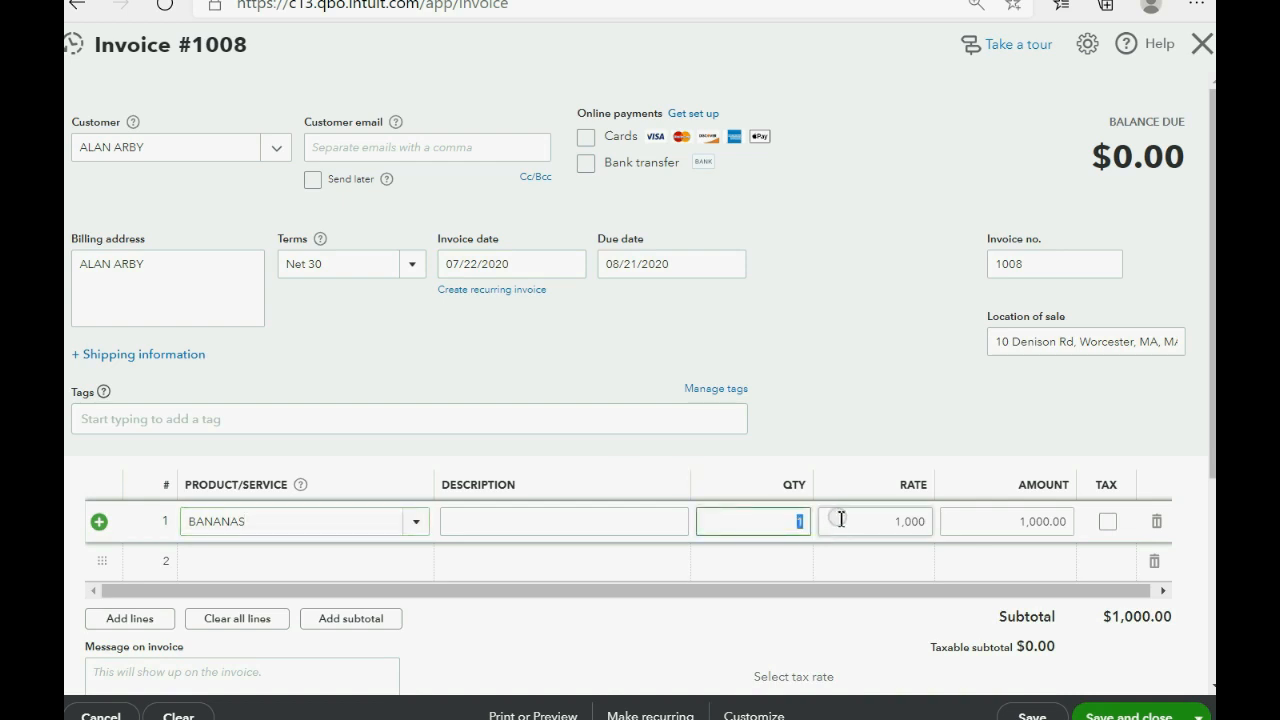
pyautogui.write('6')
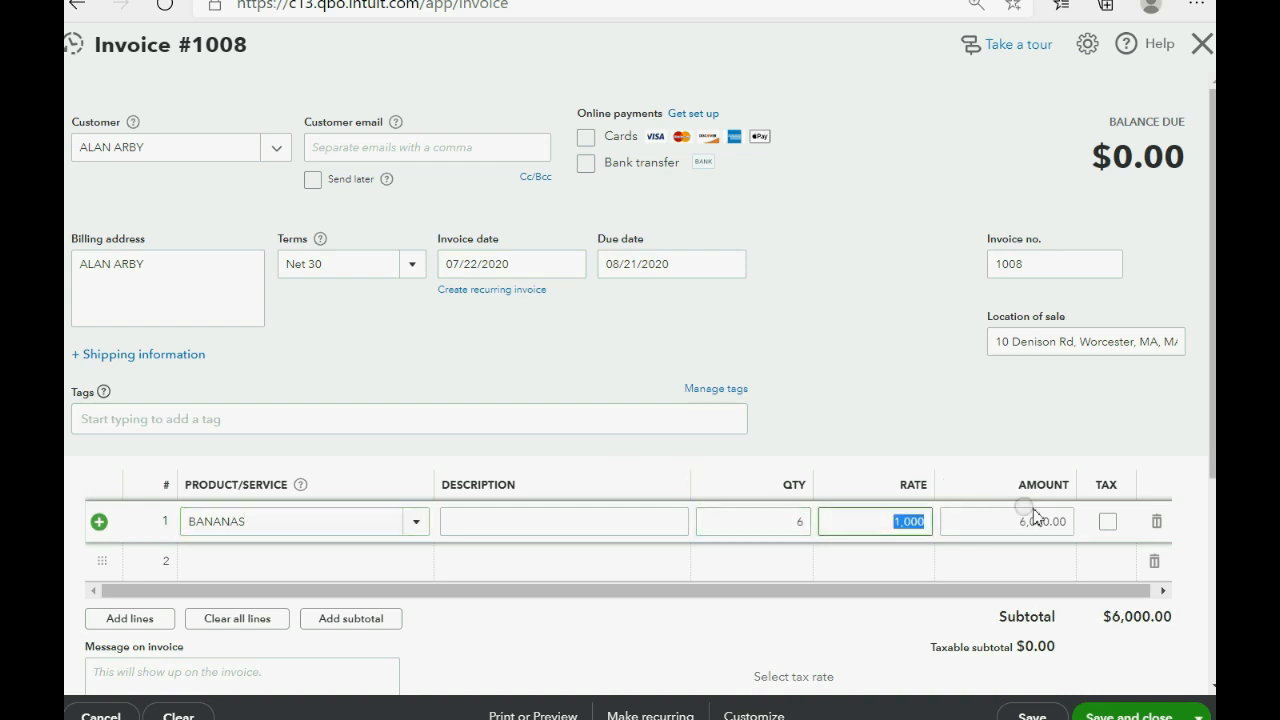
# Step: Review See the math for the sales tax, then add a FEDERAL BANANA TAX second line
pyautogui.scroll(-3)
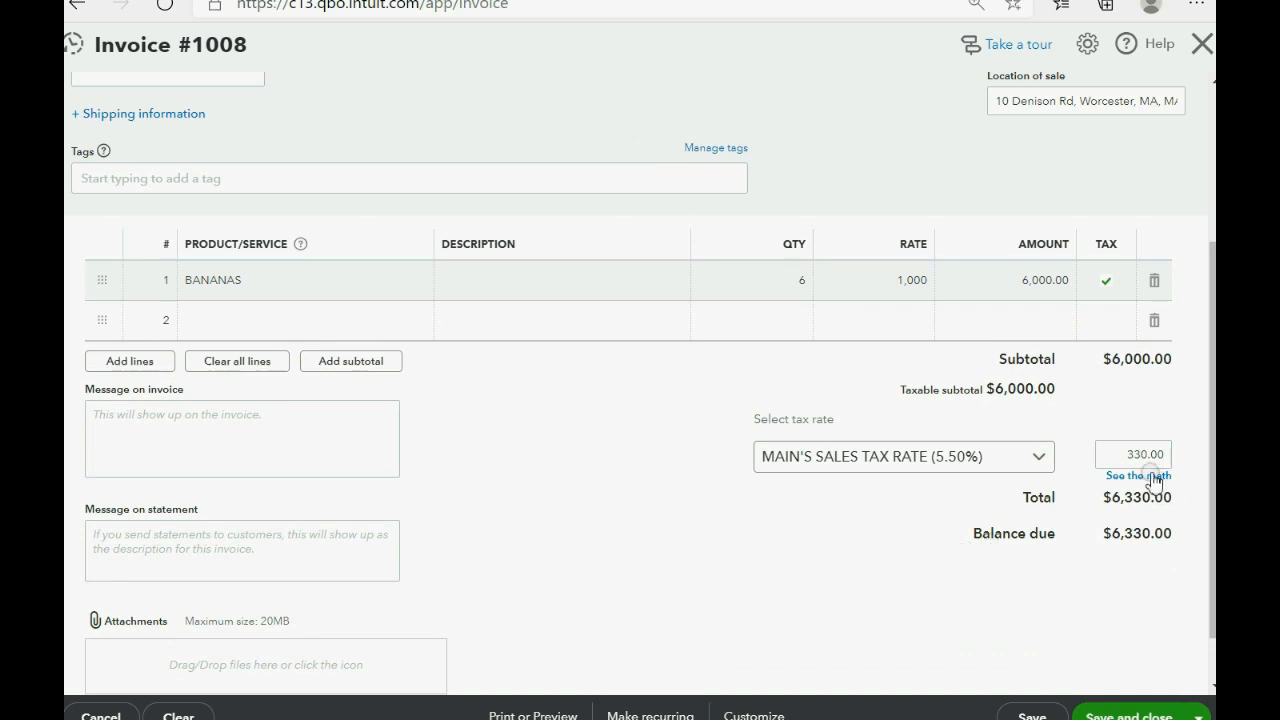
pyautogui.click(1136, 476)
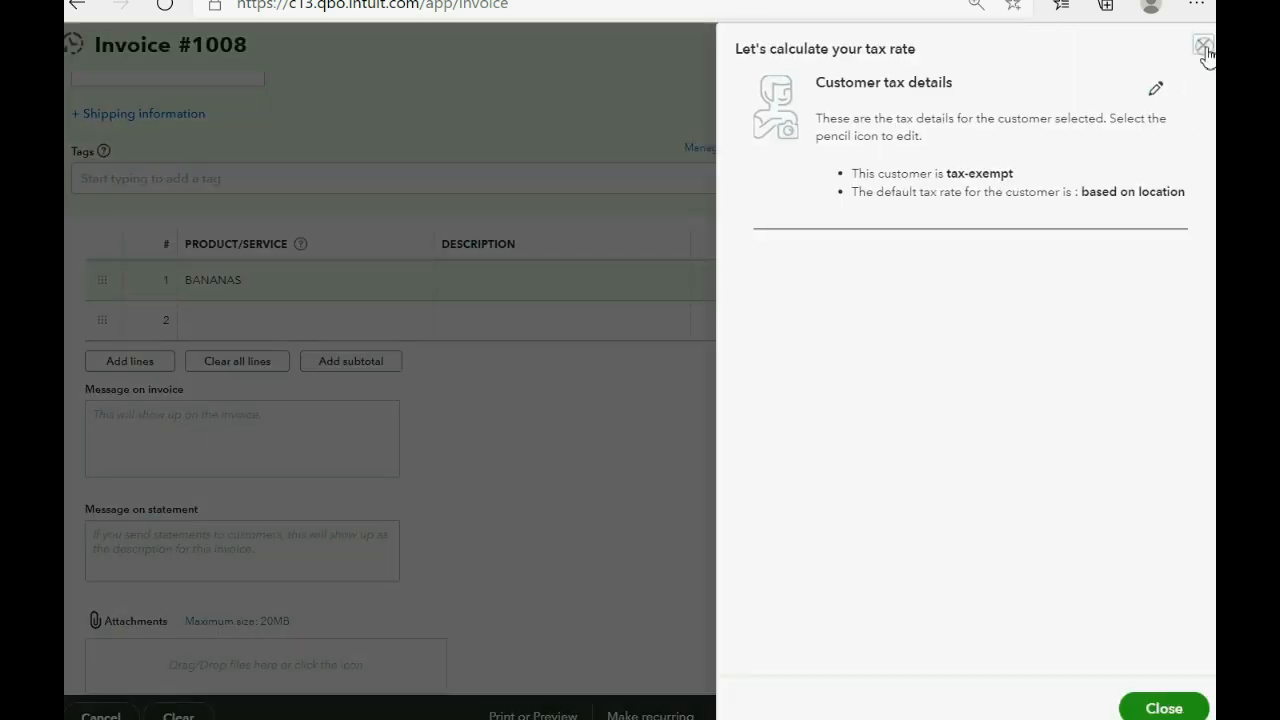
pyautogui.click(1200, 44)
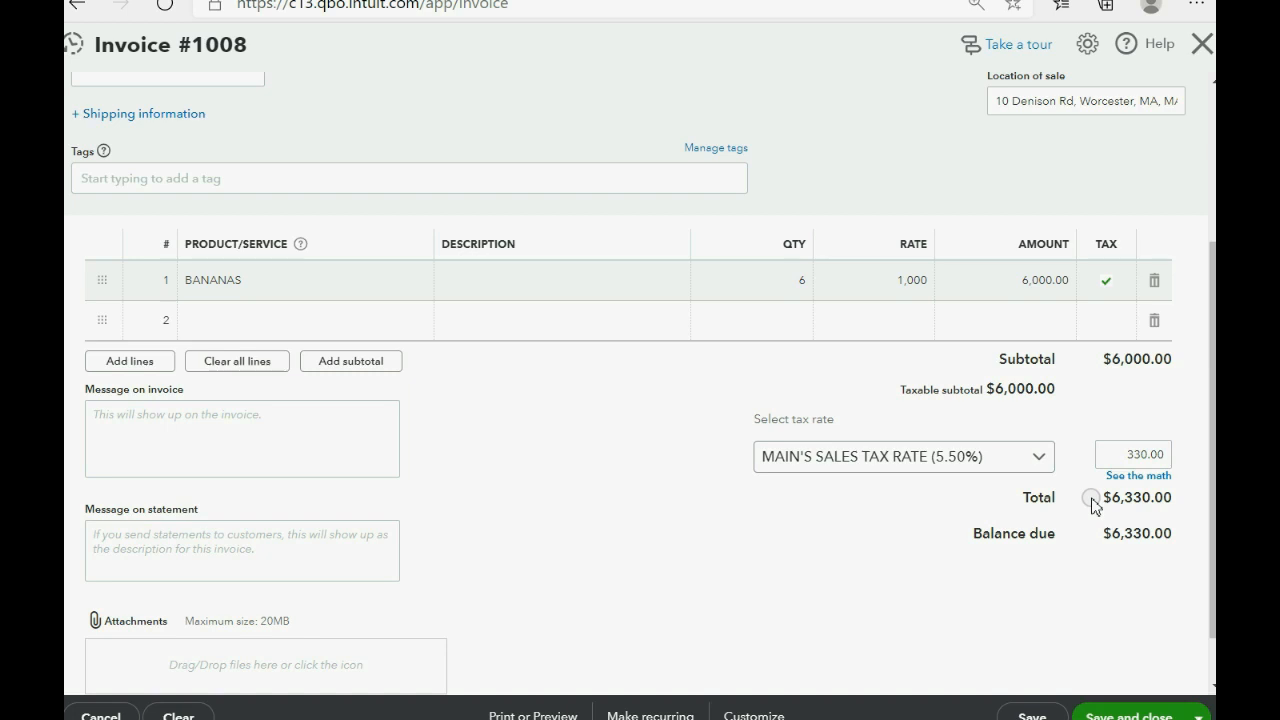
pyautogui.moveTo(860, 520)
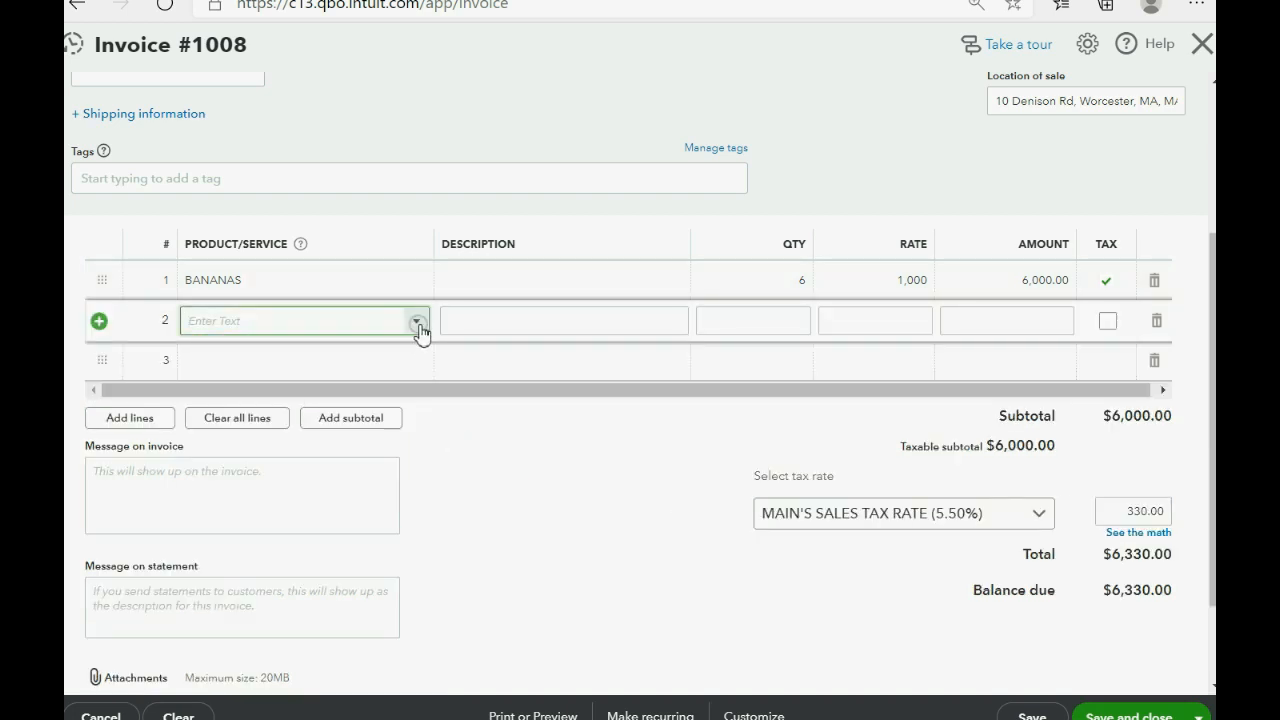
pyautogui.click(416, 320)
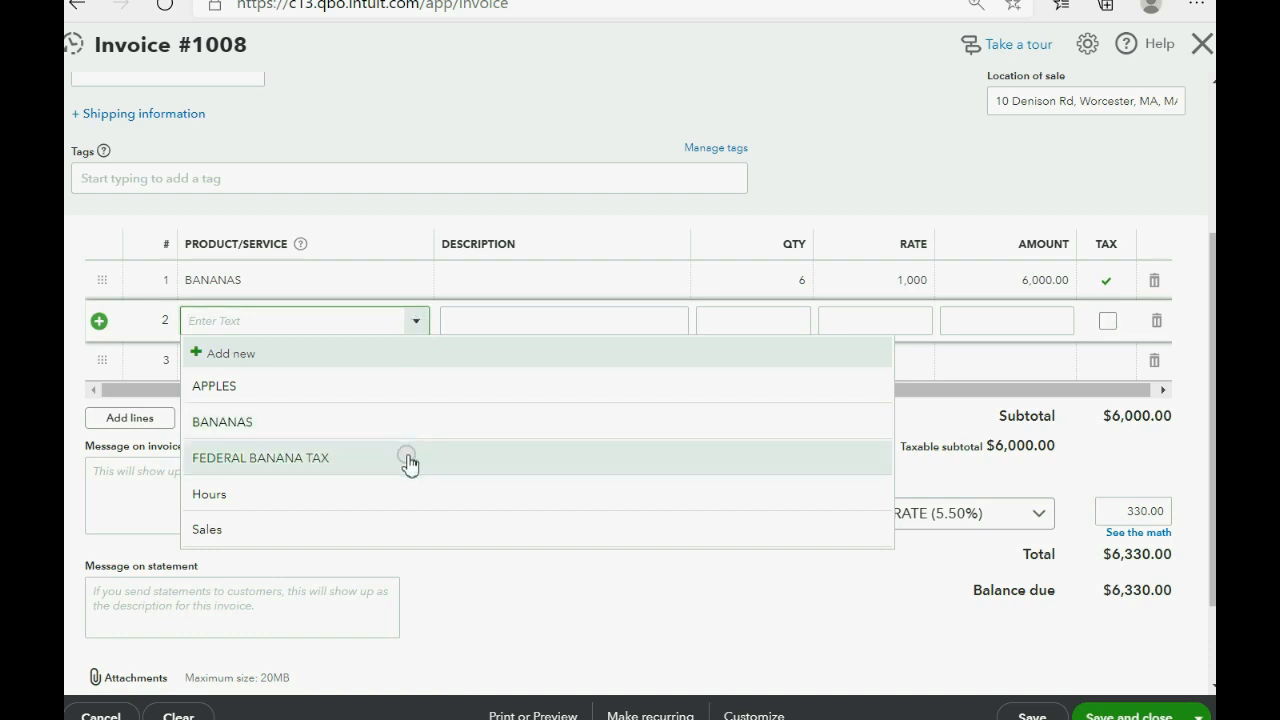
pyautogui.click(260, 456)
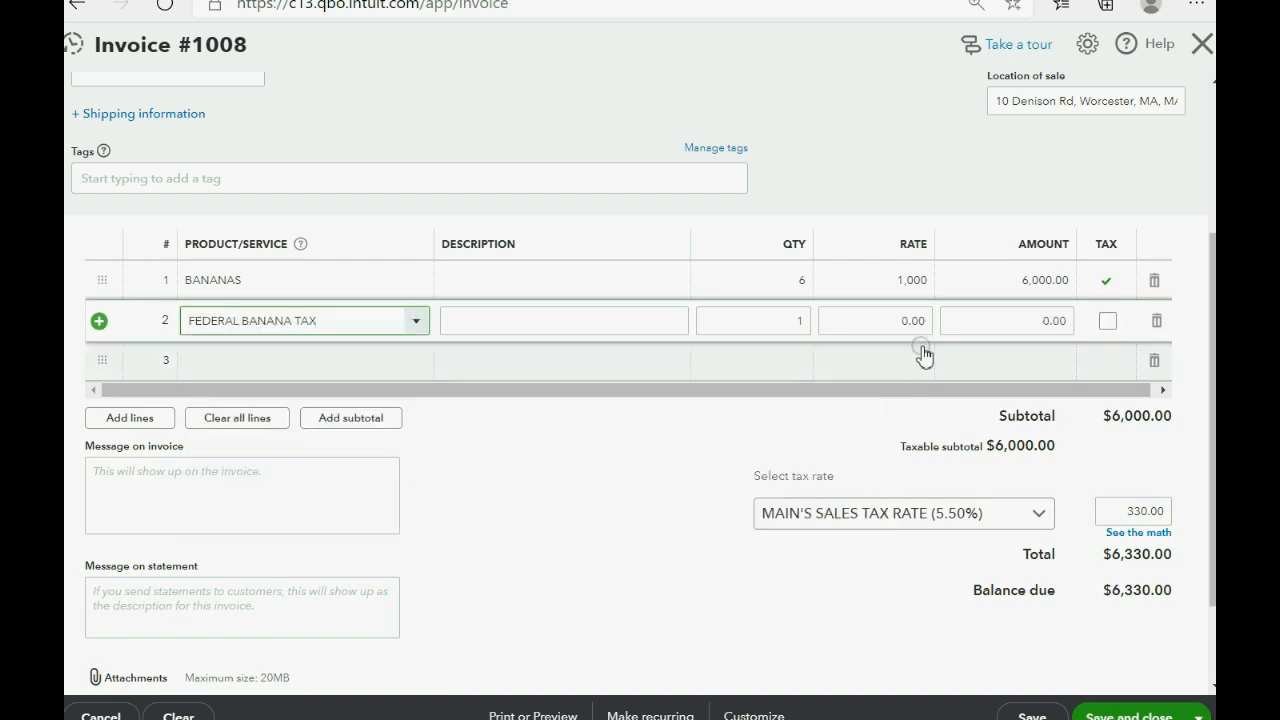
pyautogui.click(1006, 320)
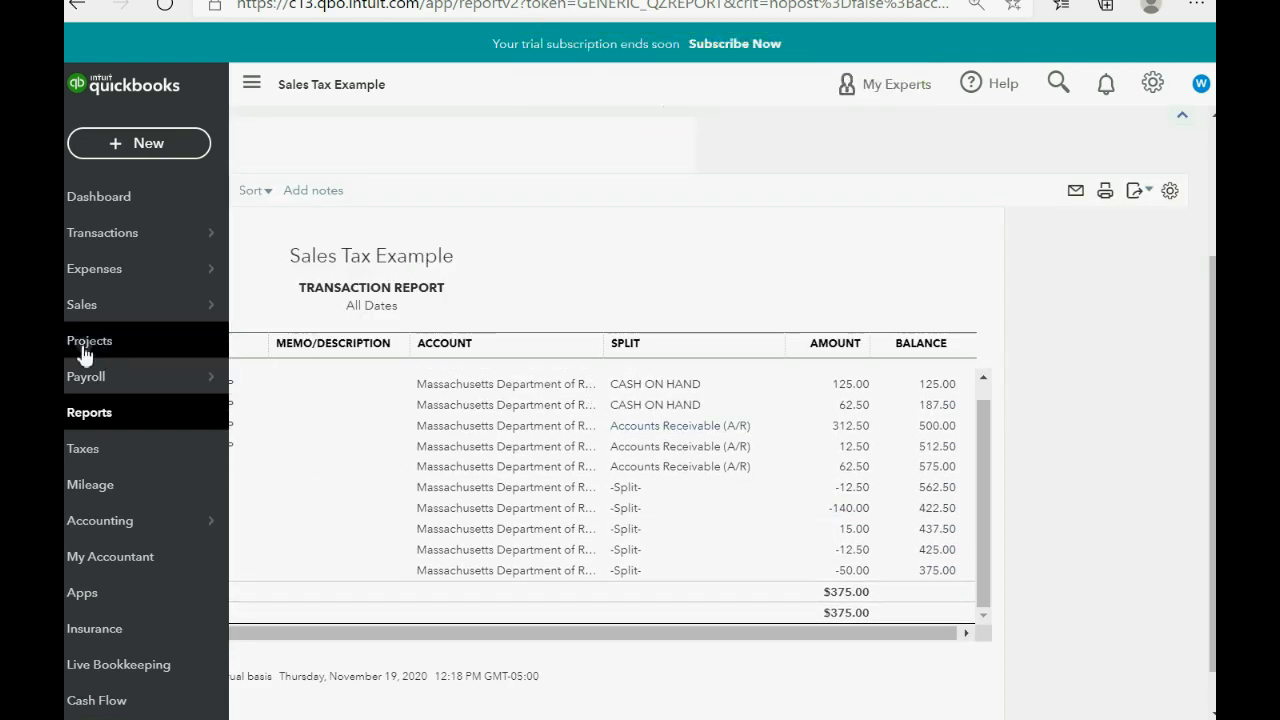
# Step: Open the custom Trial Balance report and review the Department of Revenue Payable balances
pyautogui.click(88, 412)
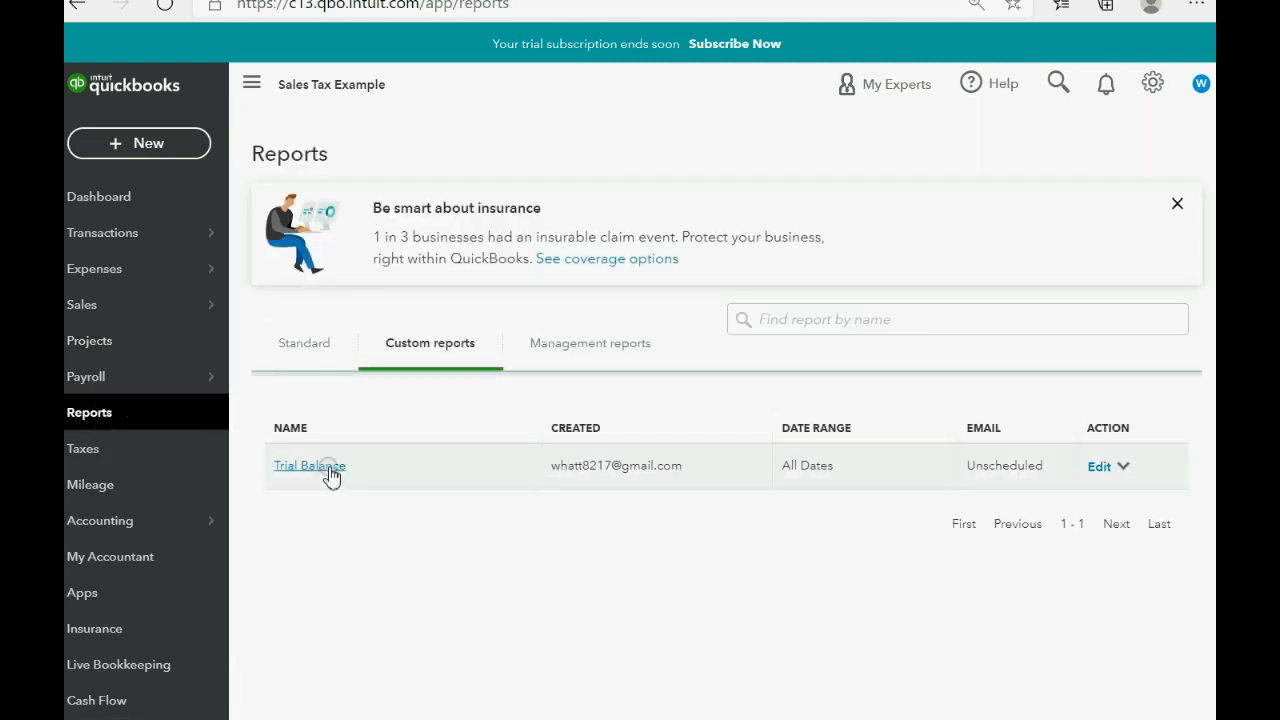
pyautogui.click(308, 464)
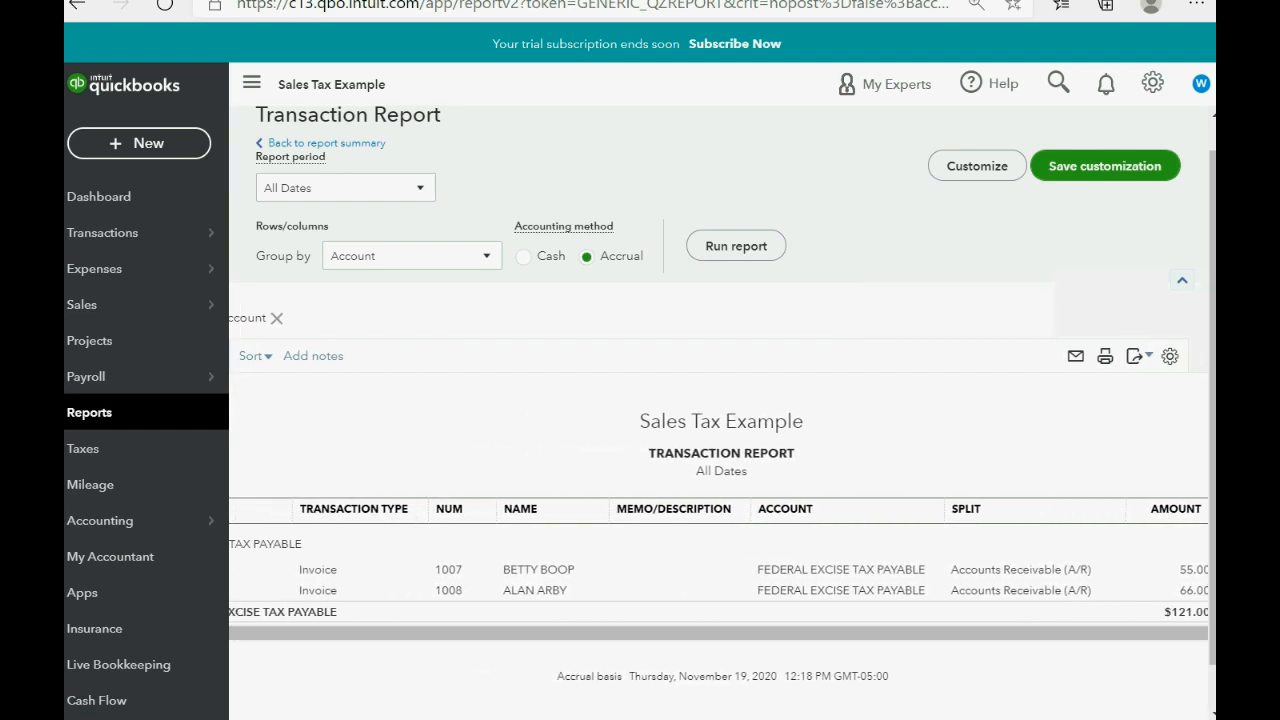
pyautogui.hscroll(3)
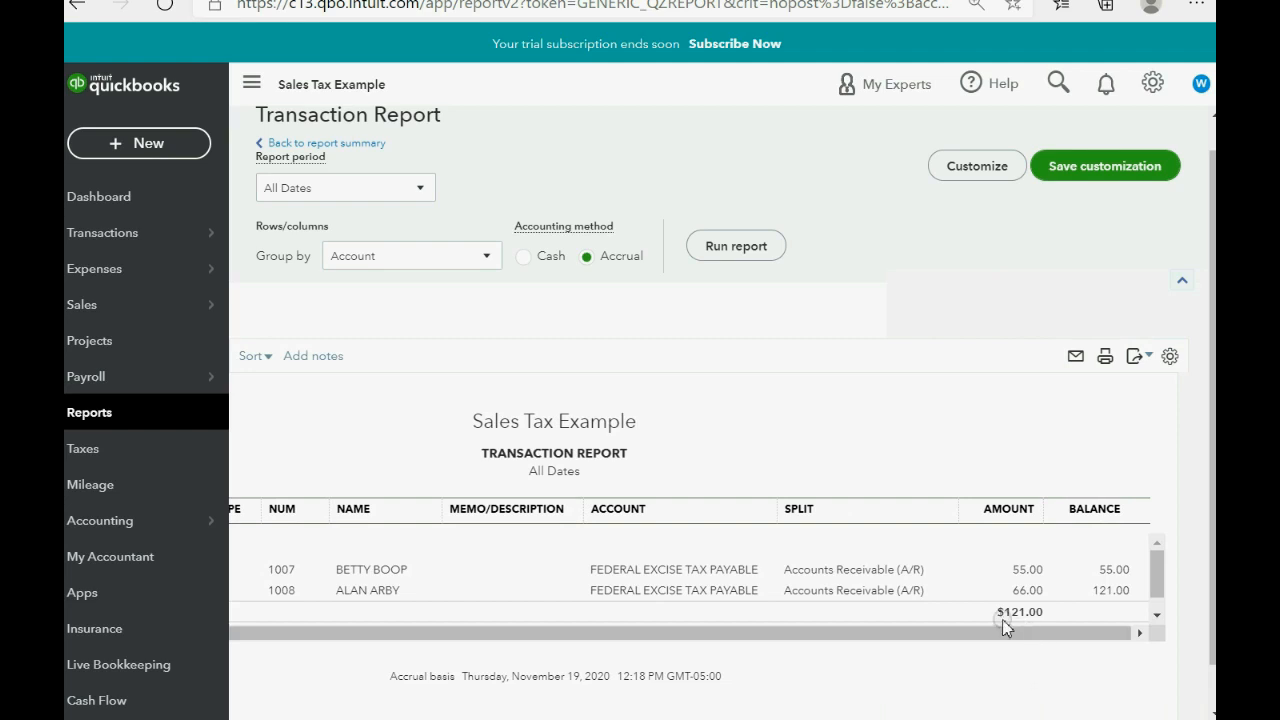
pyautogui.moveTo(1020, 608)
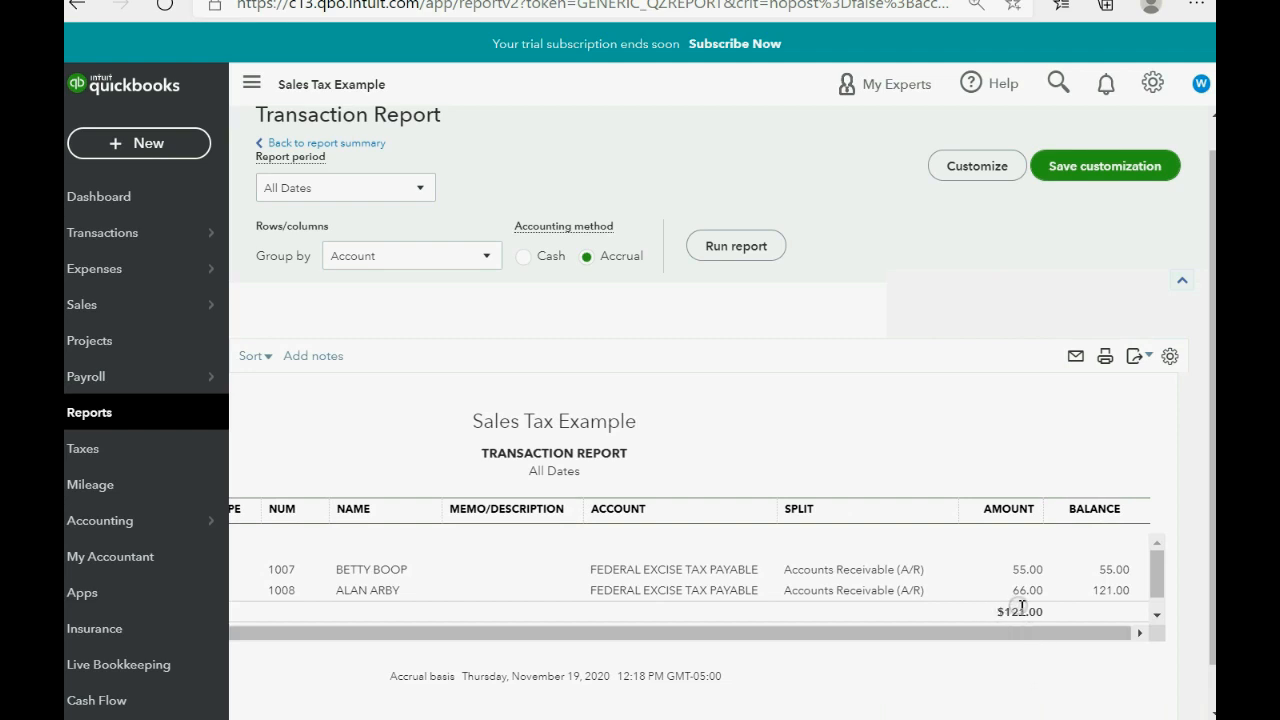
pyautogui.click(88, 412)
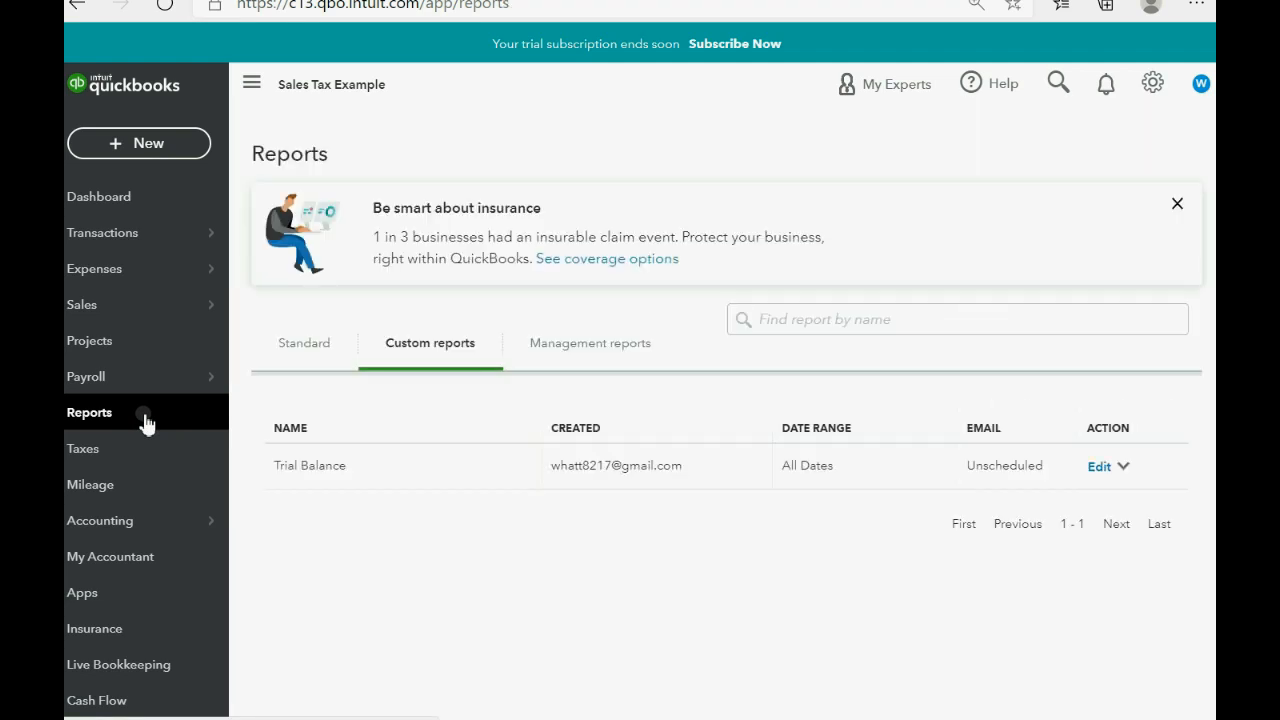
pyautogui.click(308, 464)
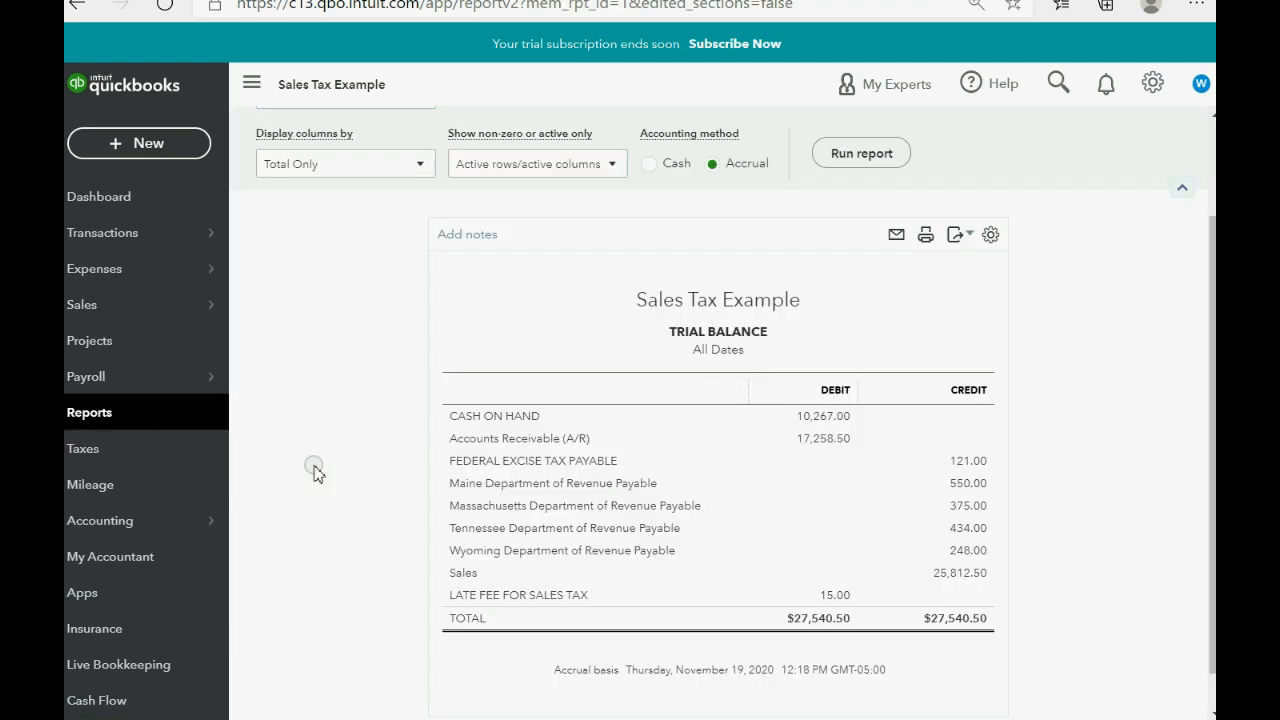
pyautogui.moveTo(736, 504)
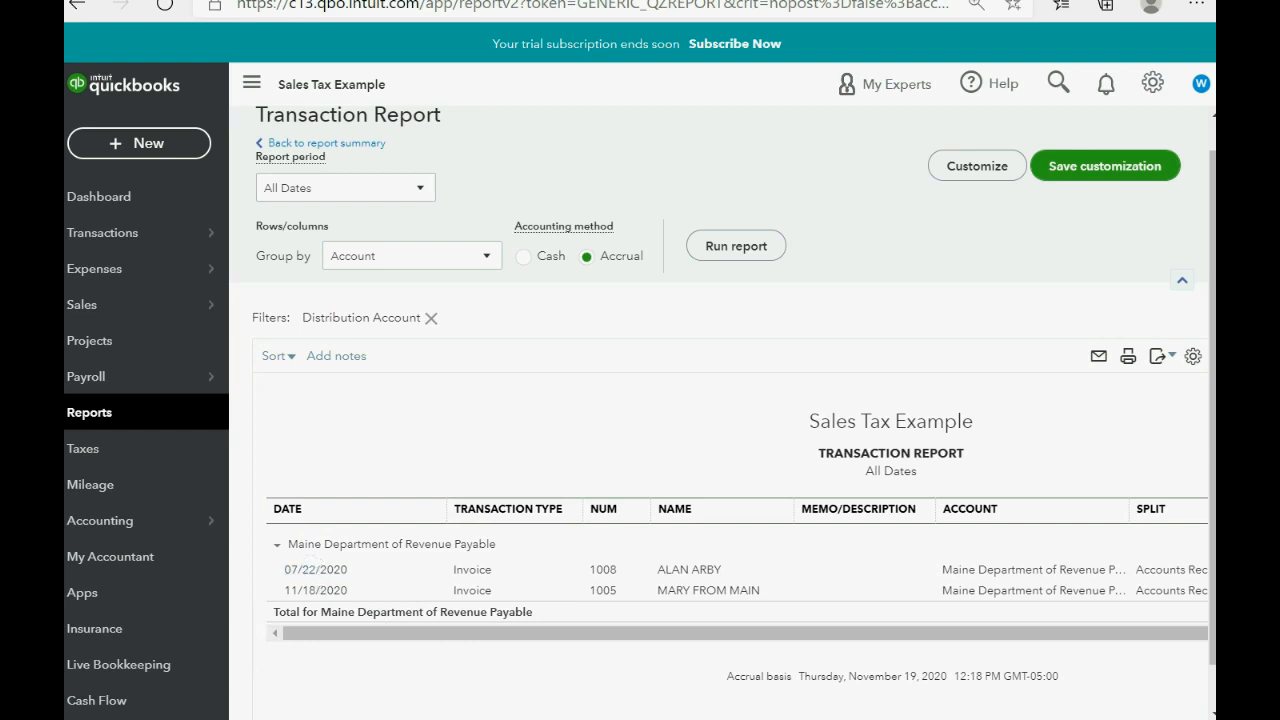
# Step: Start new invoice 1009 for MARTHA MANYSTATE dated 08/15/2020
pyautogui.click(138, 144)
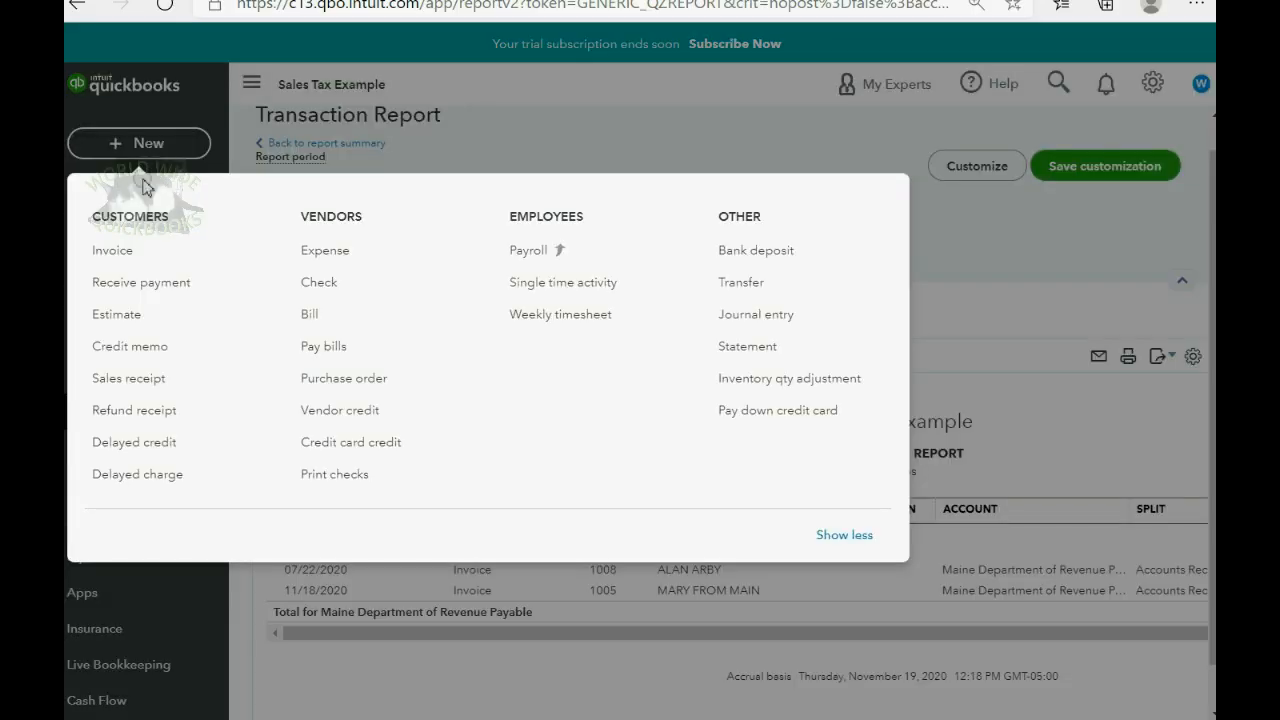
pyautogui.click(112, 250)
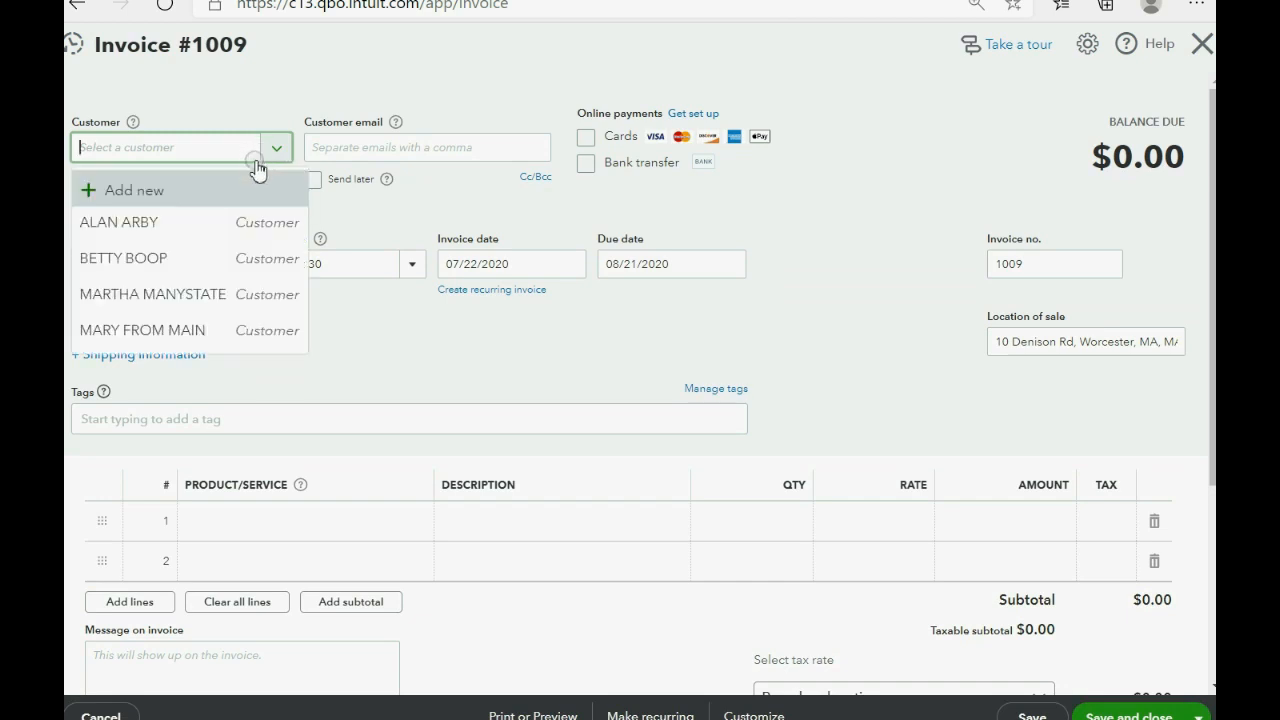
pyautogui.click(152, 294)
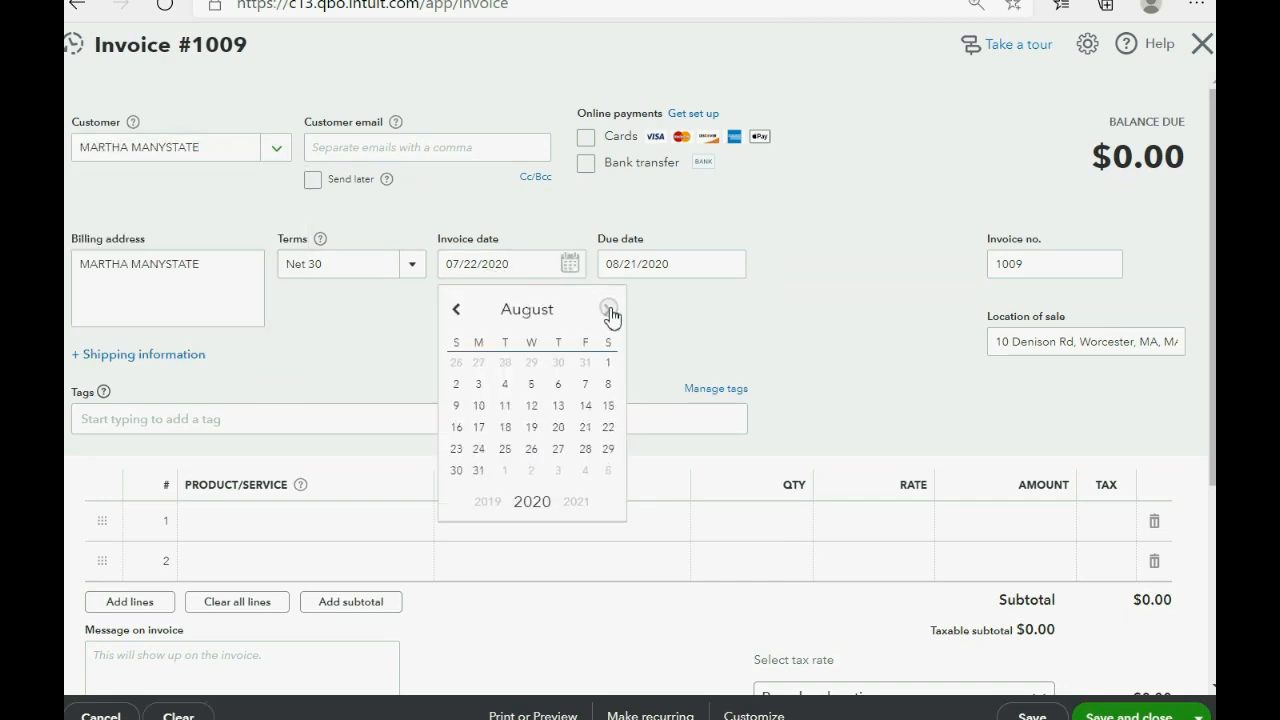
pyautogui.click(608, 404)
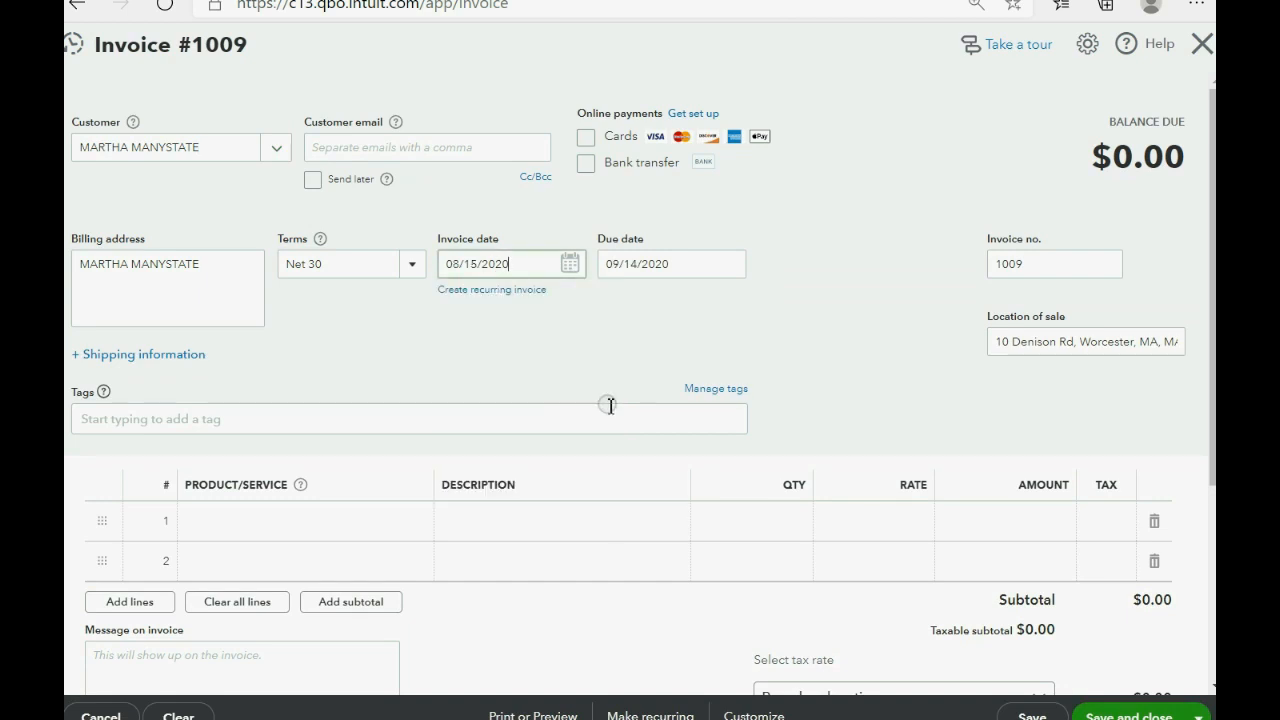
# Step: Add a BANANAS line with quantity 7, totalling $7,000.00
pyautogui.click(300, 520)
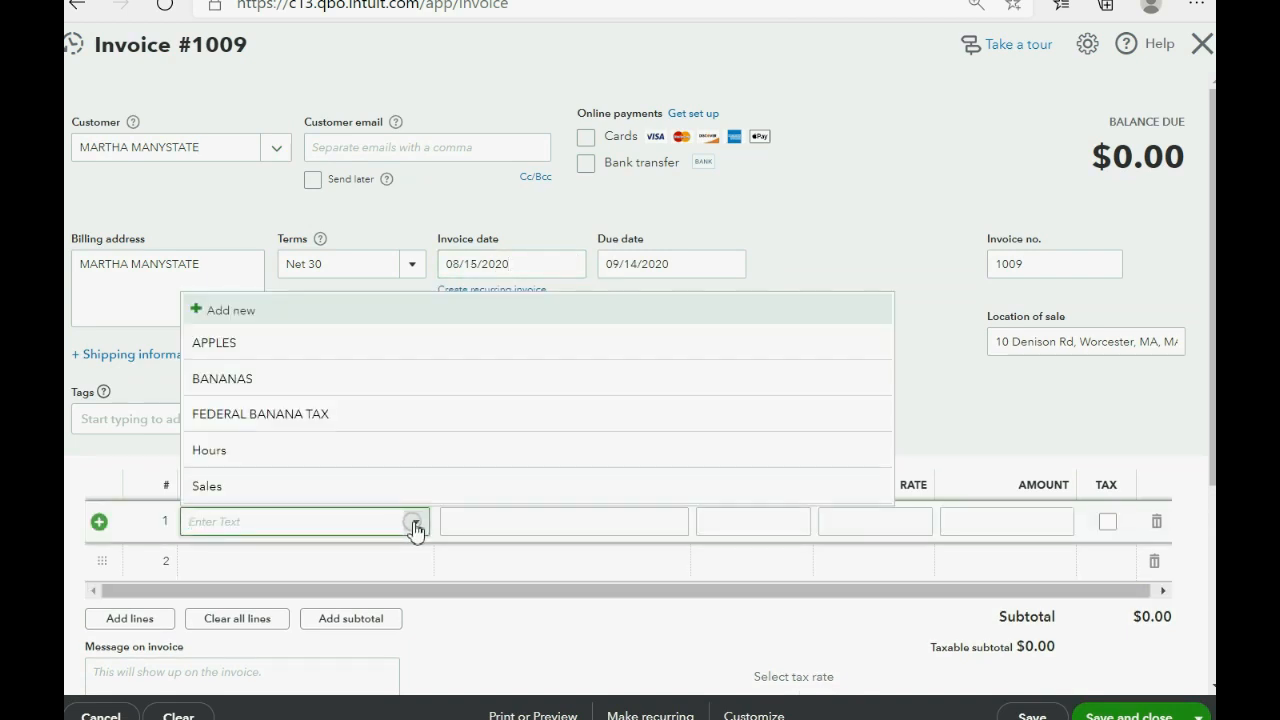
pyautogui.click(222, 378)
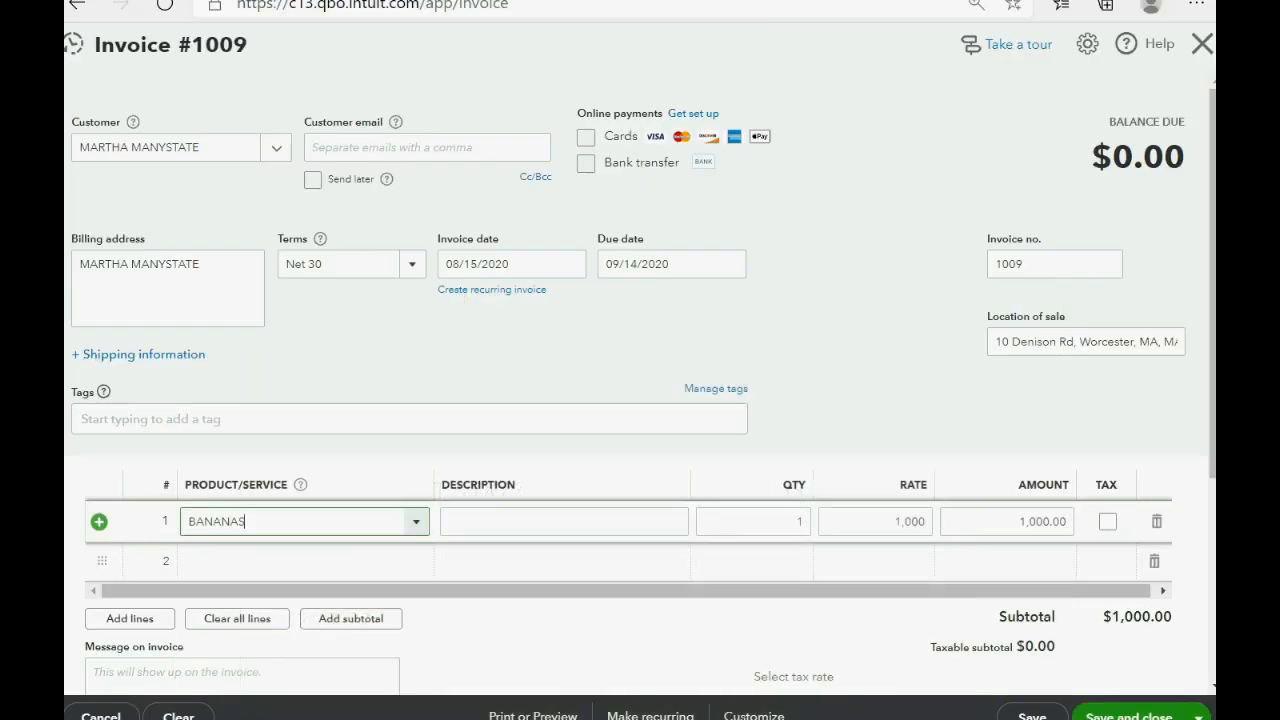
pyautogui.click(752, 520)
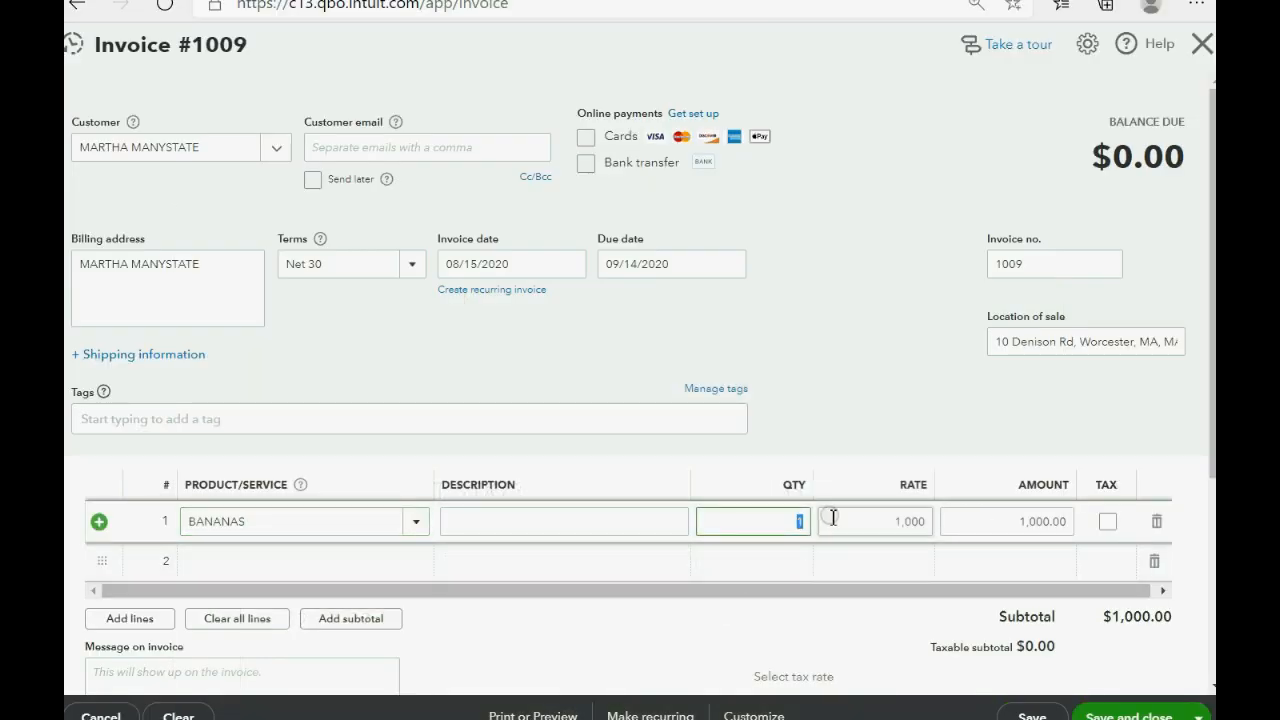
pyautogui.write('7')
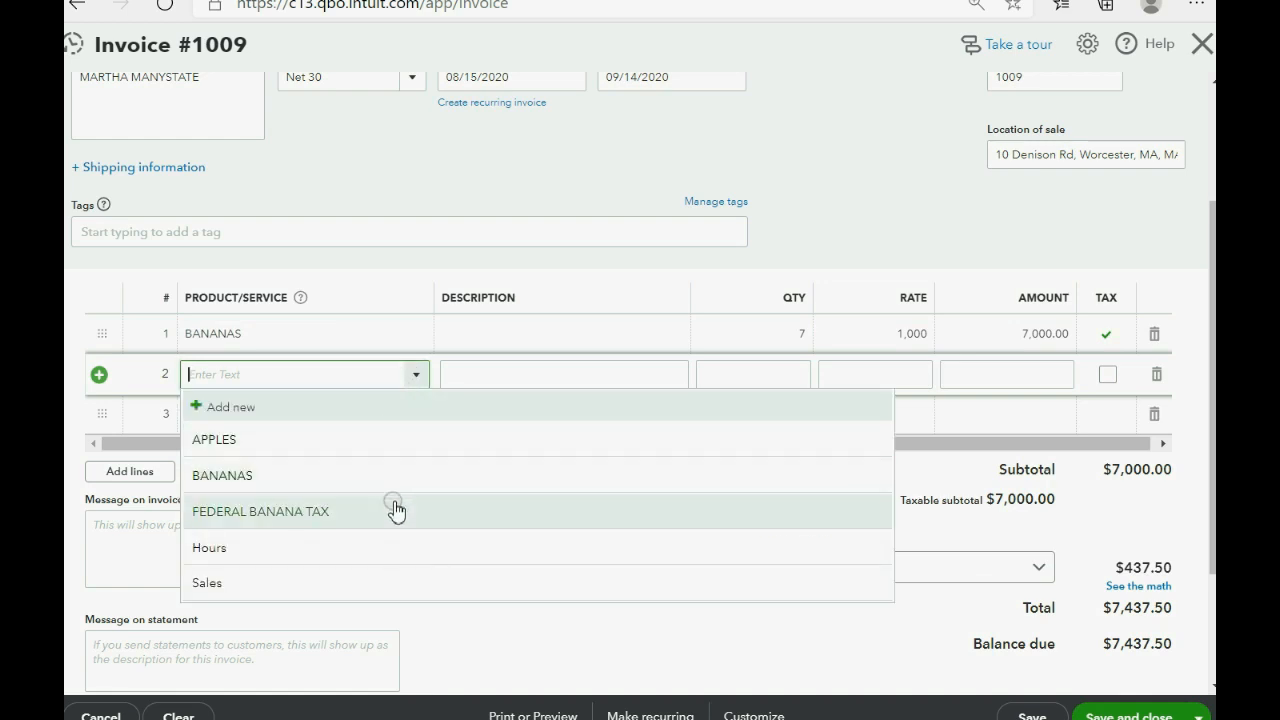
# Step: Add a FEDERAL BANANA TAX line at $77 and review See the math
pyautogui.click(260, 512)
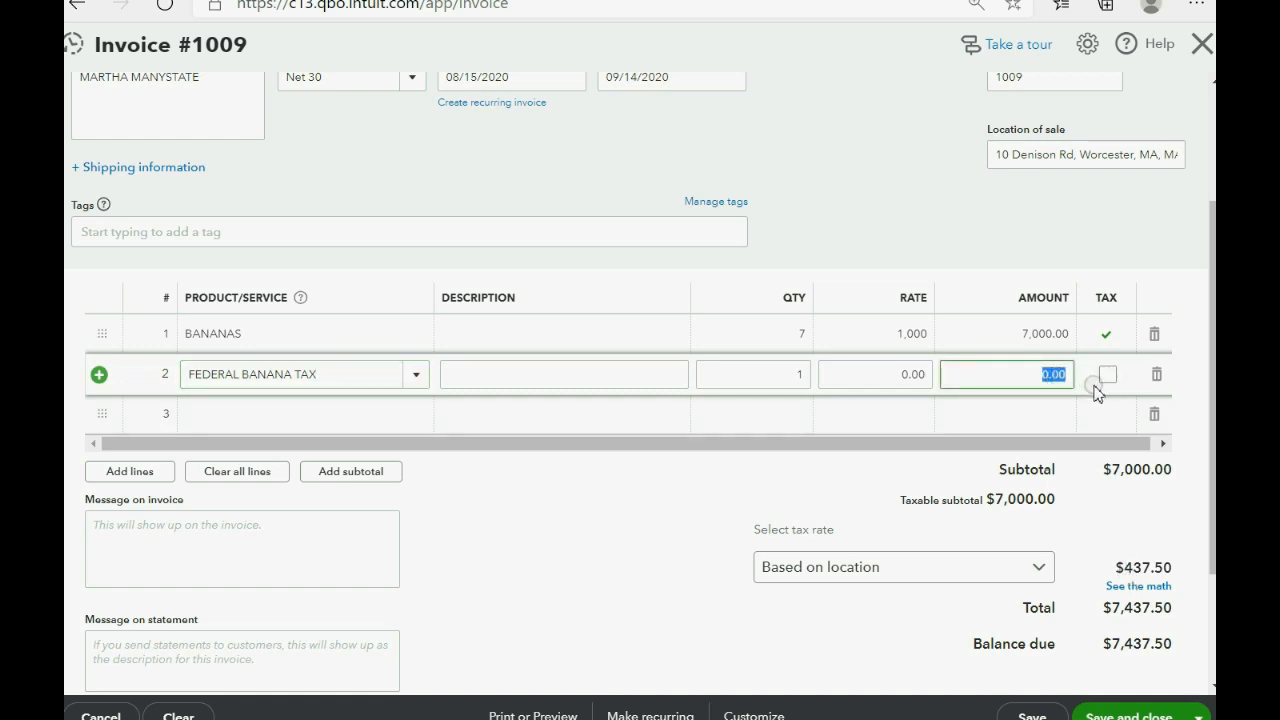
pyautogui.write('77')
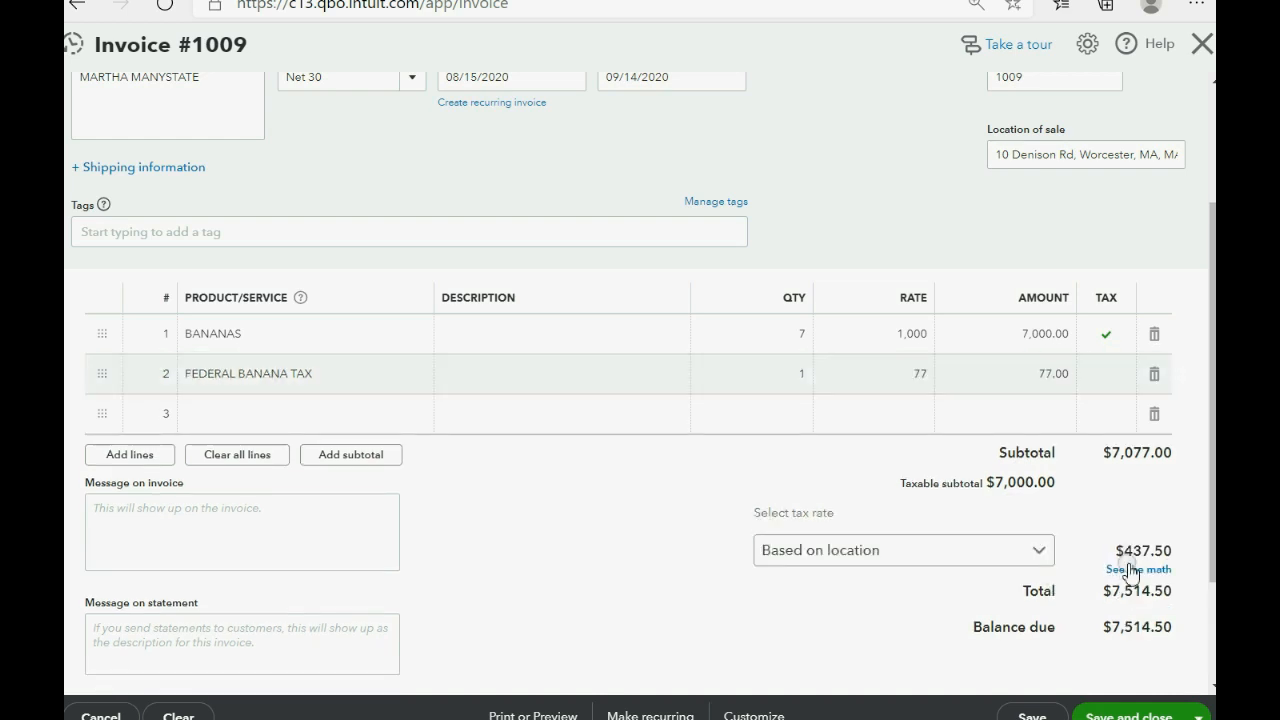
pyautogui.click(1136, 568)
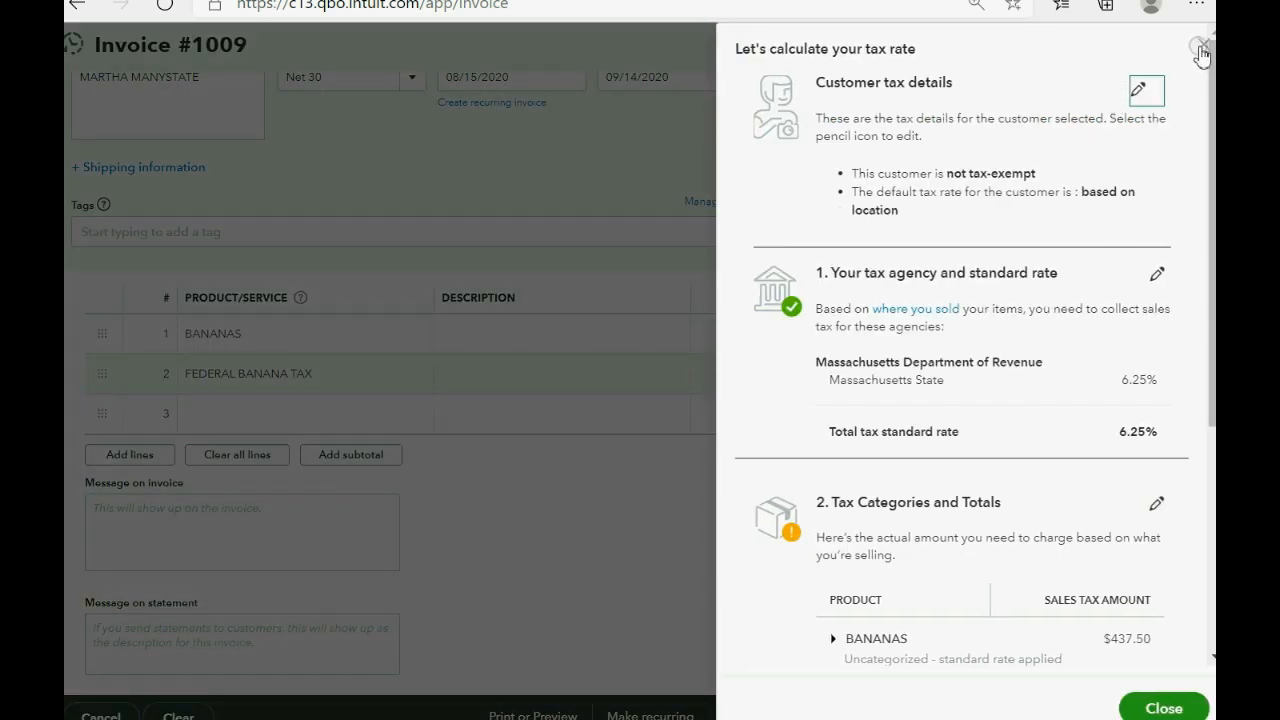
pyautogui.click(1200, 52)
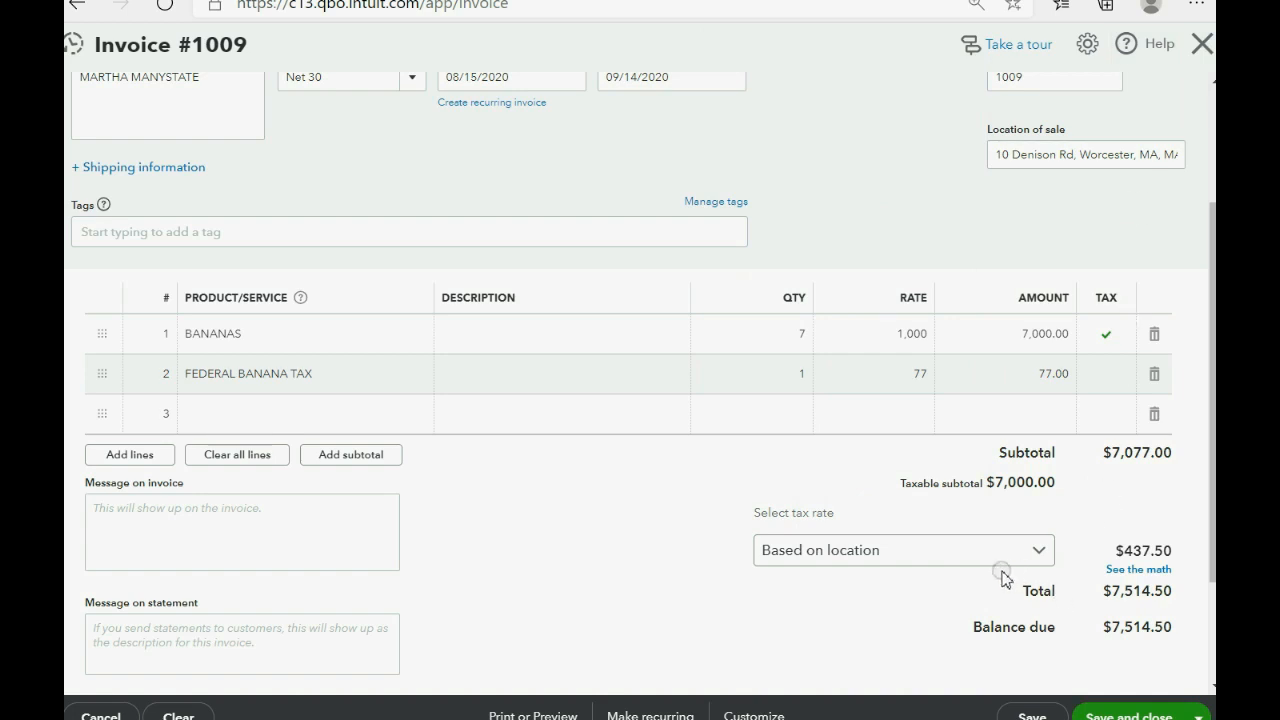
pyautogui.moveTo(1084, 584)
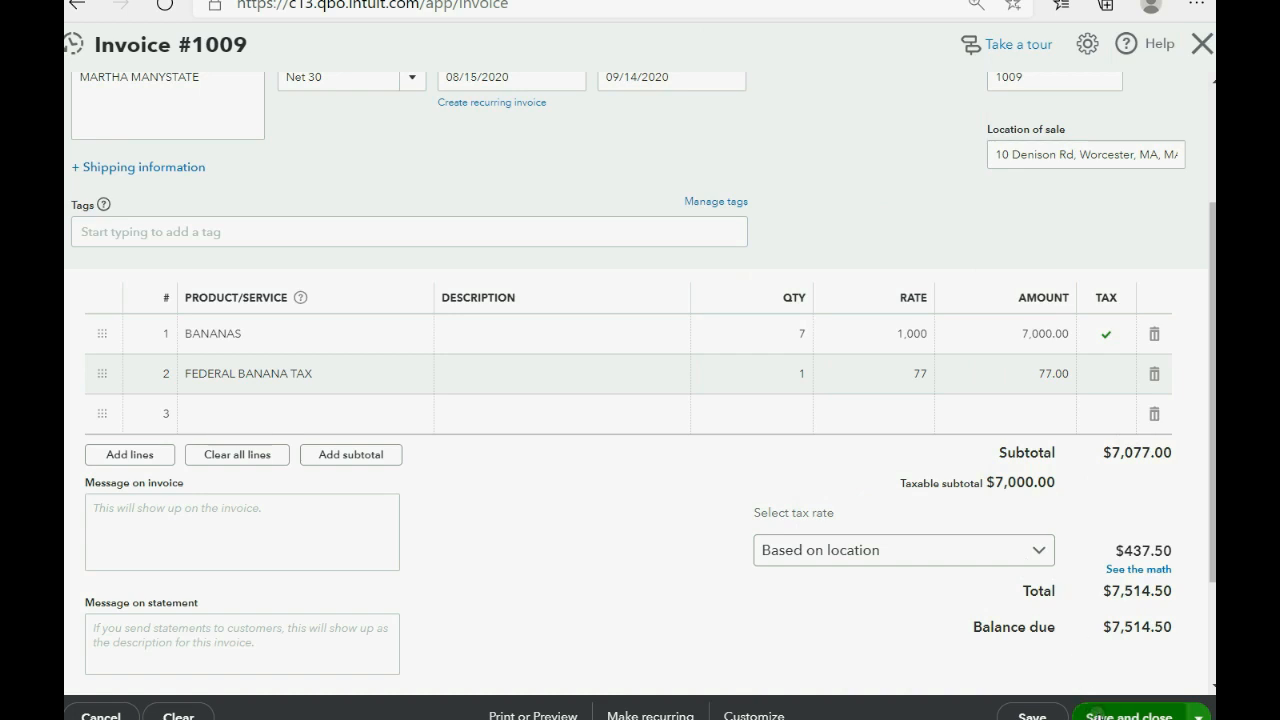
# Step: Save and close invoice 1009, then bring up the Trial Balance report
pyautogui.click(1126, 712)
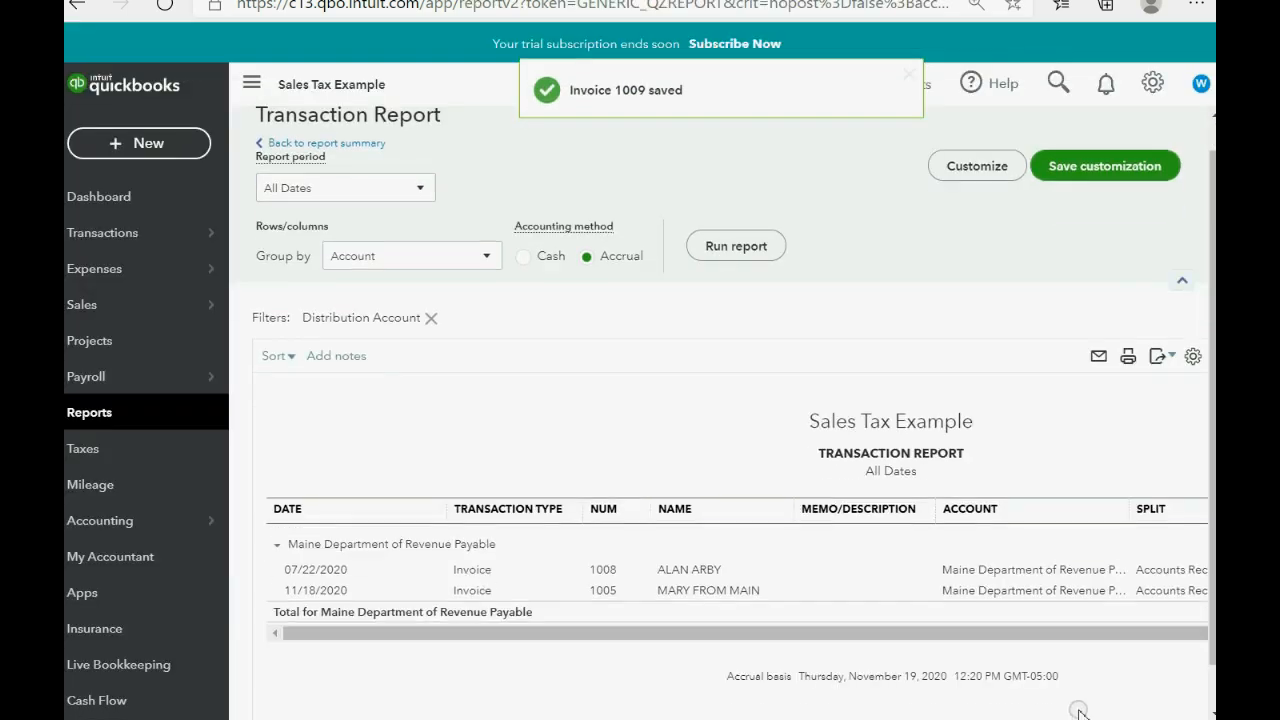
pyautogui.click(88, 412)
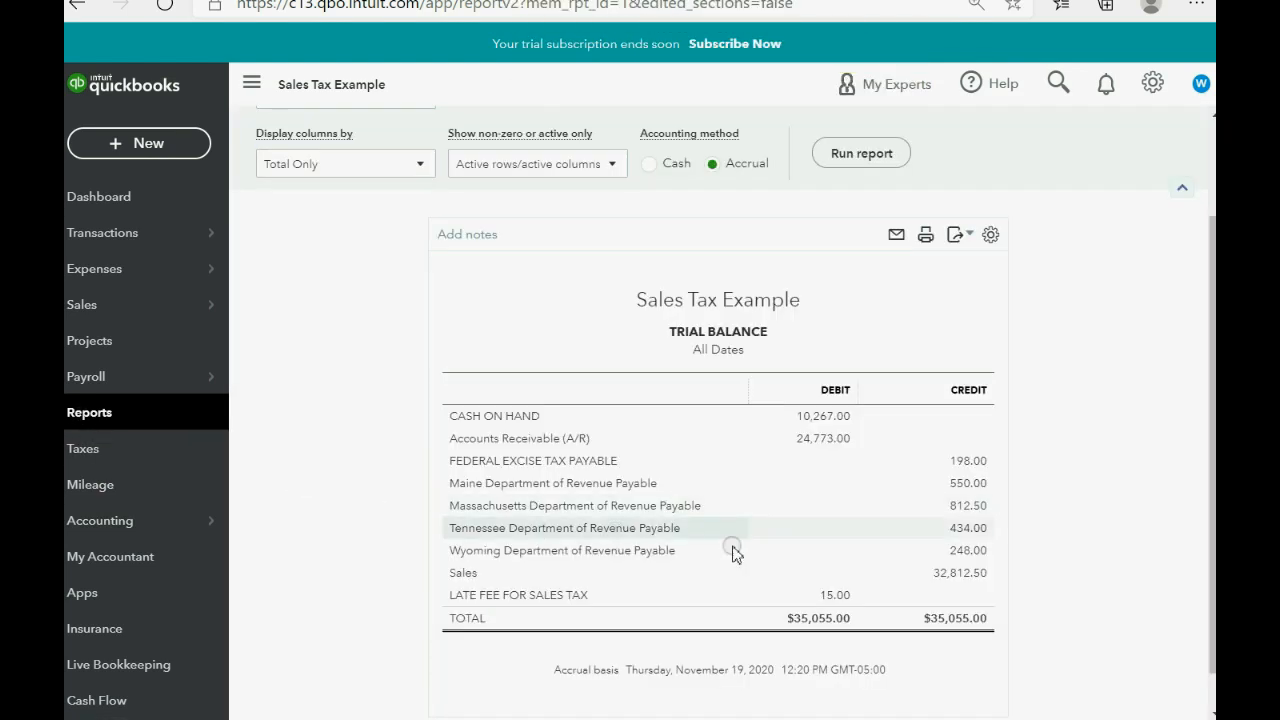
pyautogui.moveTo(968, 460)
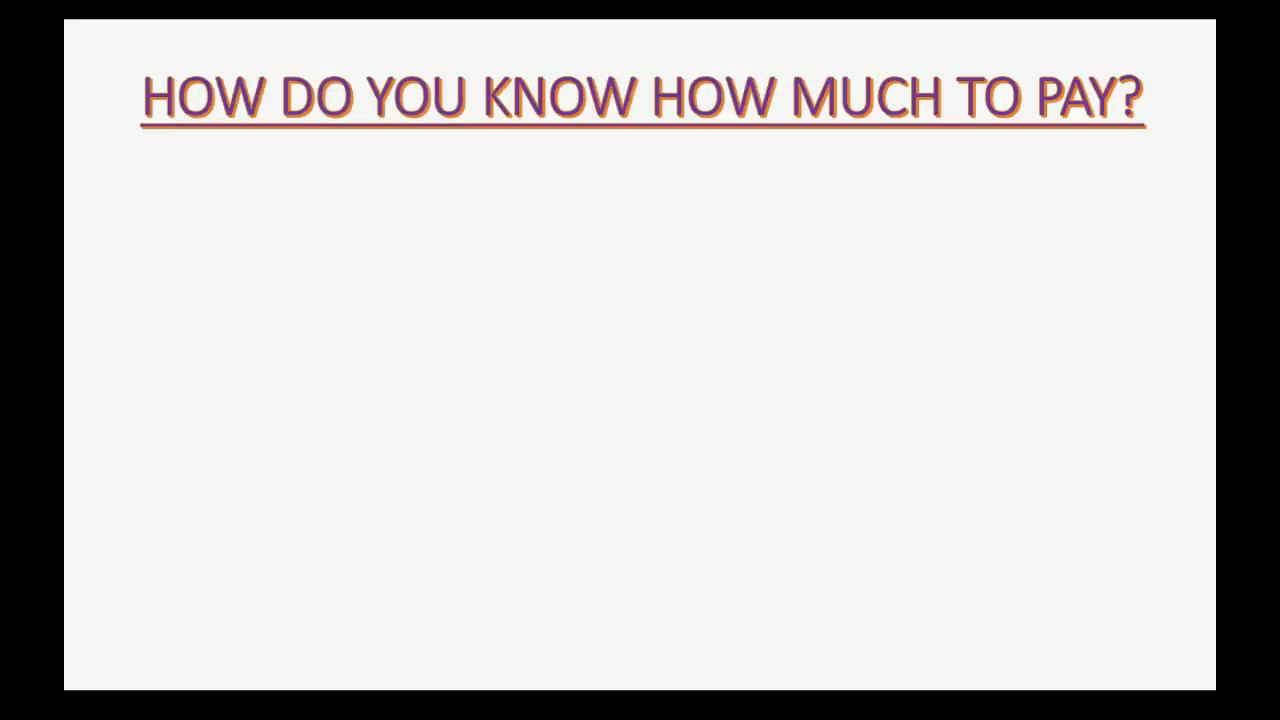
# Step: Drill into the Federal Excise Tax Payable amount on the Trial Balance to see its transactions
pyautogui.press('right')
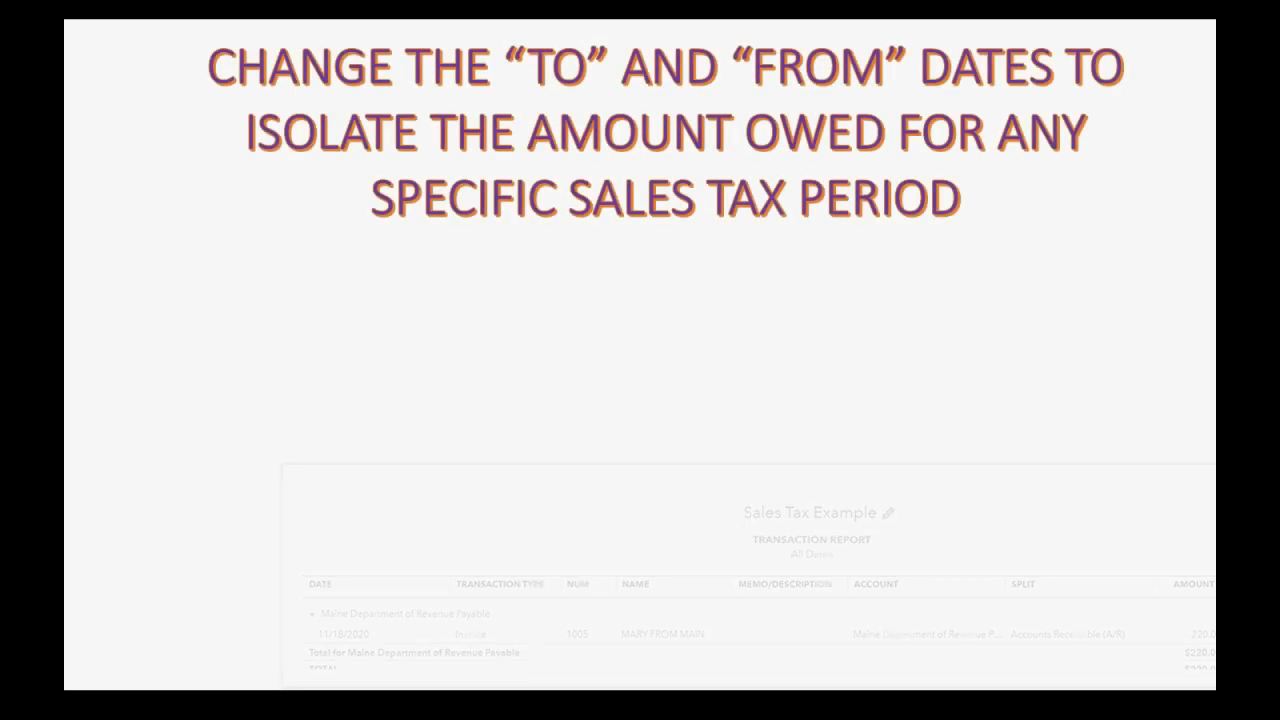
pyautogui.click(320, 306)
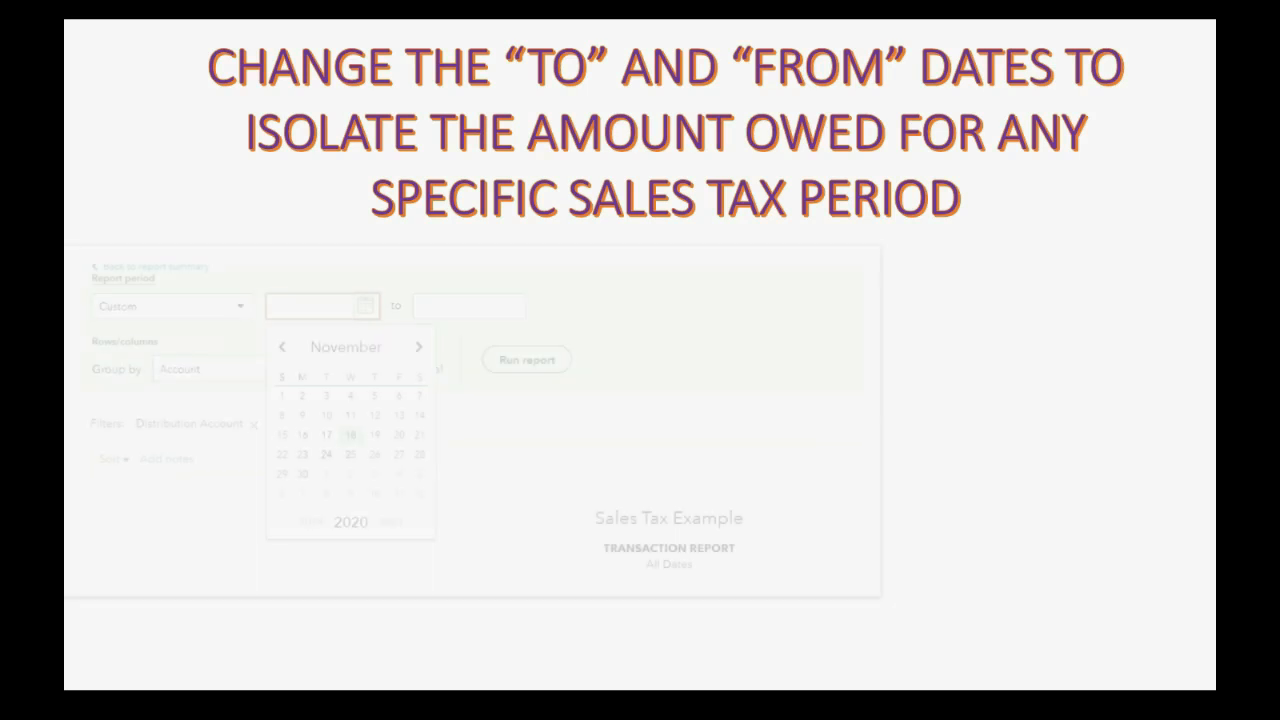
pyautogui.click(316, 306)
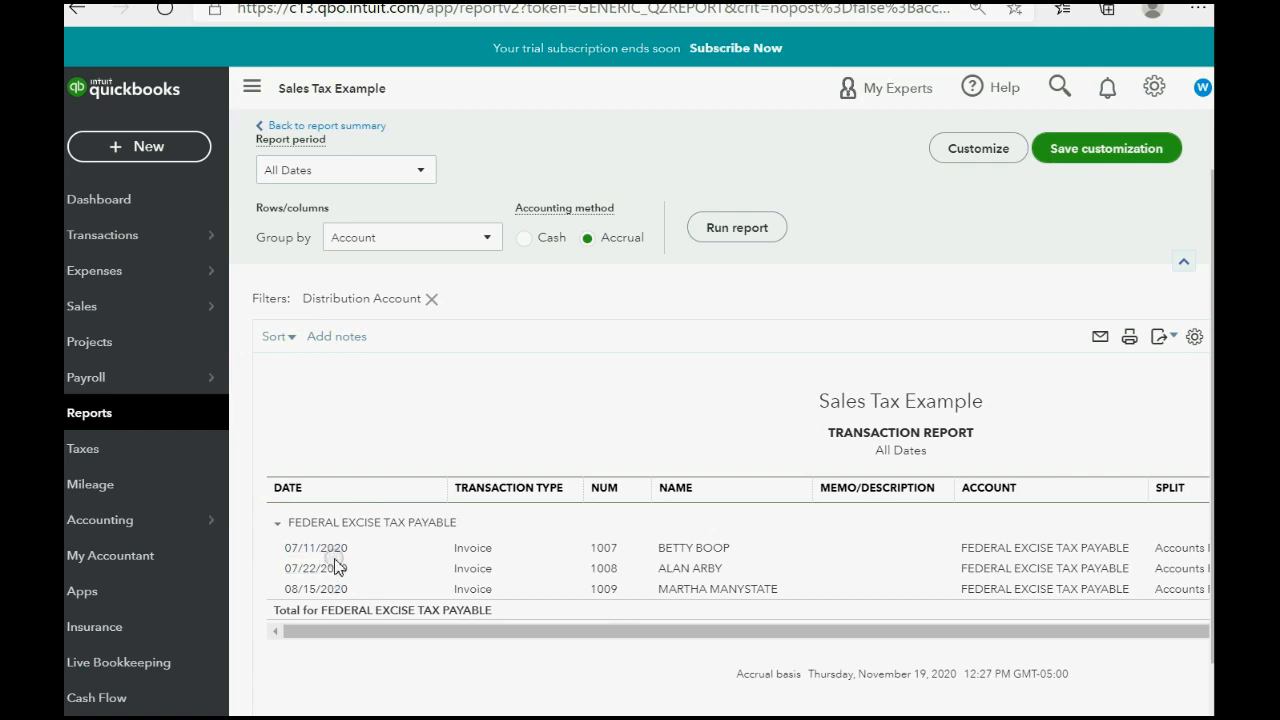
pyautogui.hscroll(3)
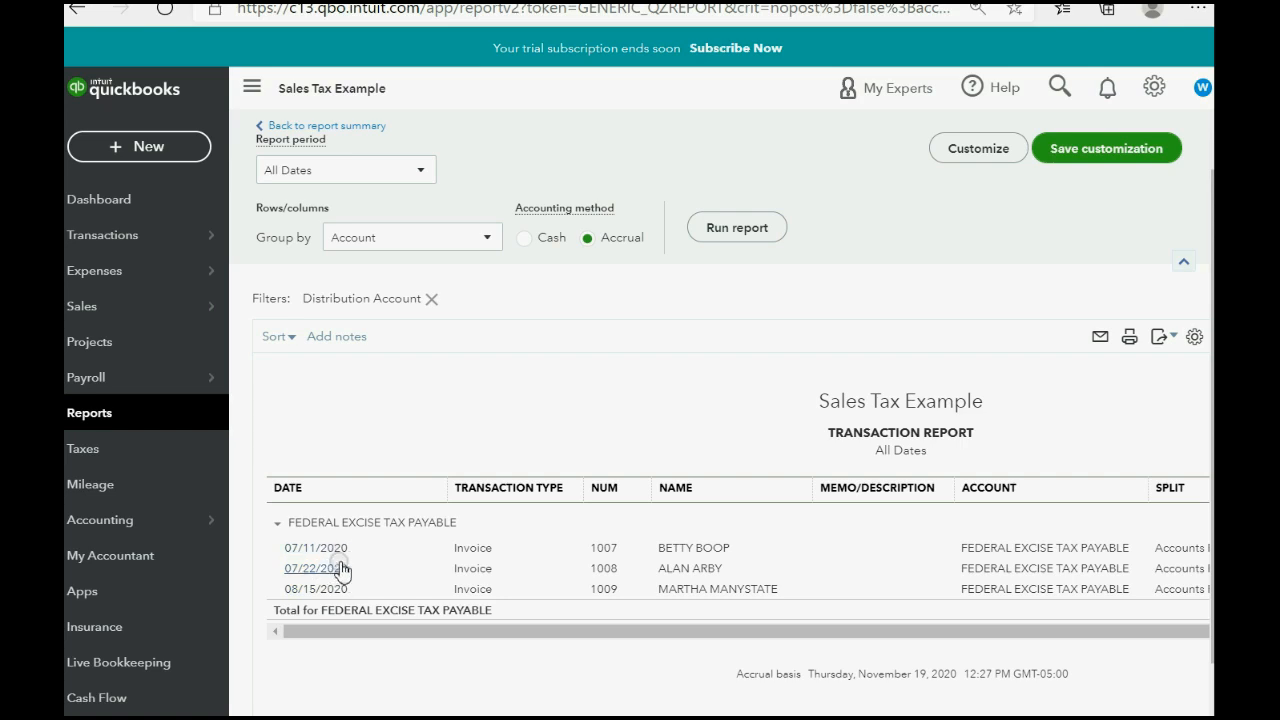
pyautogui.moveTo(316, 588)
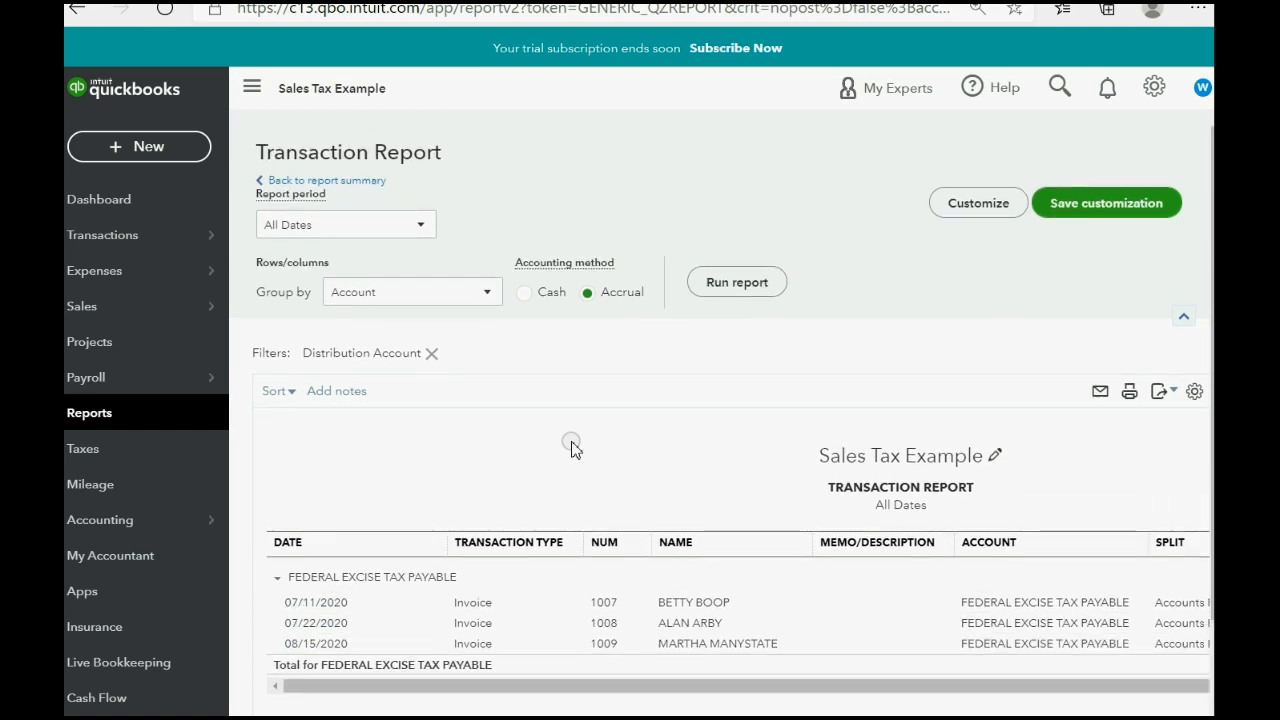
# Step: Set the report period to a custom range from 07/01/2020 to 07/31/2020
pyautogui.click(344, 224)
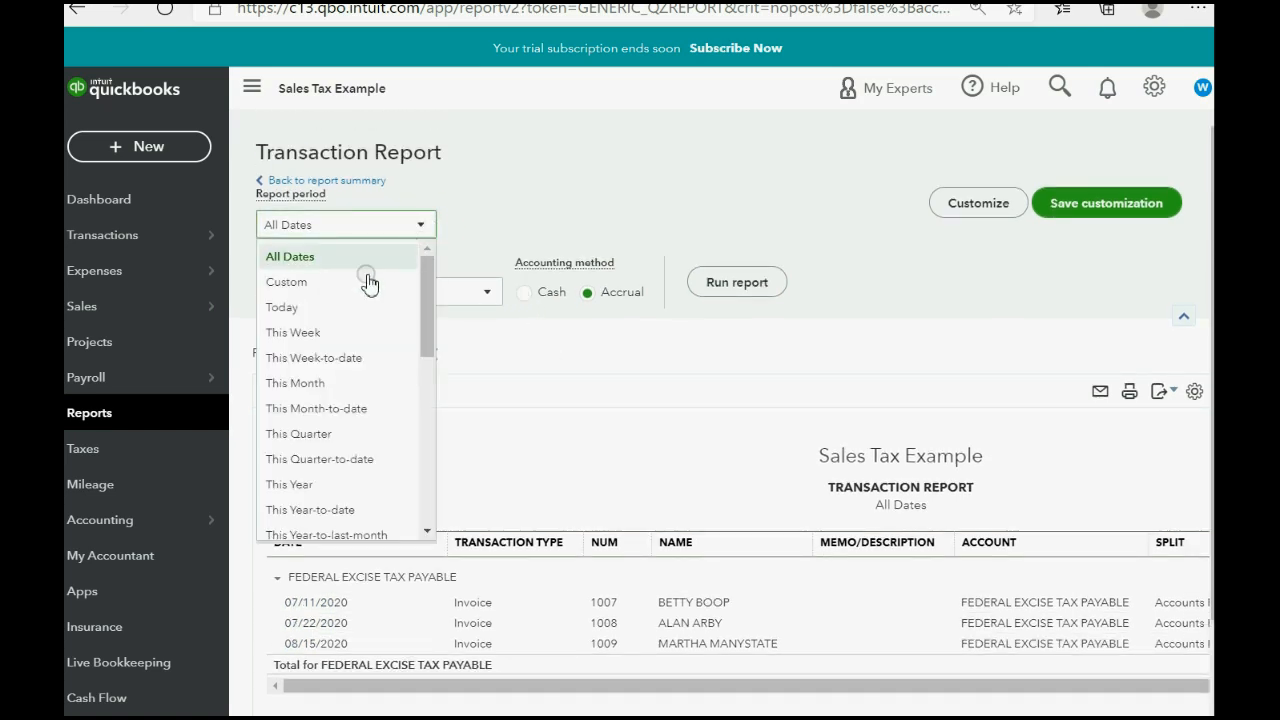
pyautogui.click(286, 280)
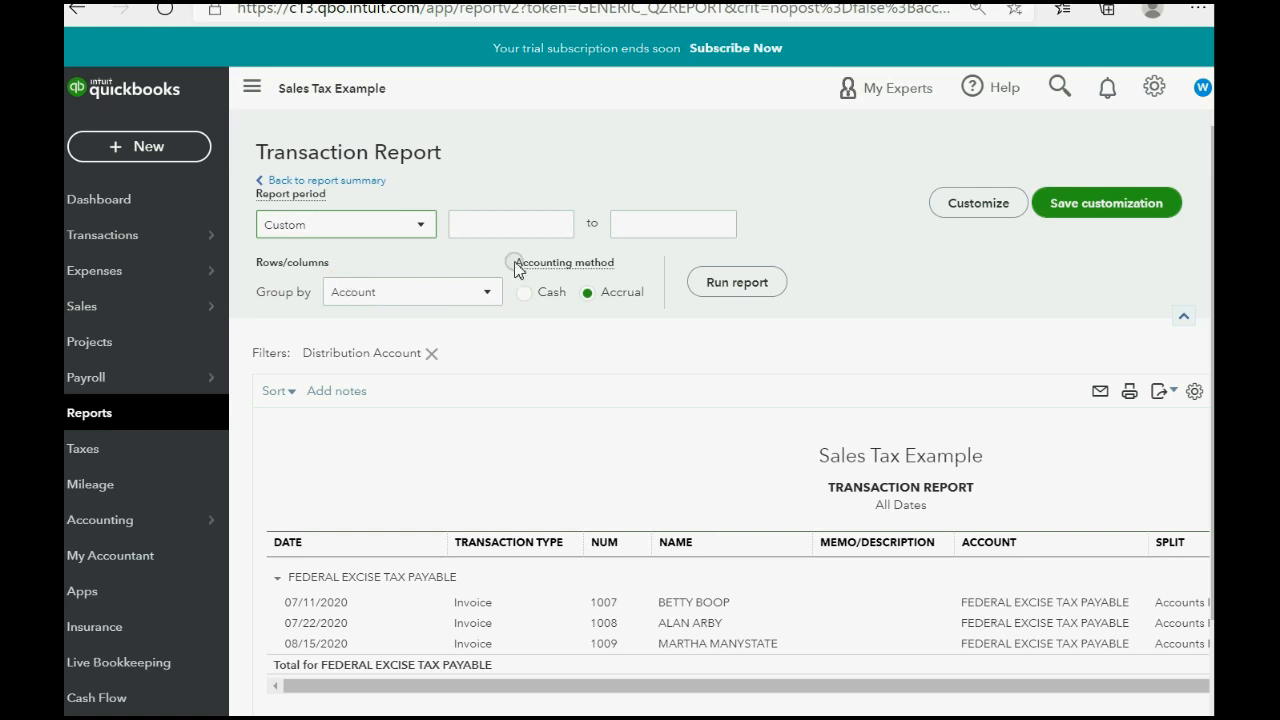
pyautogui.click(510, 224)
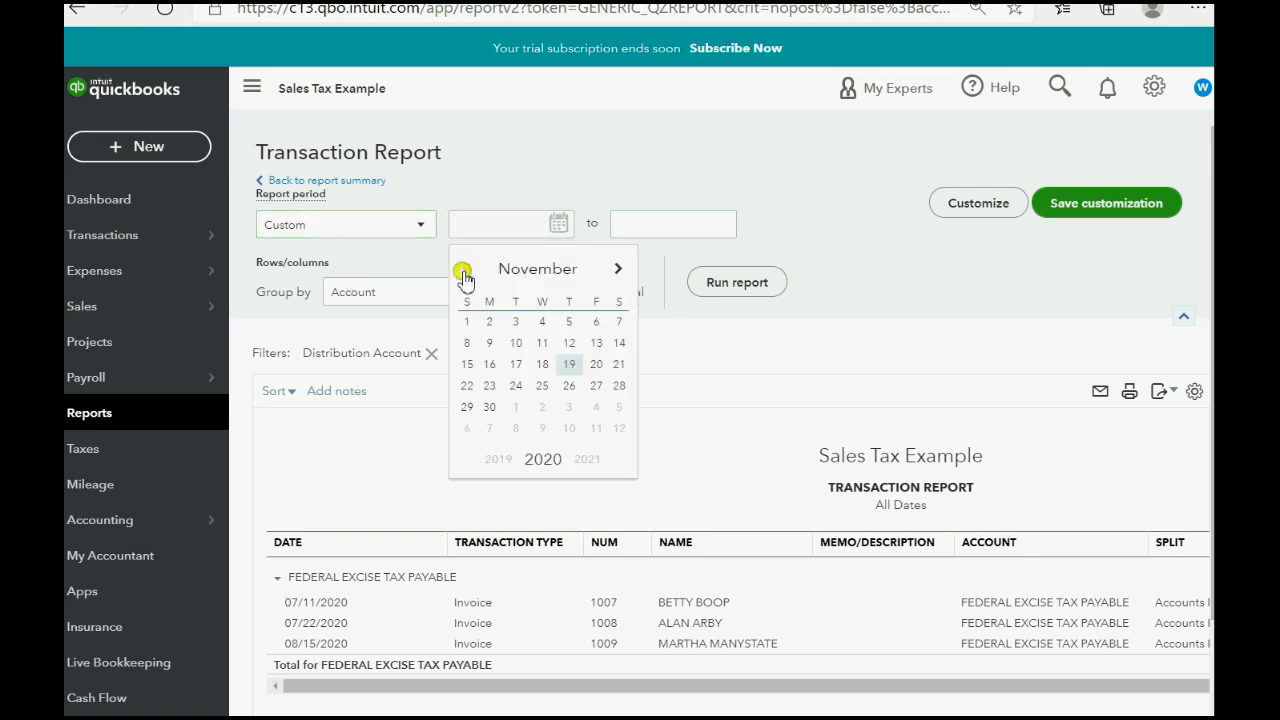
pyautogui.click(464, 268)
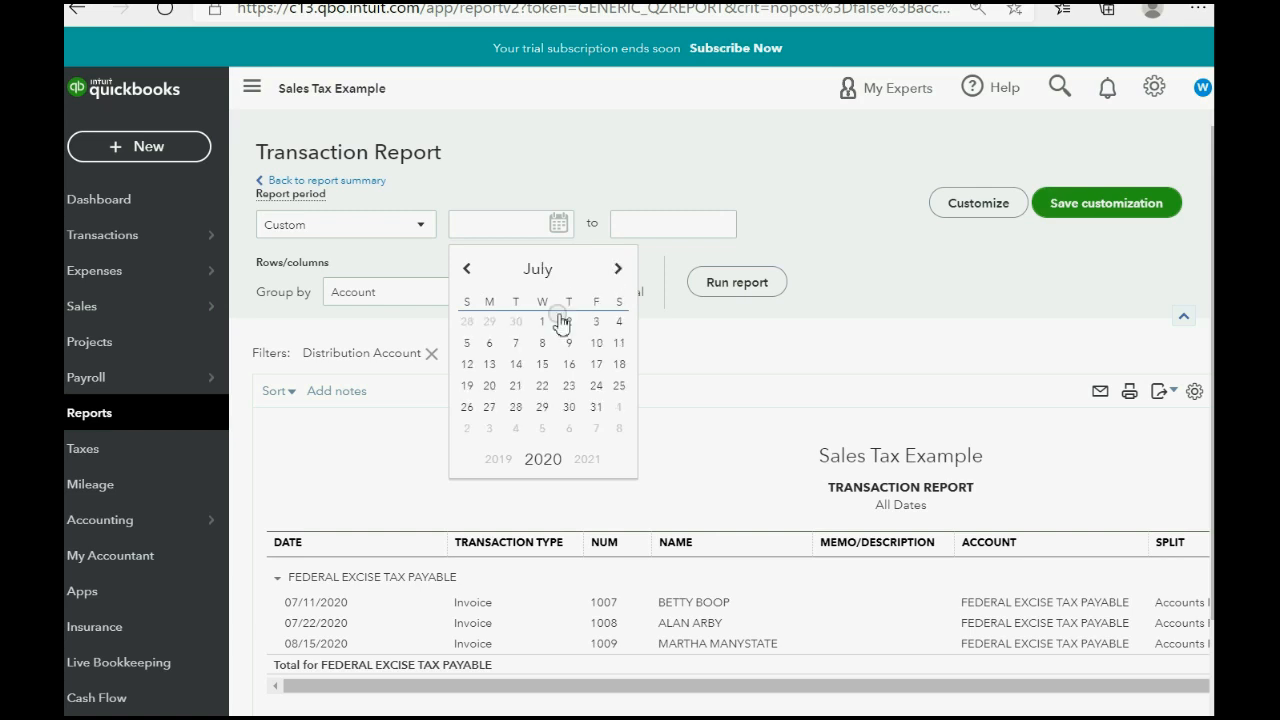
pyautogui.click(712, 224)
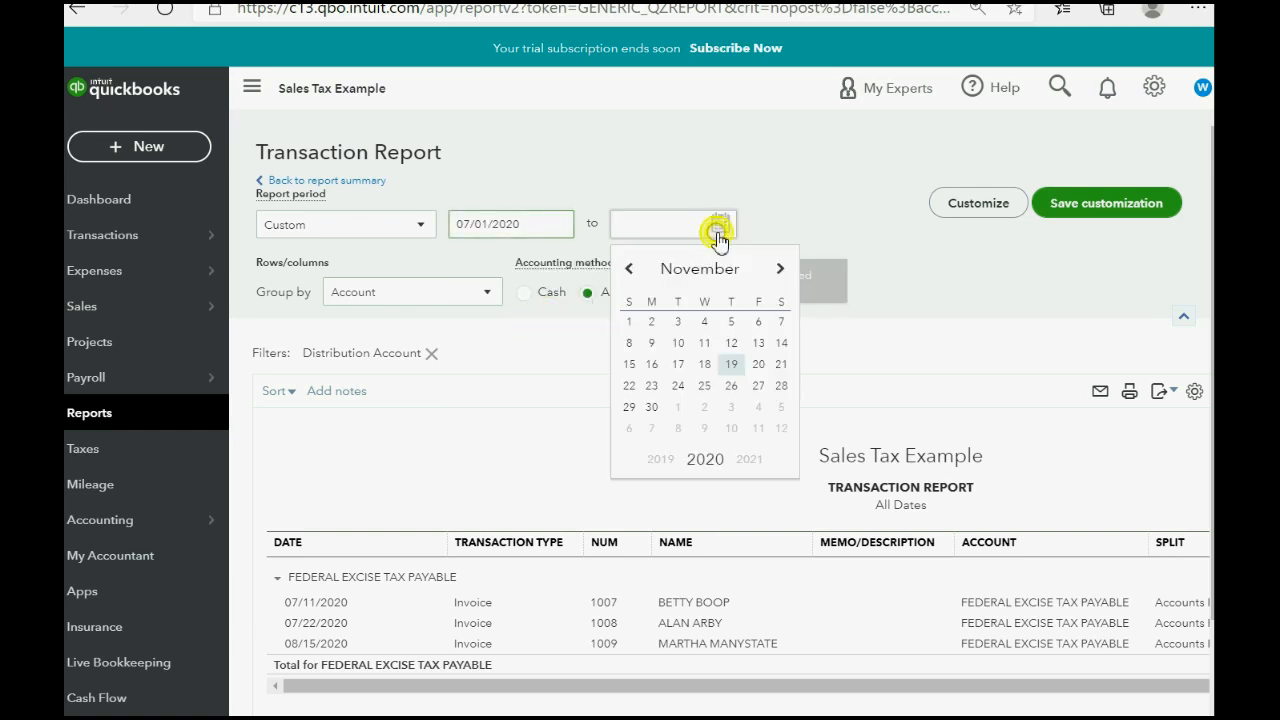
pyautogui.click(628, 268)
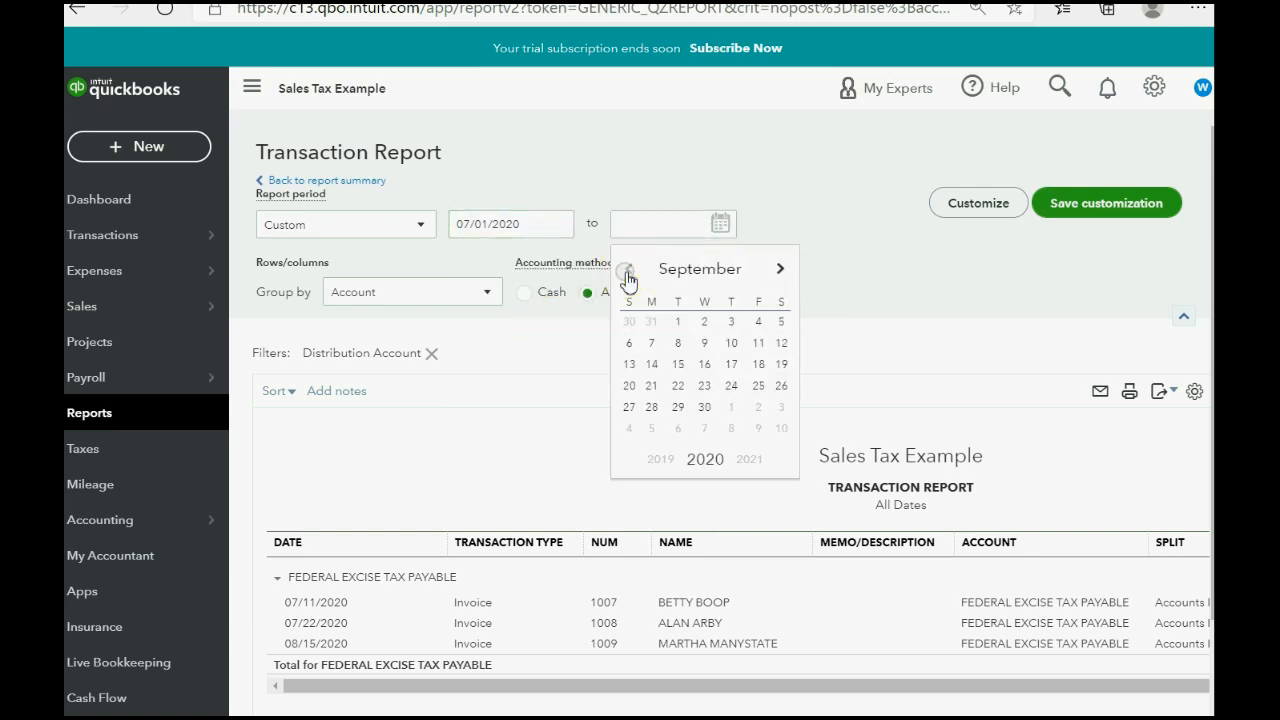
pyautogui.click(628, 268)
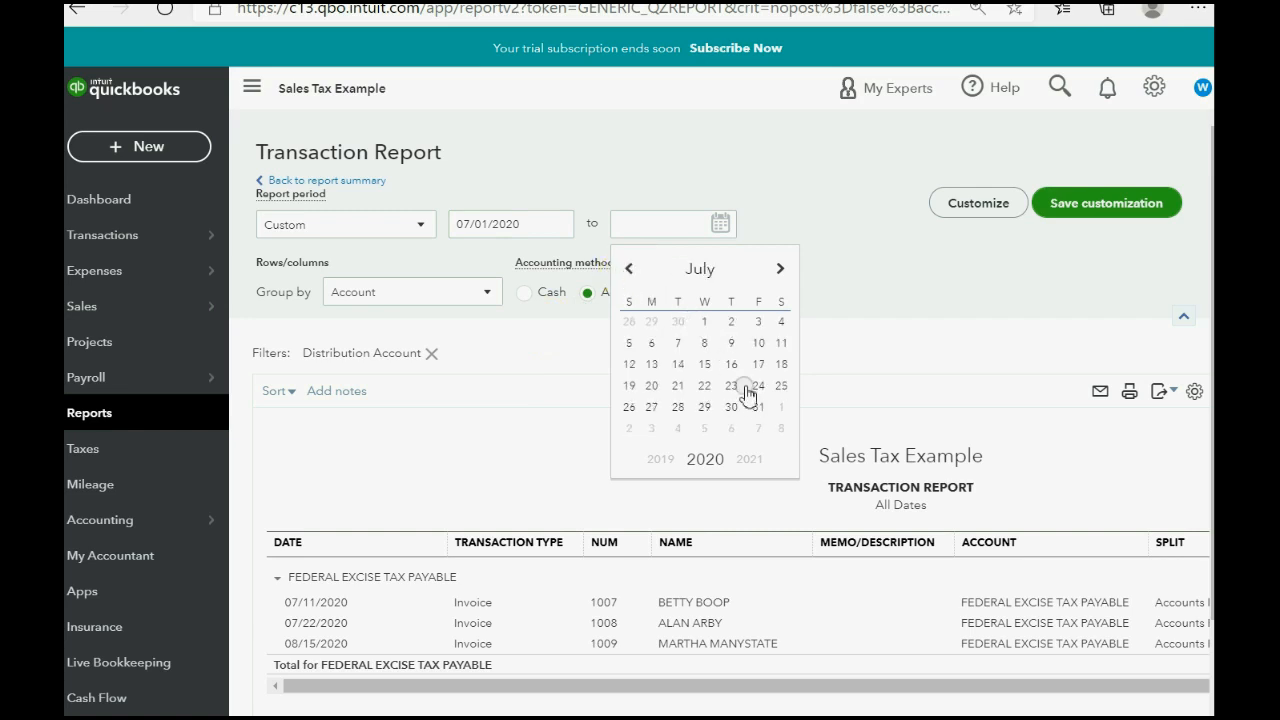
pyautogui.click(758, 408)
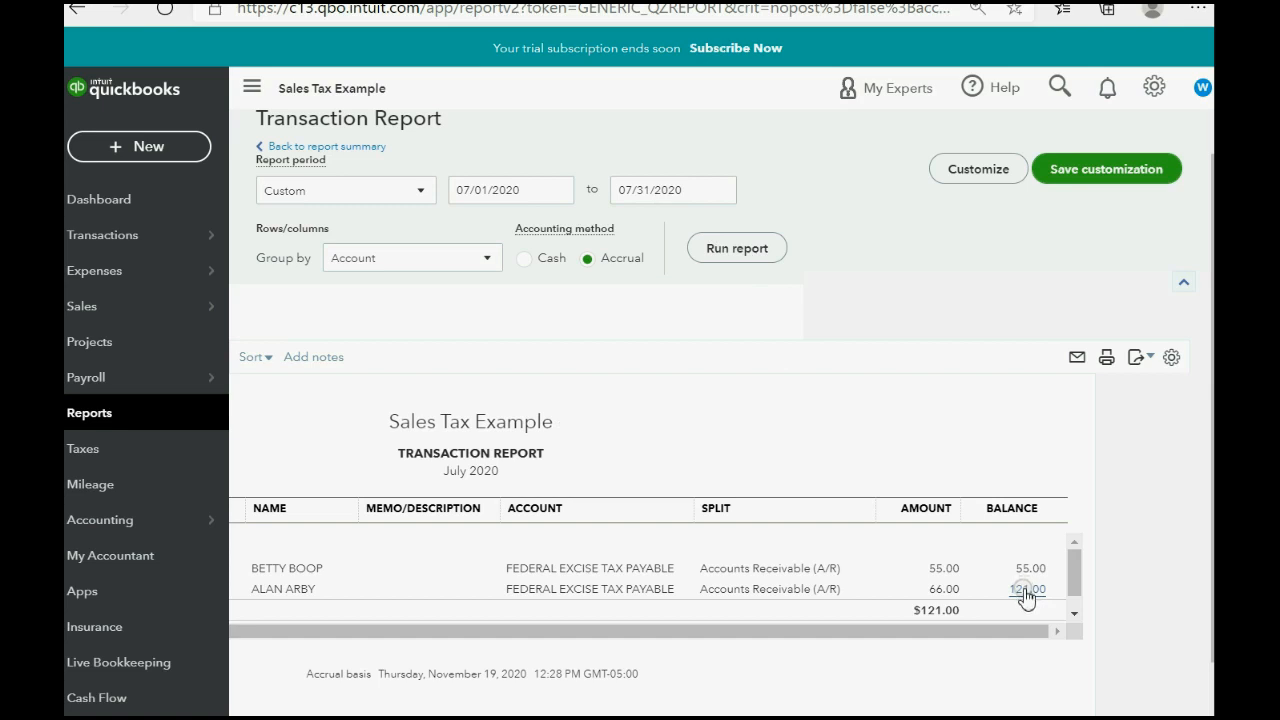
pyautogui.moveTo(276, 270)
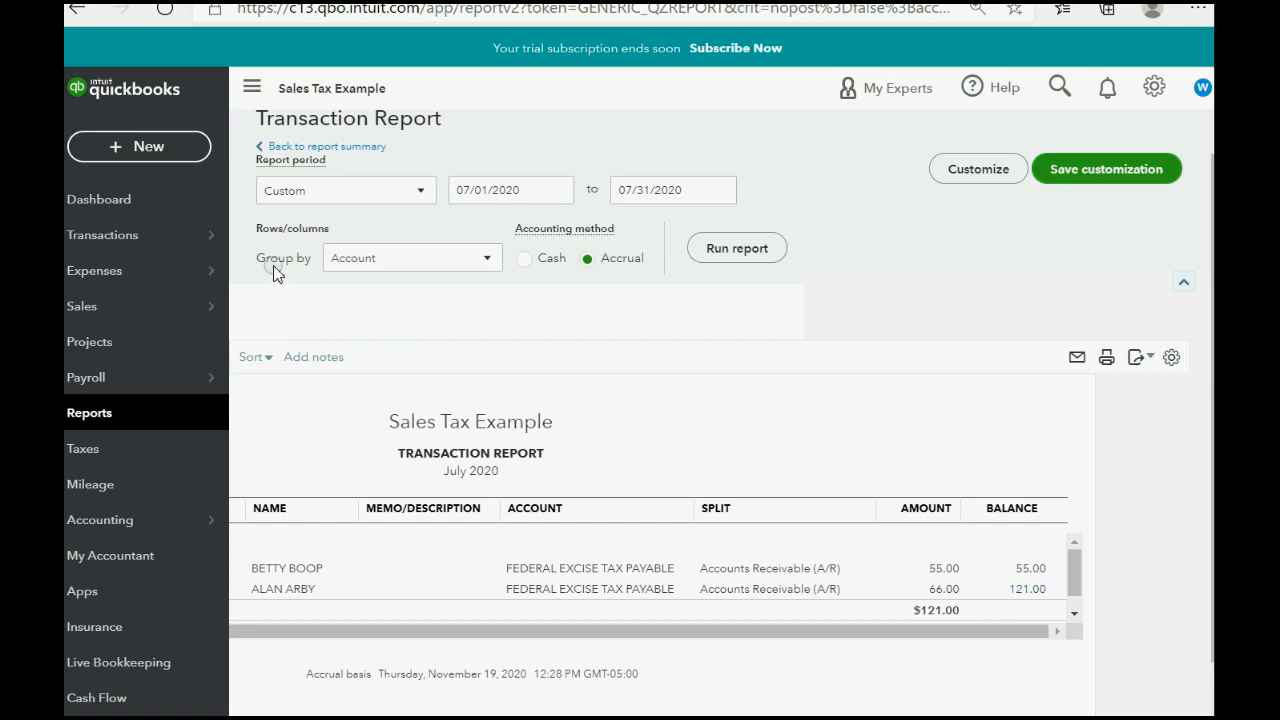
# Step: Start a new check from the + New menu and enter I.R.S as the payee
pyautogui.click(140, 146)
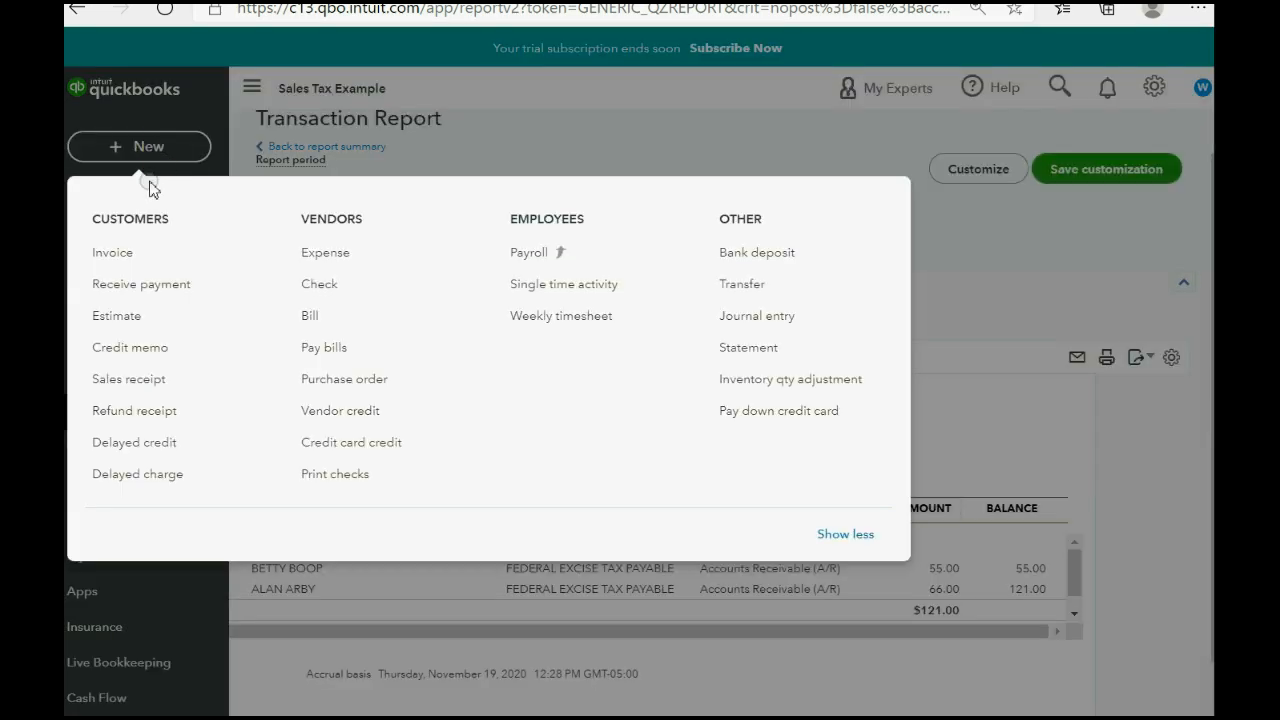
pyautogui.click(320, 284)
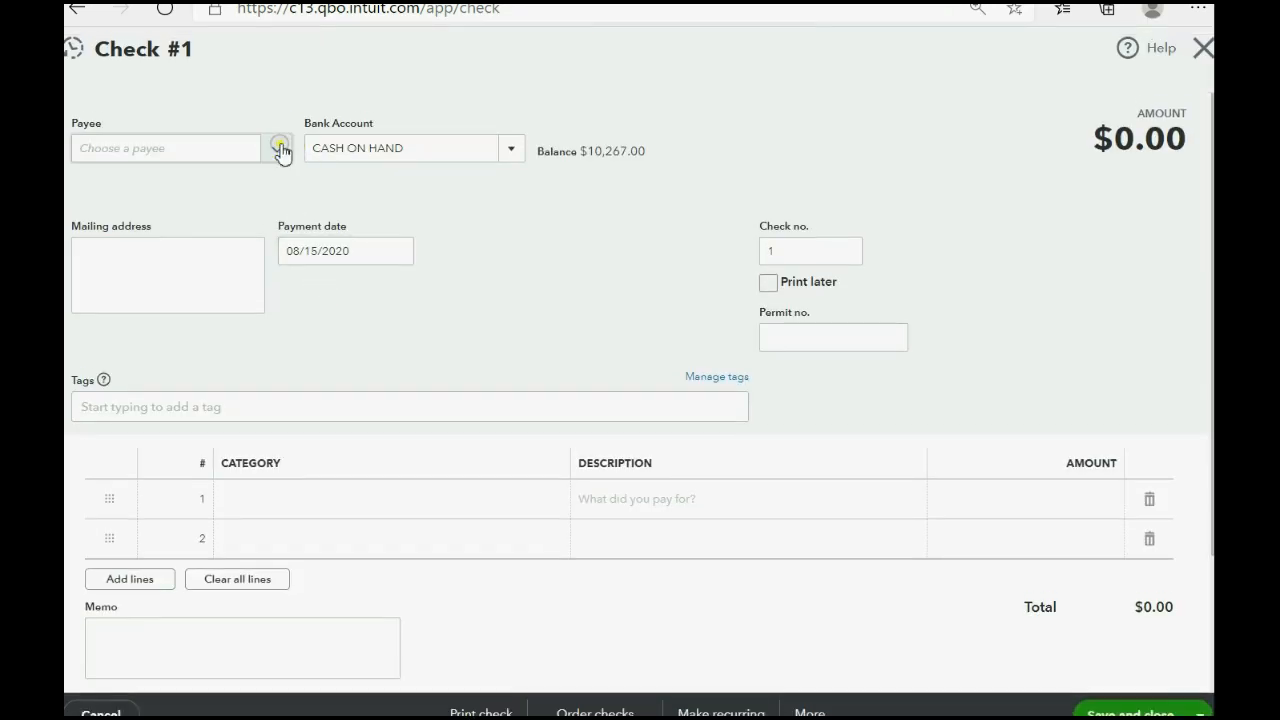
pyautogui.write('I.R.S')
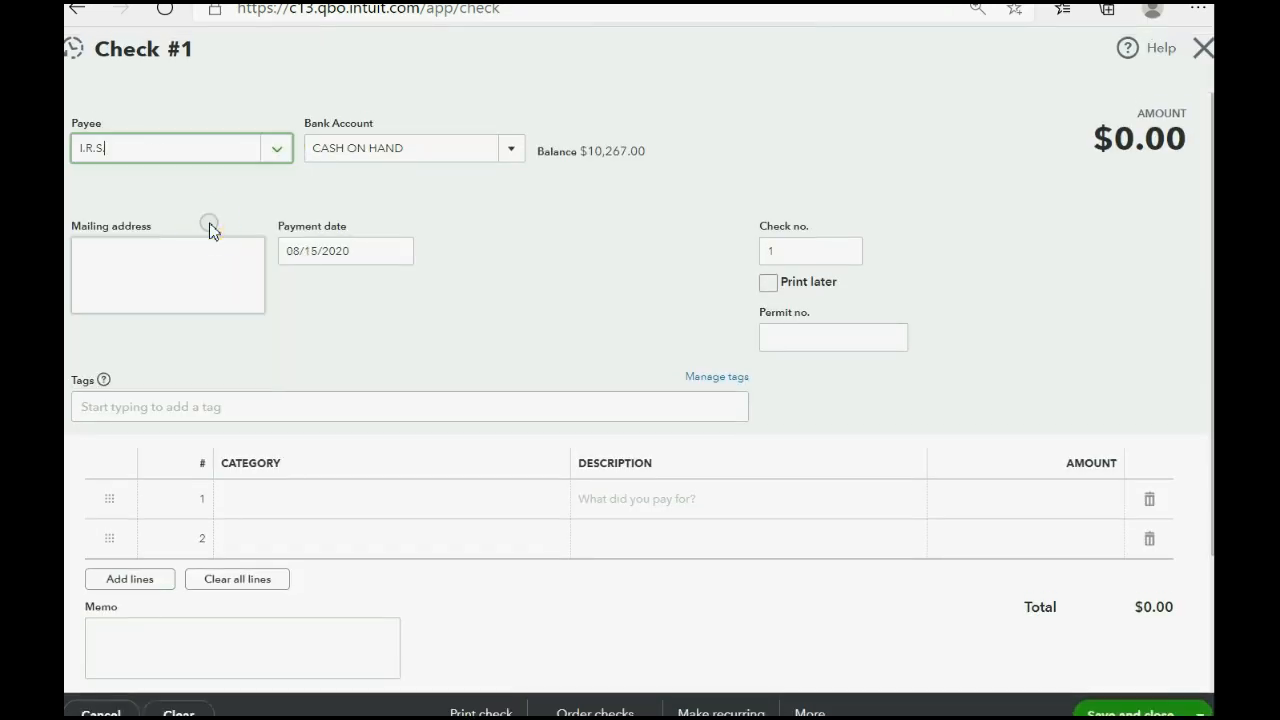